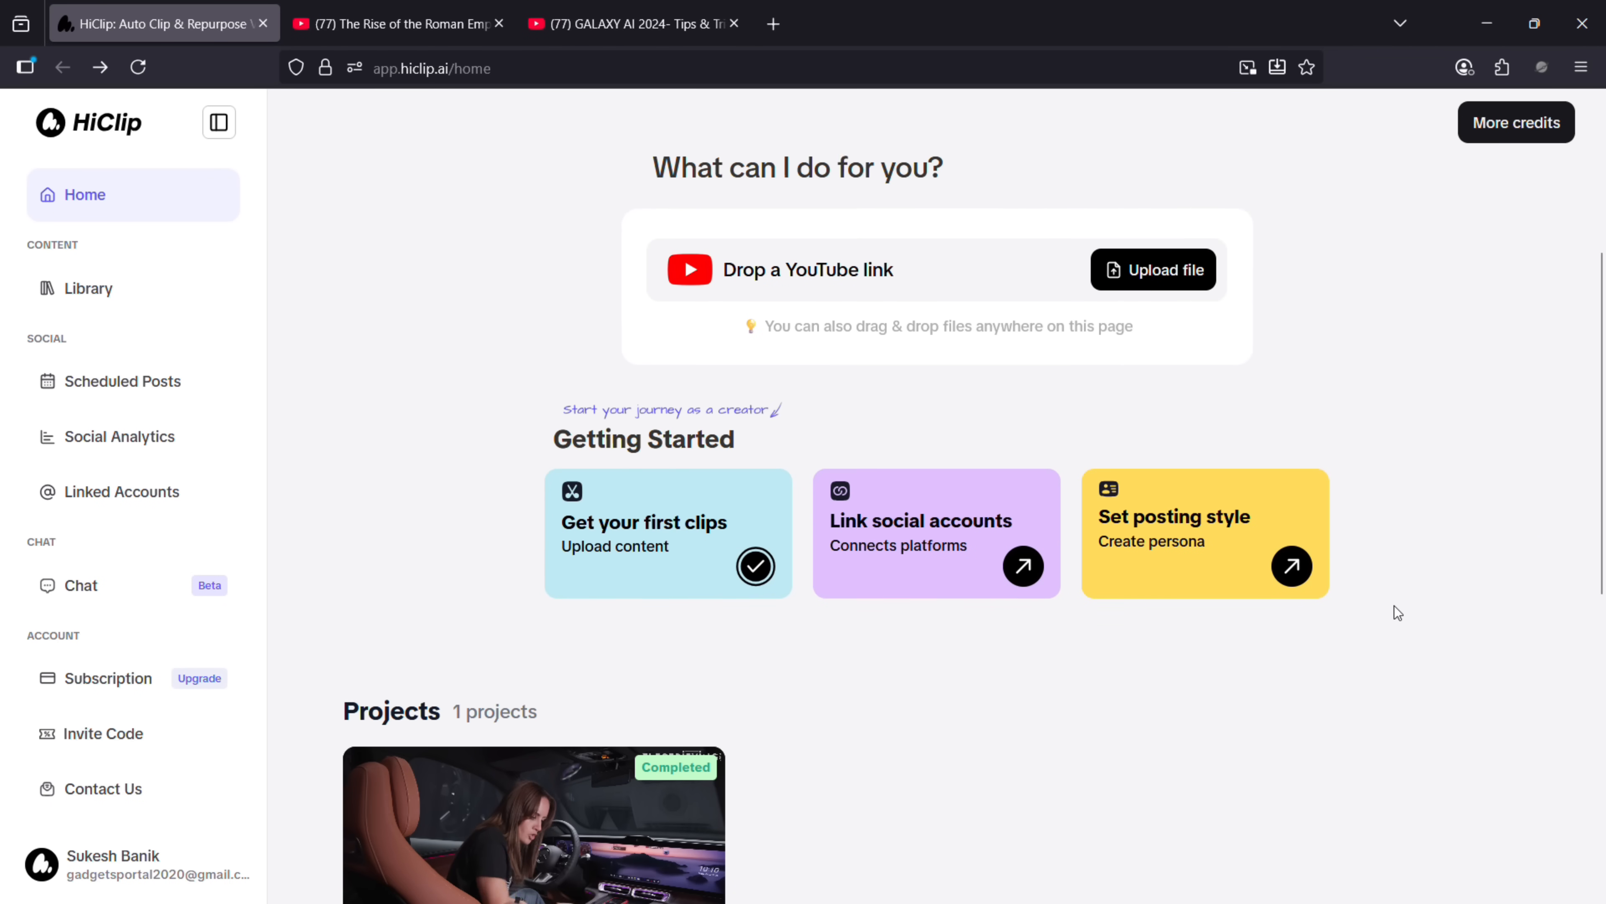
- Review the Mercedes GLC project's analyzed and edited clips and preview the 8.5-scored Mercedes design clip
{"action": "scroll", "scroll_direction": "down", "scroll_amount": 3}
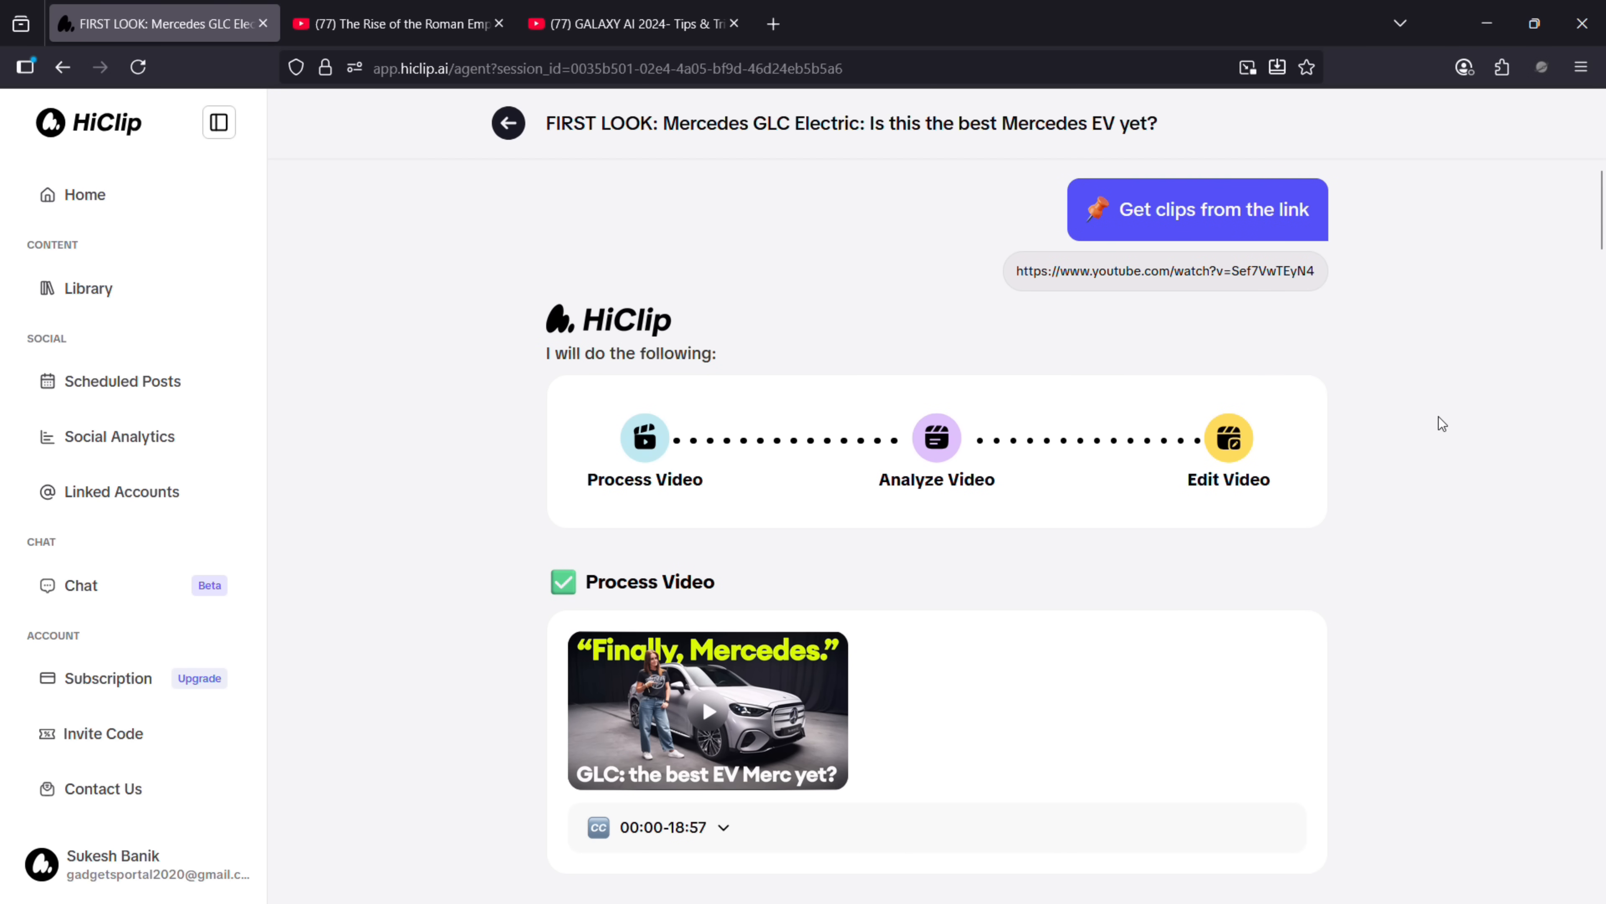
{"action": "scroll", "scroll_direction": "down", "scroll_amount": 3}
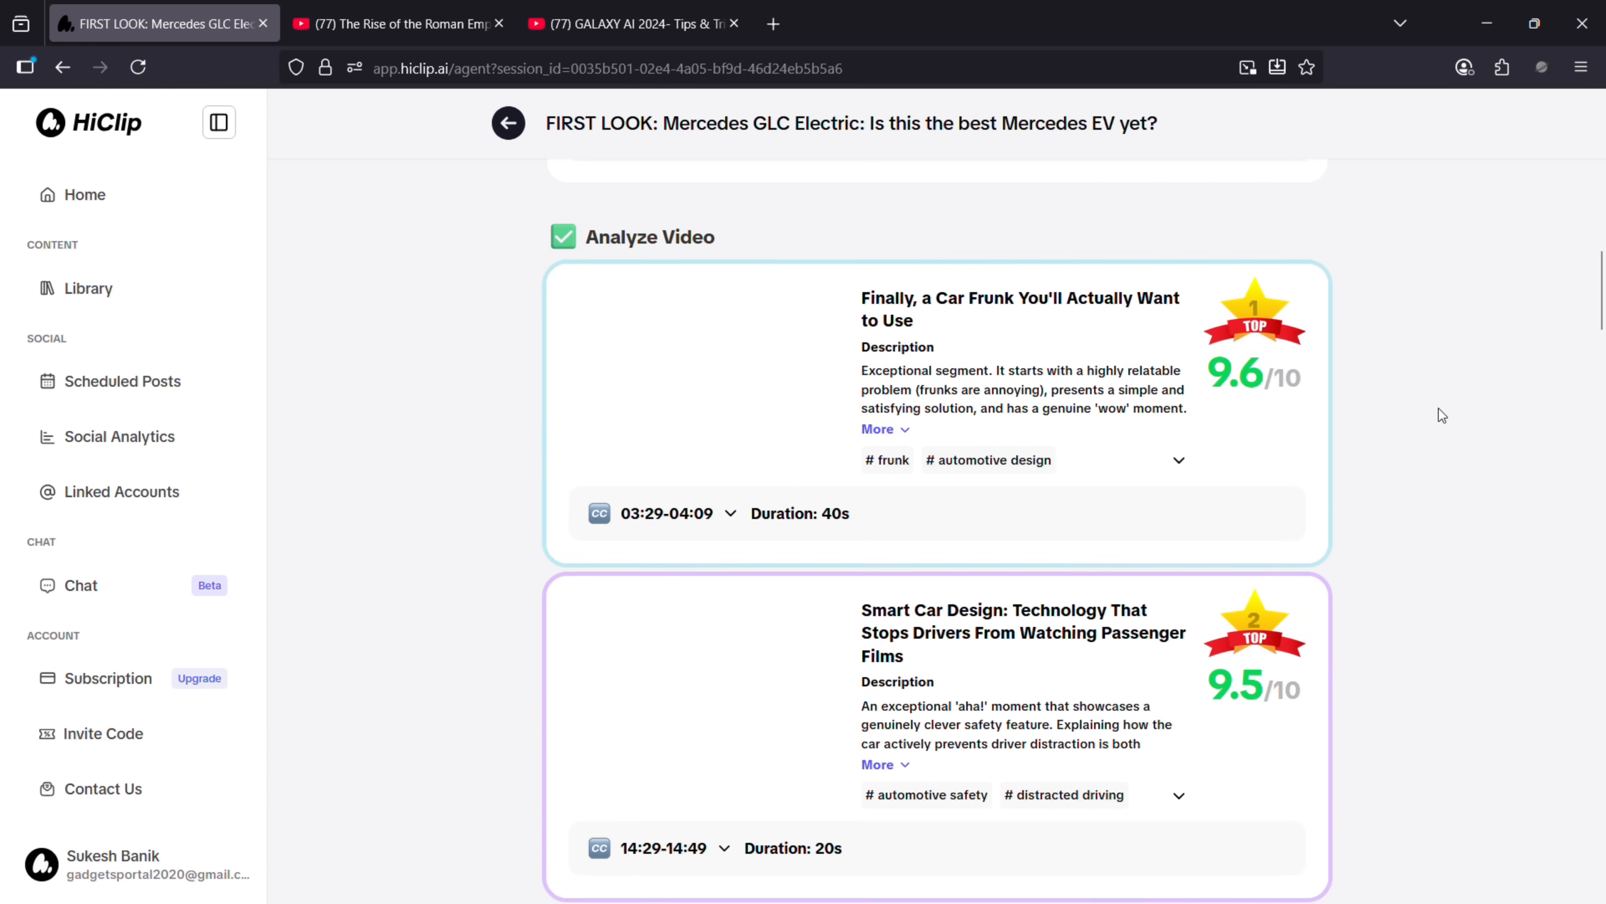
{"action": "scroll", "scroll_direction": "down", "scroll_amount": 3}
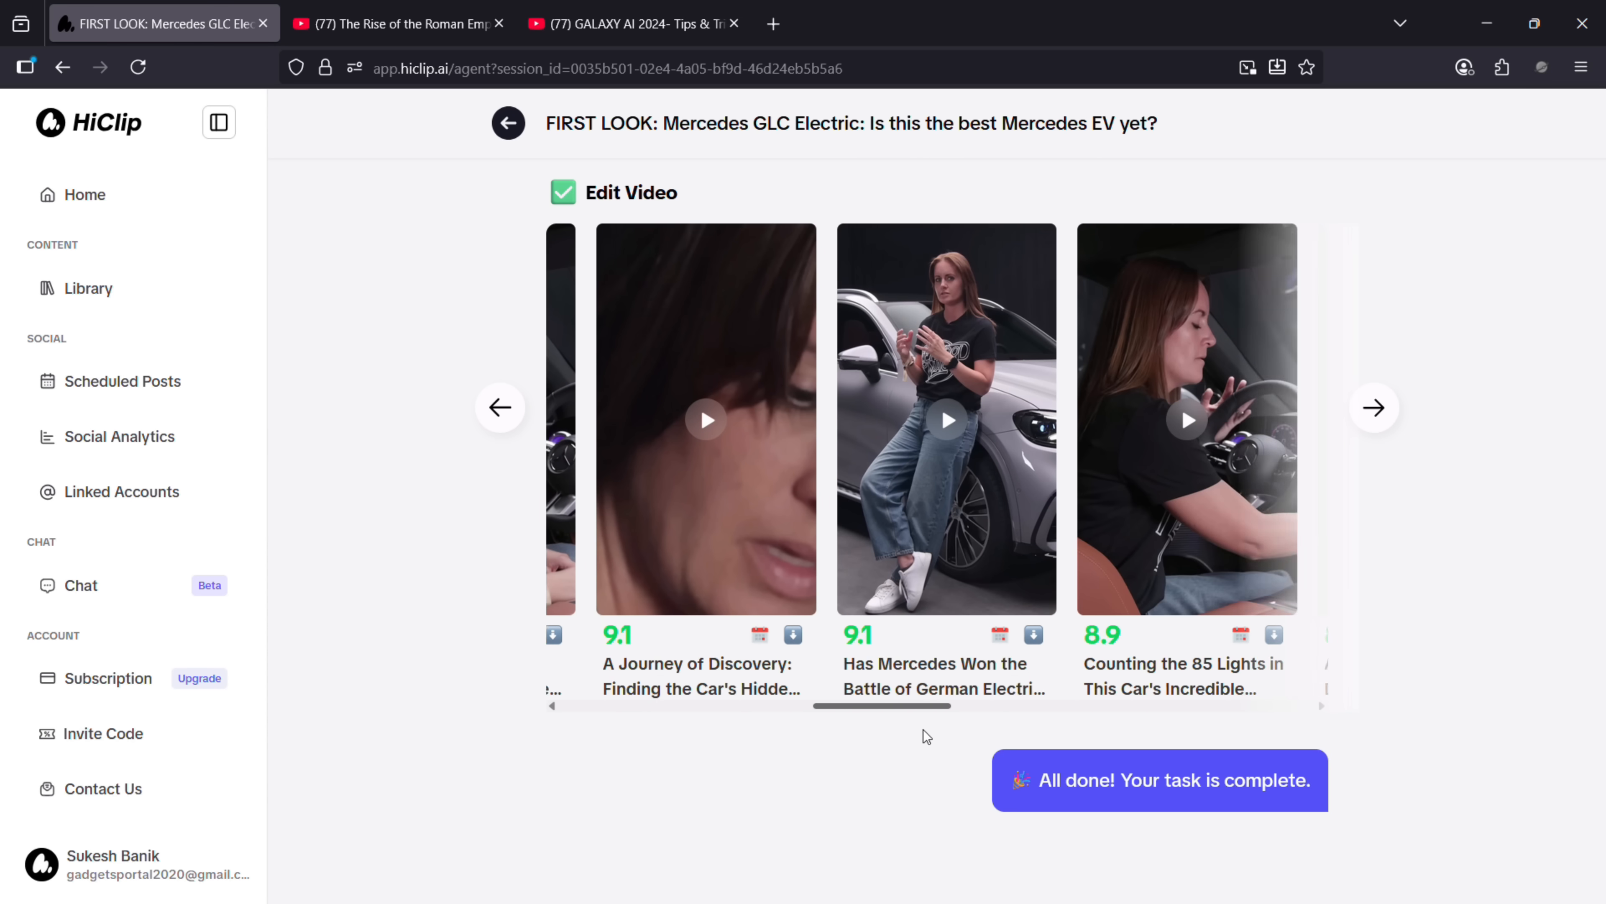
{"action": "scroll", "scroll_direction": "right", "scroll_amount": 3}
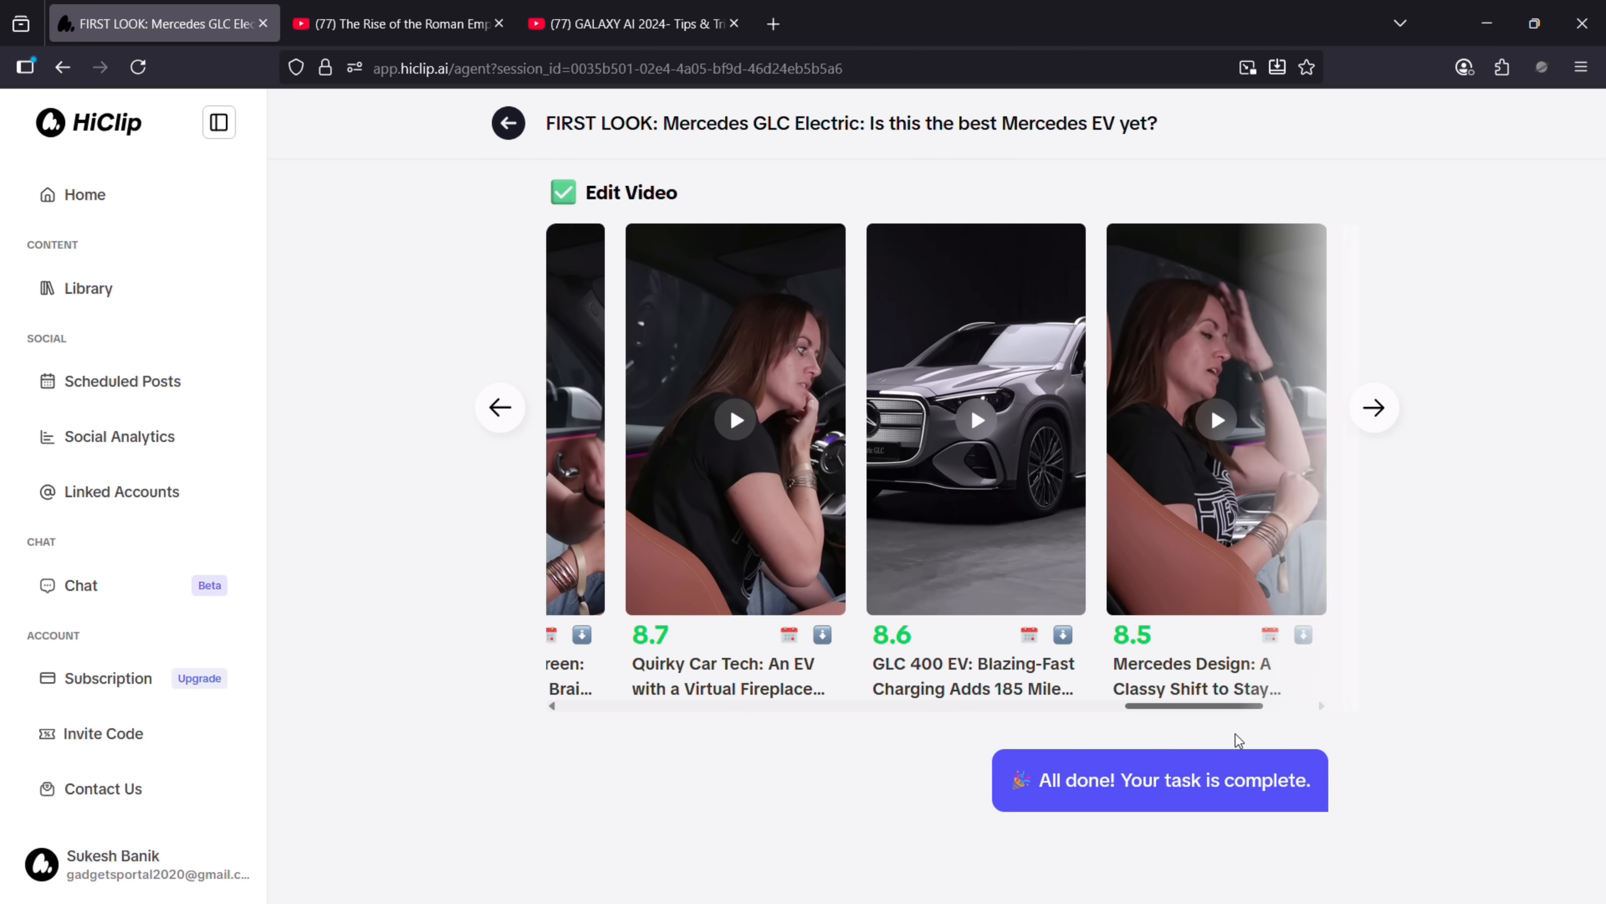
{"action": "left_click", "coordinate": [1374, 406]}
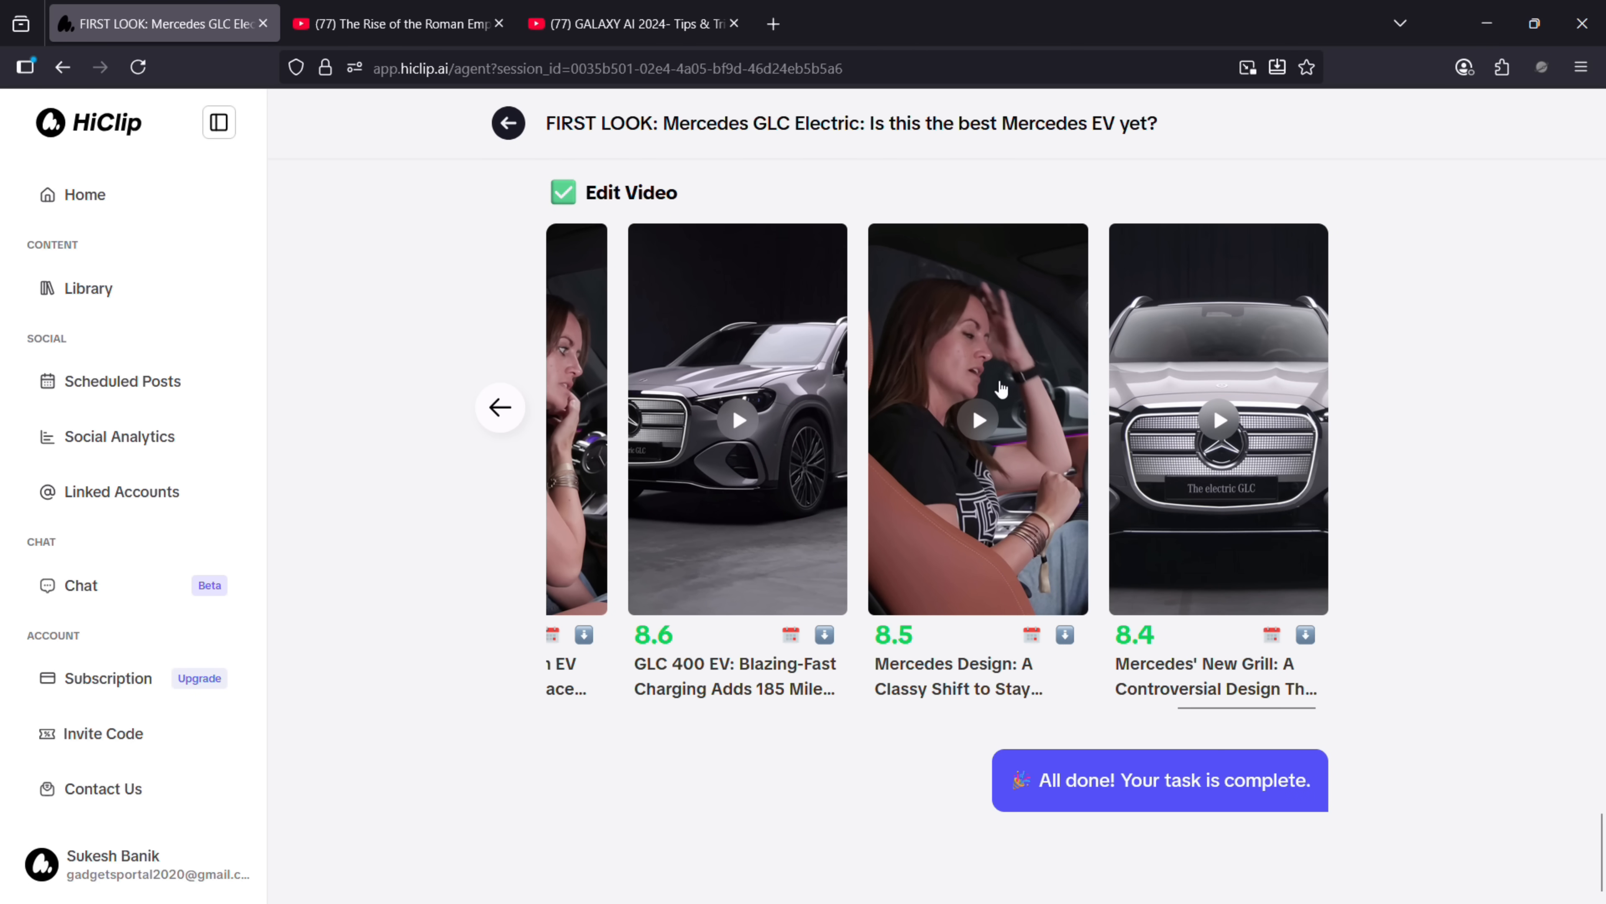
{"action": "left_click", "coordinate": [976, 419]}
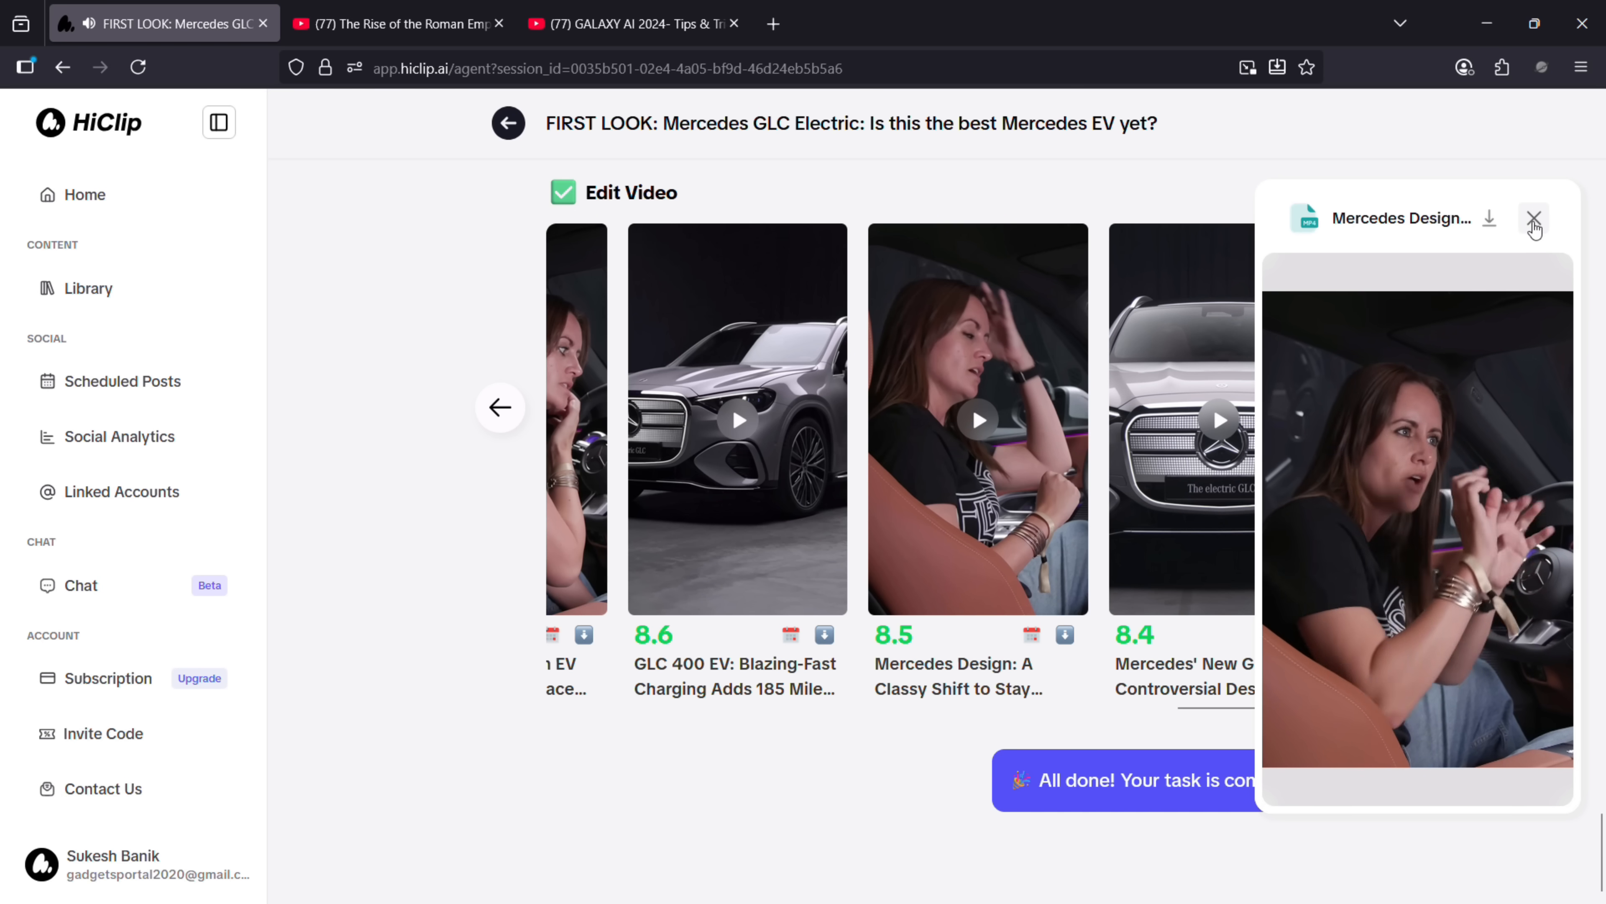
- Close the Mercedes design clip preview
{"action": "left_click", "coordinate": [1534, 219]}
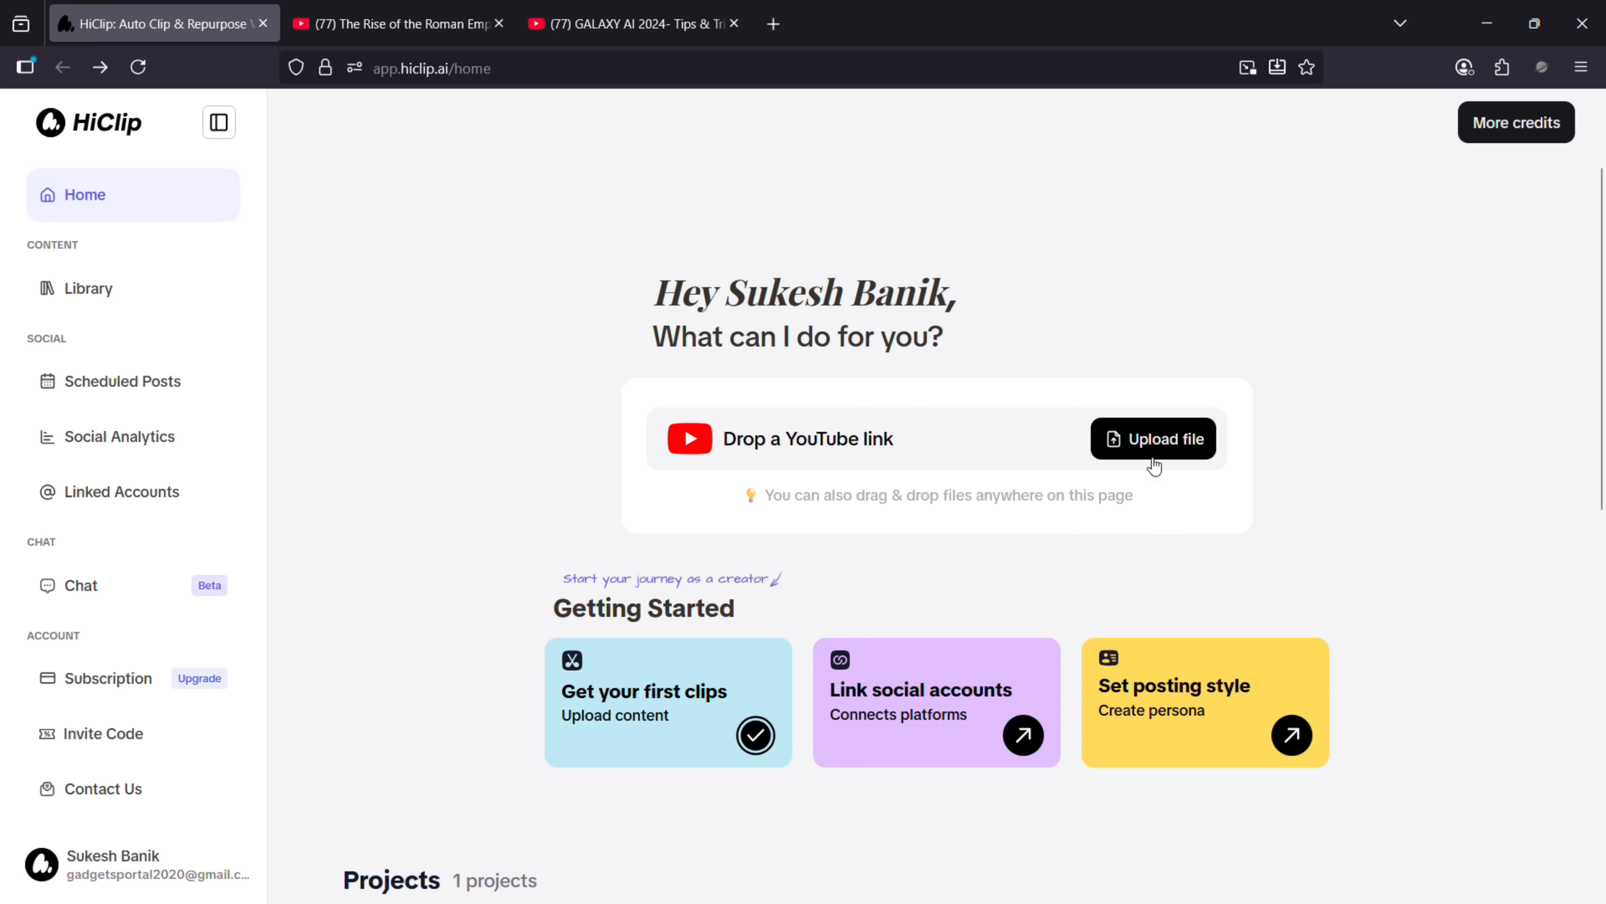
{"action": "mouse_move", "coordinate": [1331, 643]}
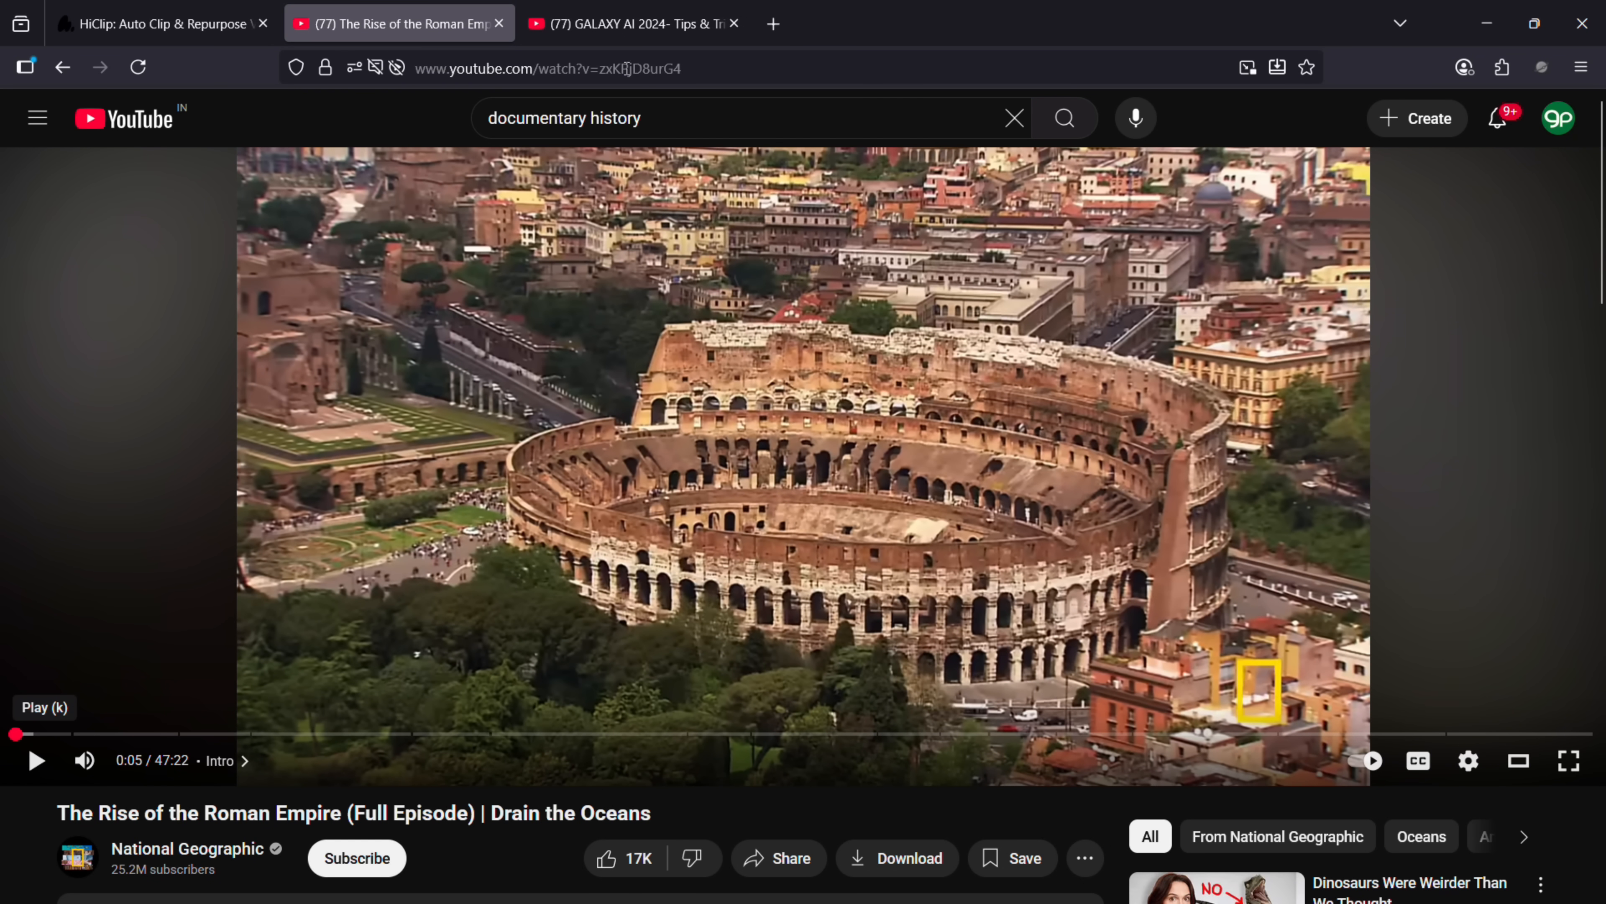
{"action": "left_click", "coordinate": [159, 22]}
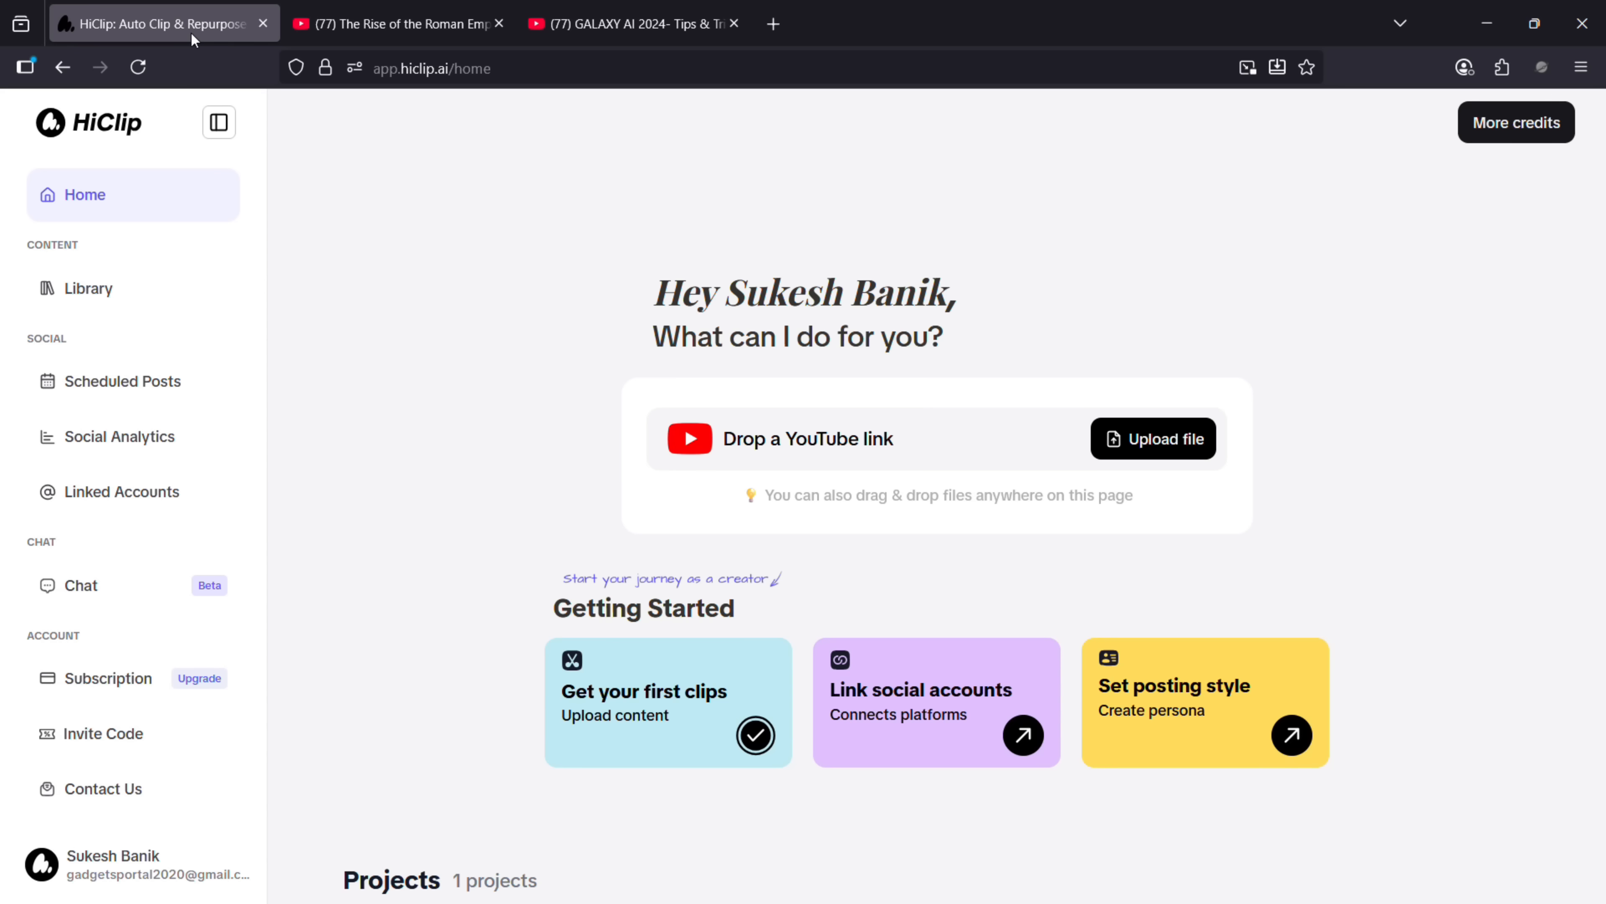
{"action": "type", "text": "https://www.youtube.com/watch?v=zxKPjD8urG4"}
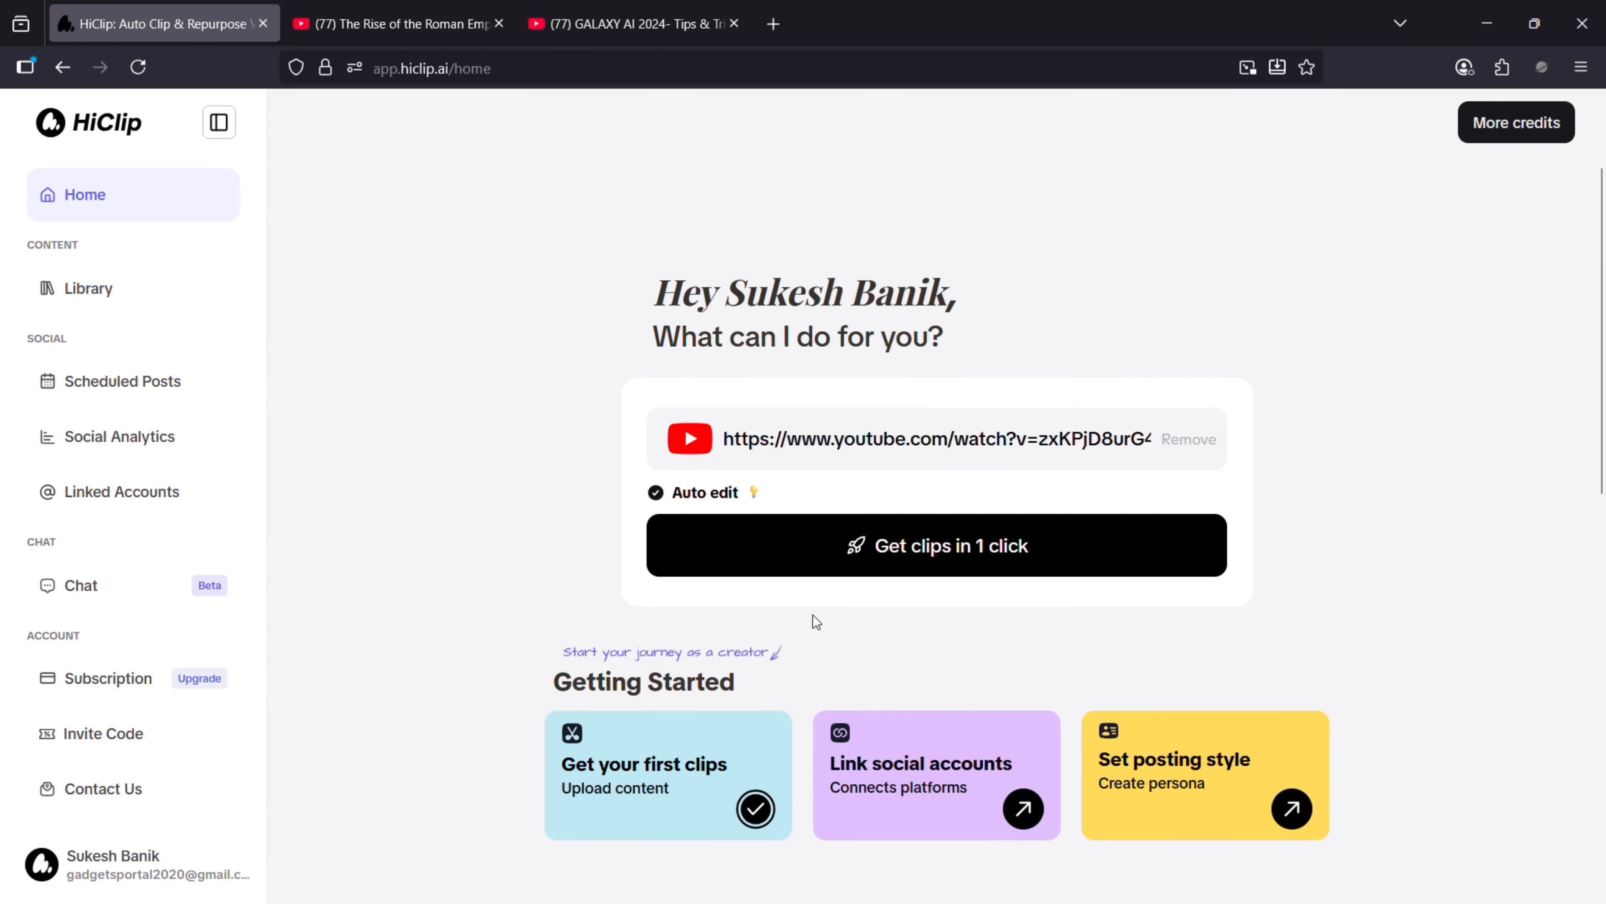
{"action": "left_click", "coordinate": [935, 544]}
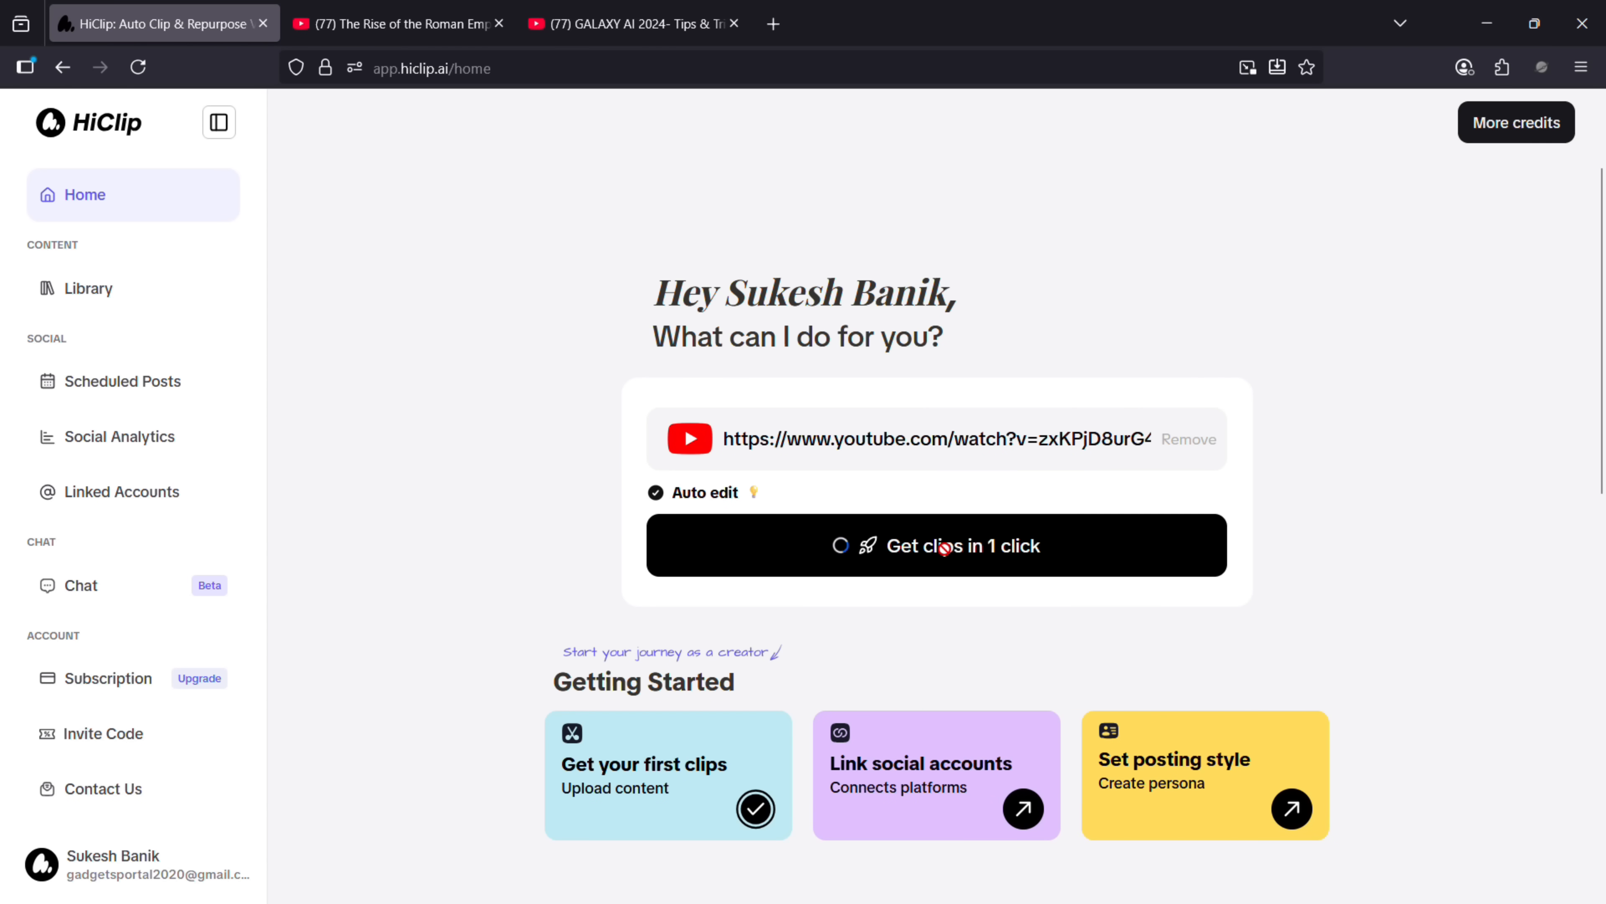
{"action": "left_click", "coordinate": [936, 544]}
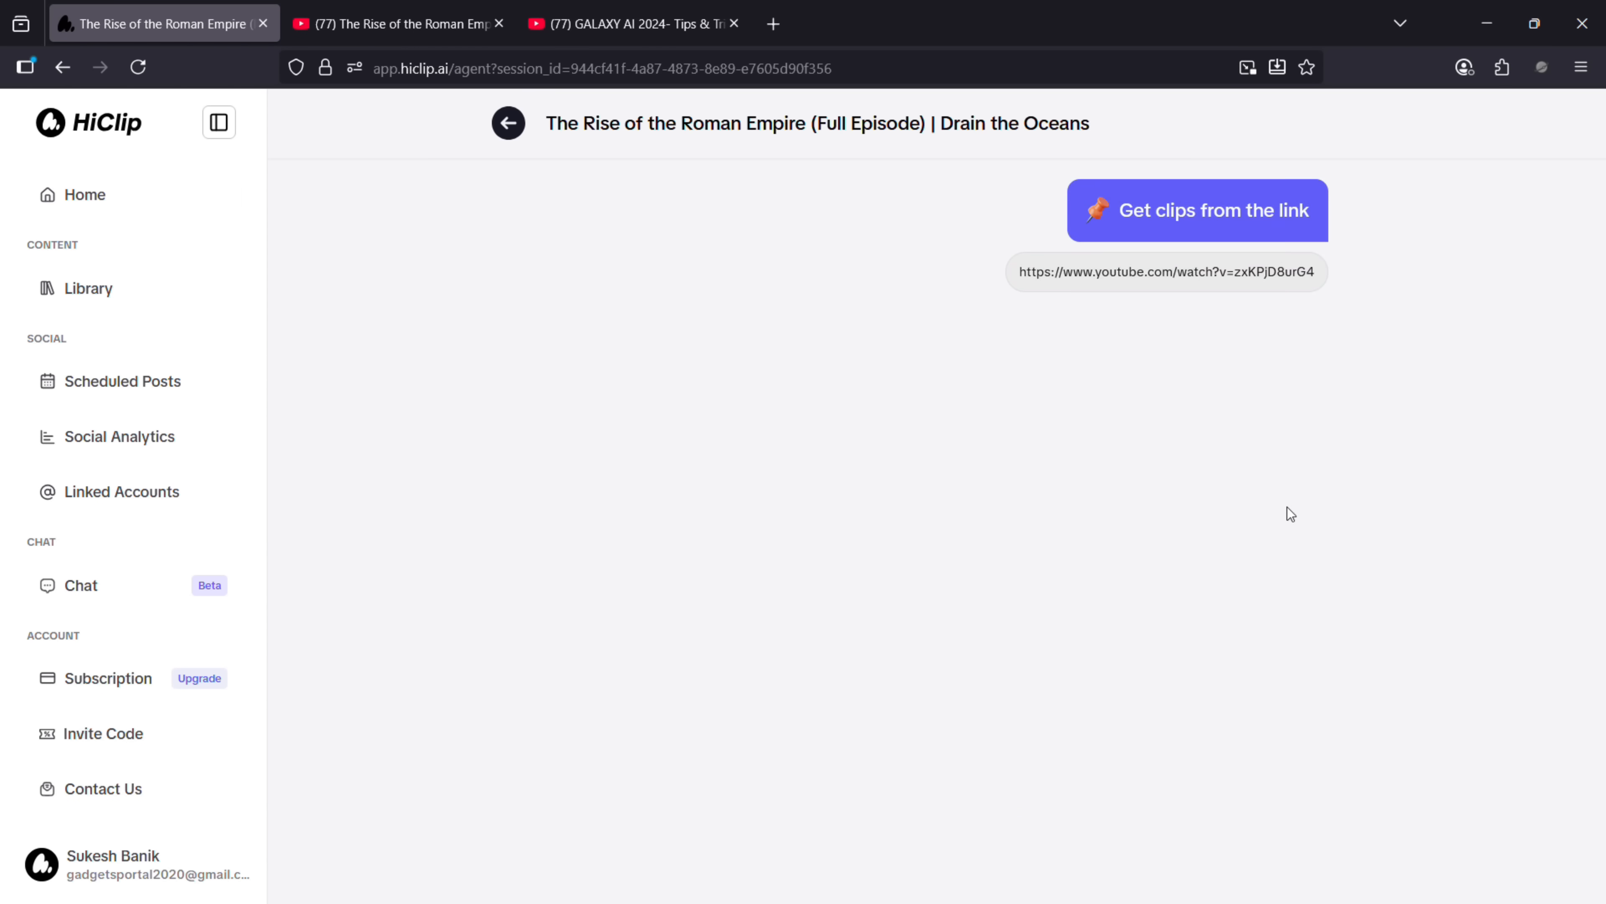
- Review the Roman Empire project's scored clip ideas and the carousel of finished edited clips
{"action": "left_click", "coordinate": [1195, 210]}
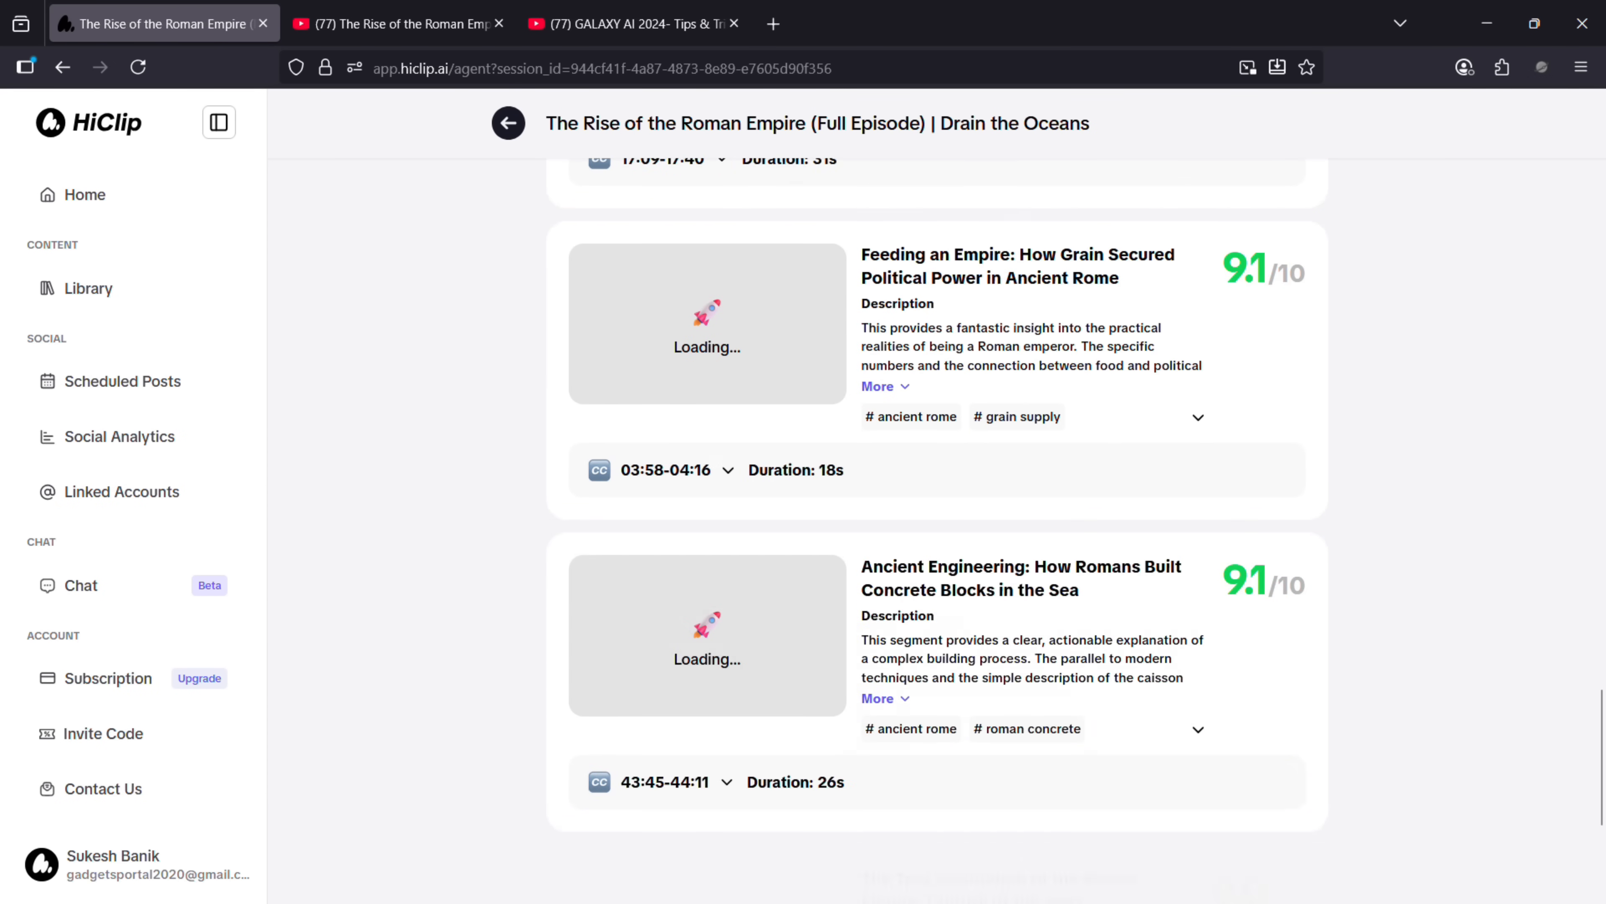
{"action": "scroll", "scroll_direction": "down", "scroll_amount": 3}
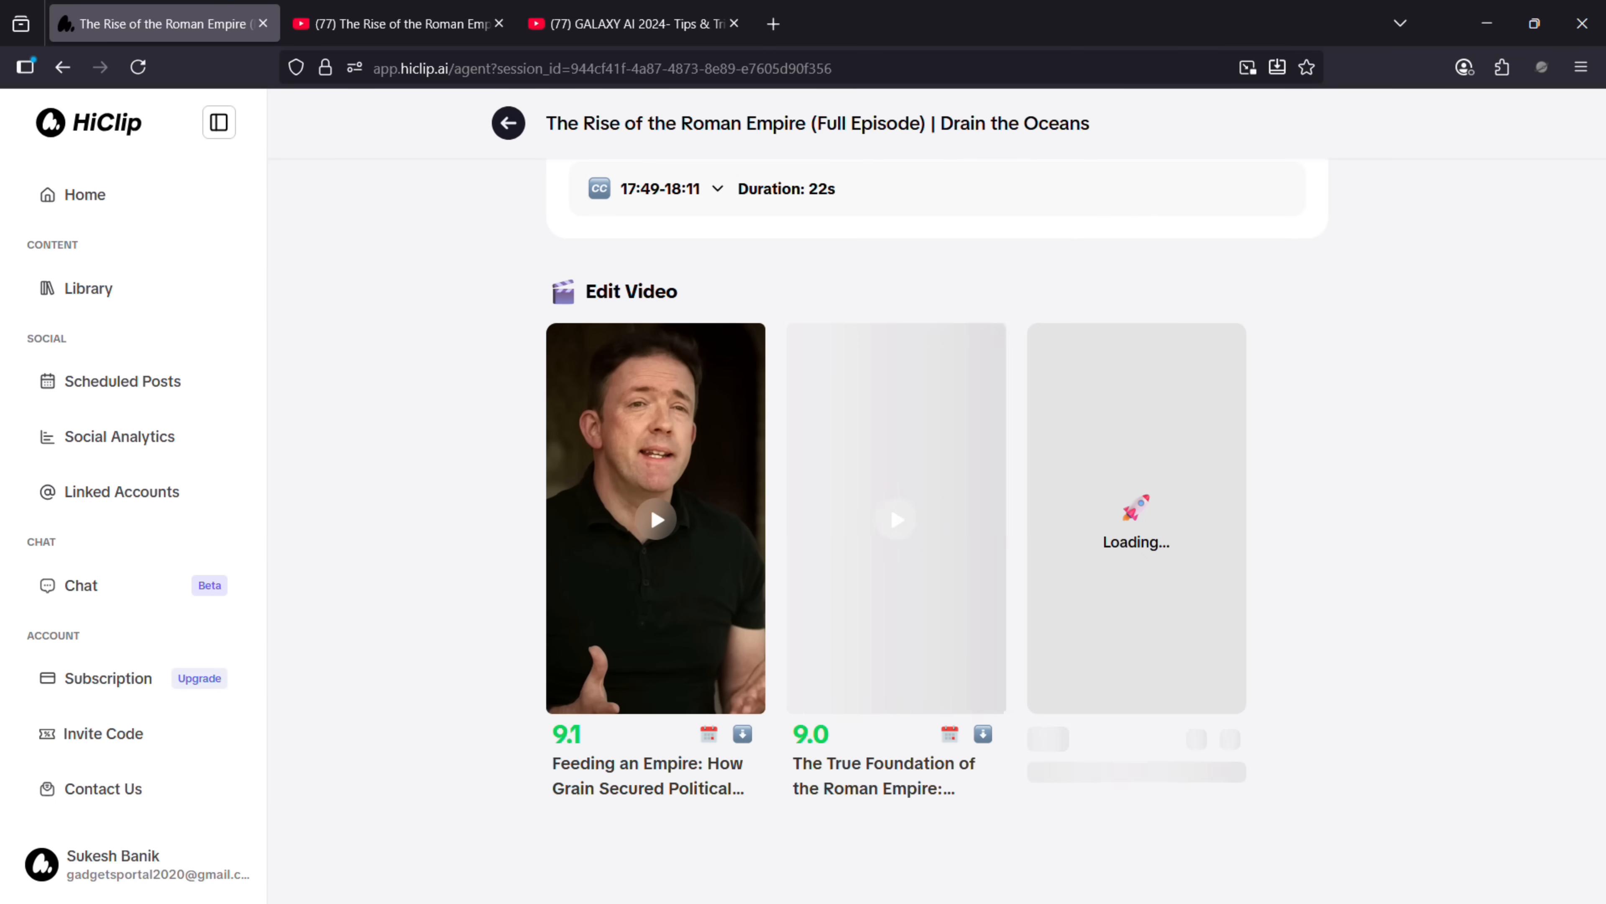
{"action": "scroll", "scroll_direction": "right", "scroll_amount": 3}
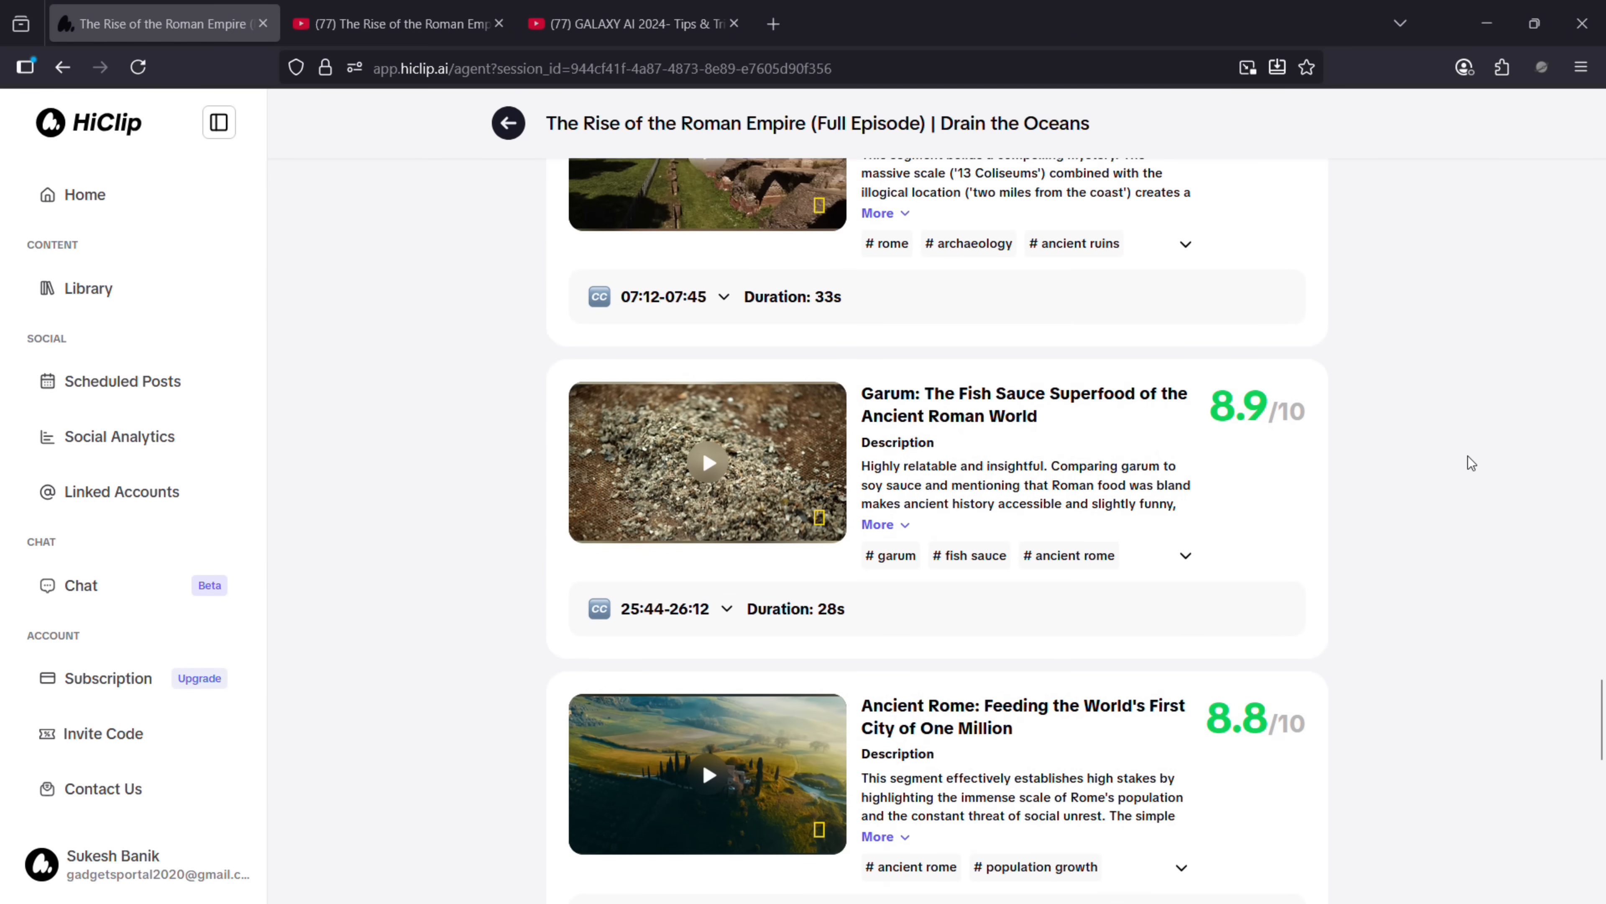
{"action": "scroll", "scroll_direction": "up", "scroll_amount": 3}
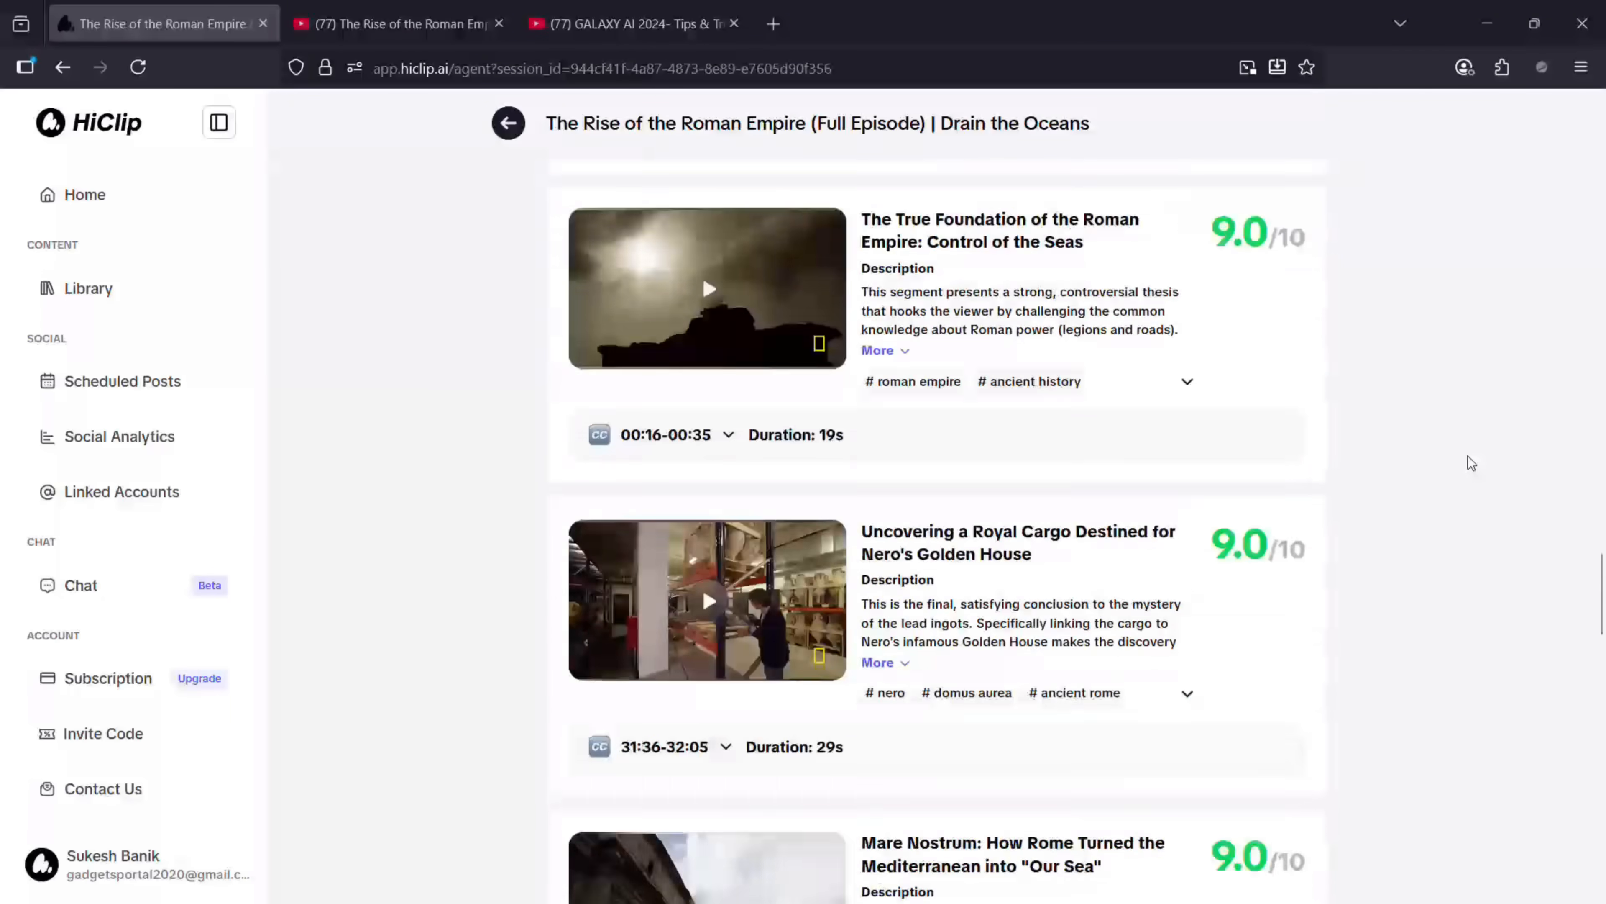
{"action": "scroll", "scroll_direction": "down", "scroll_amount": 3}
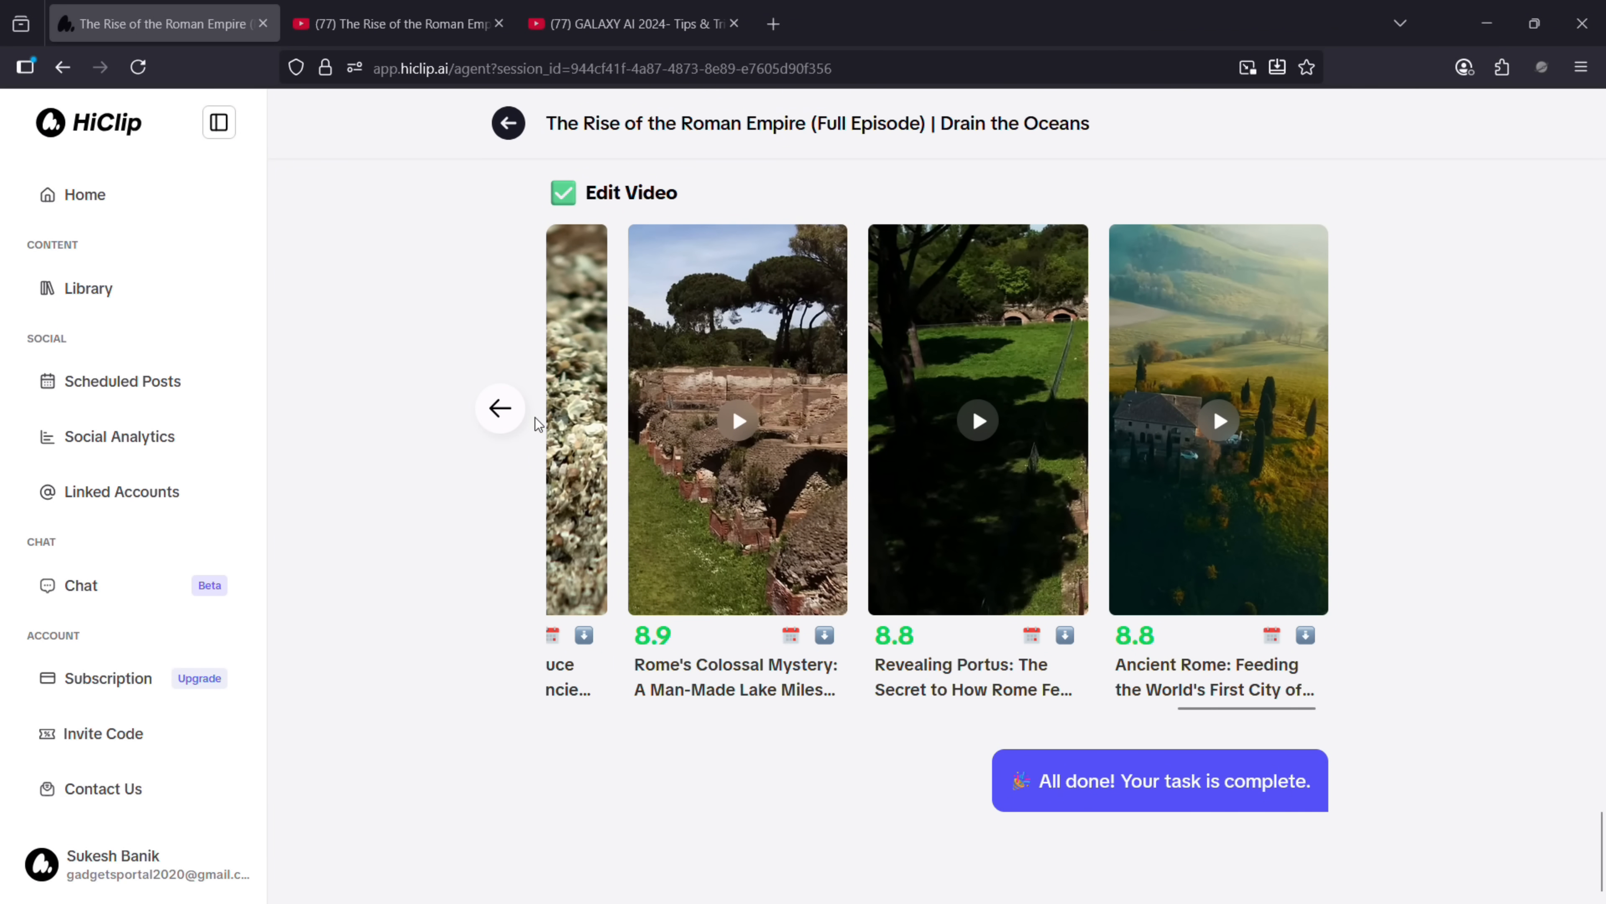
- Preview the Feeding an Empire clip from the carousel, download it, and close the preview
{"action": "left_click", "coordinate": [501, 408]}
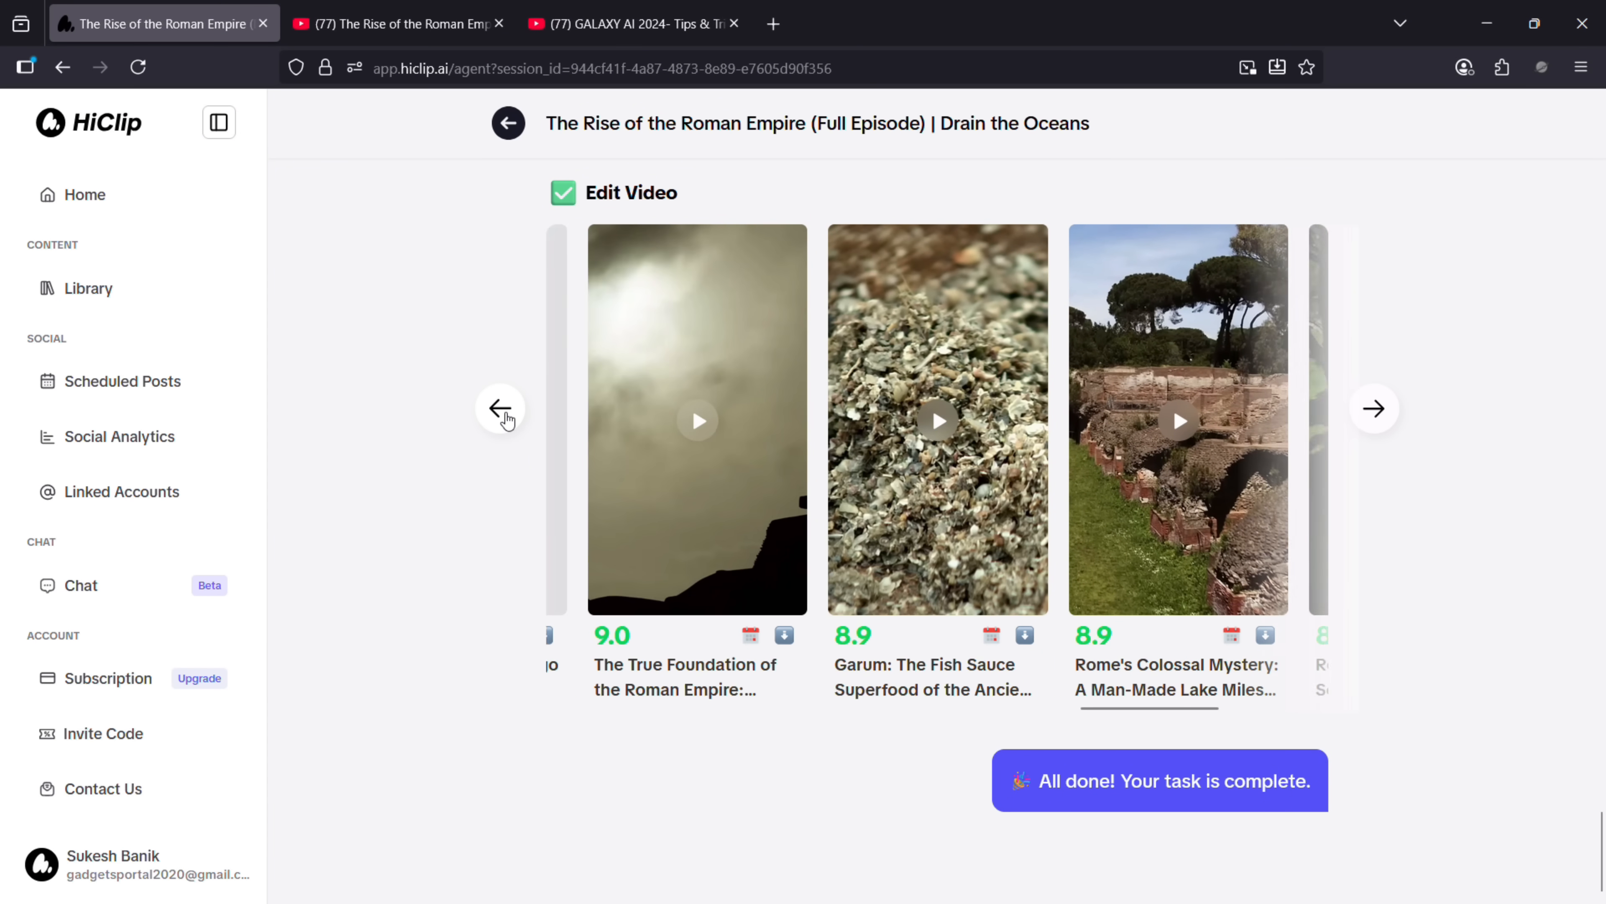
{"action": "left_click", "coordinate": [501, 408]}
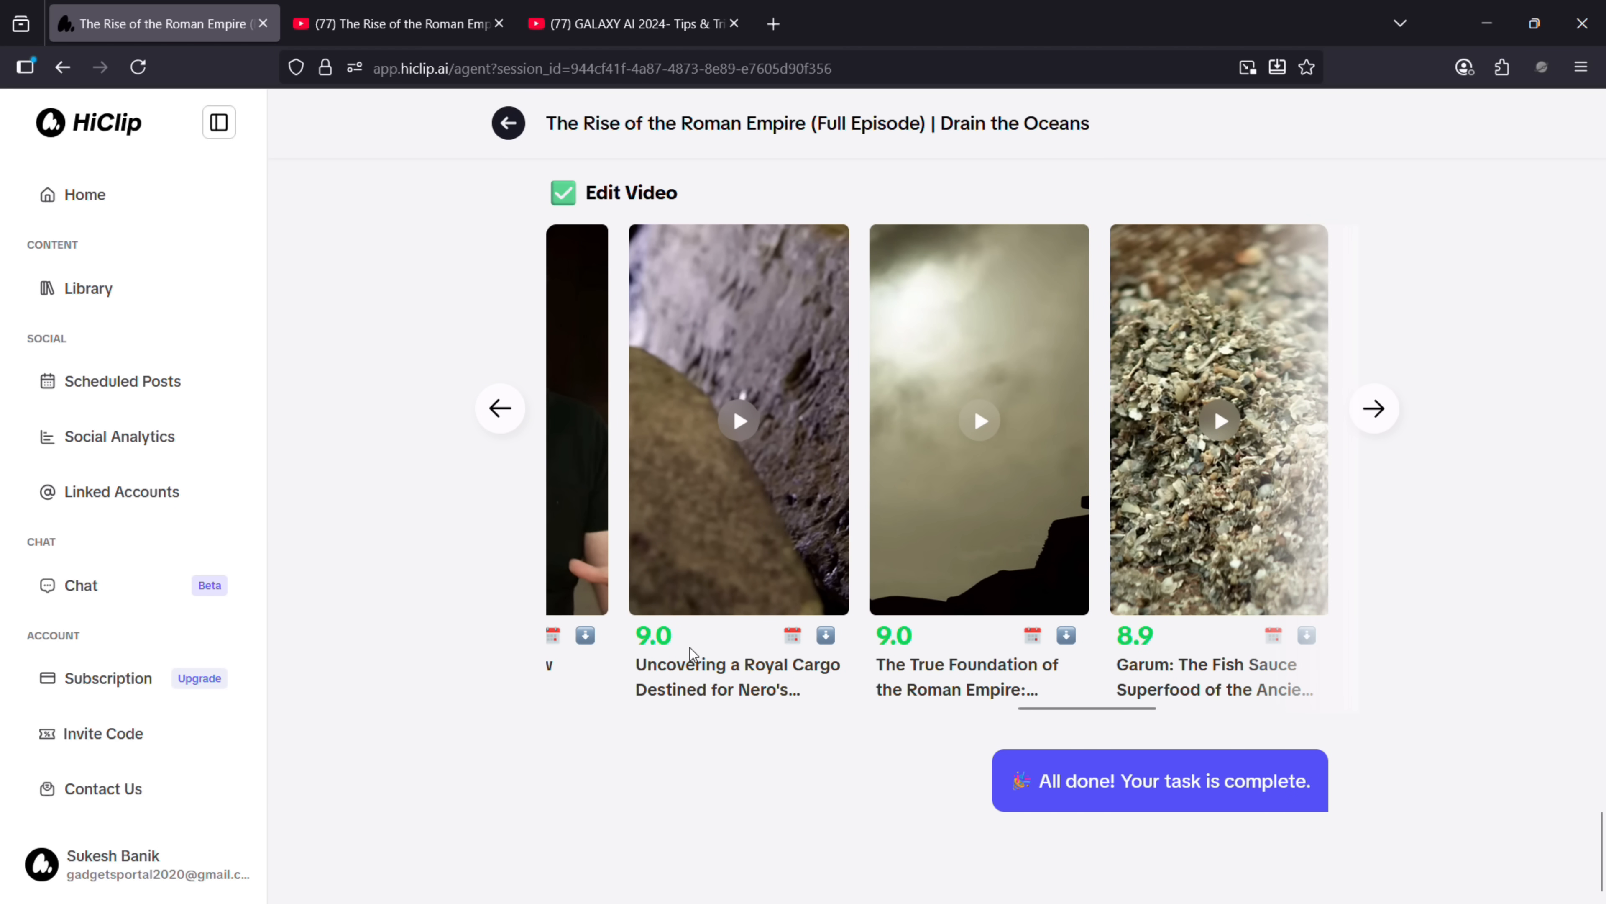
{"action": "mouse_move", "coordinate": [734, 431]}
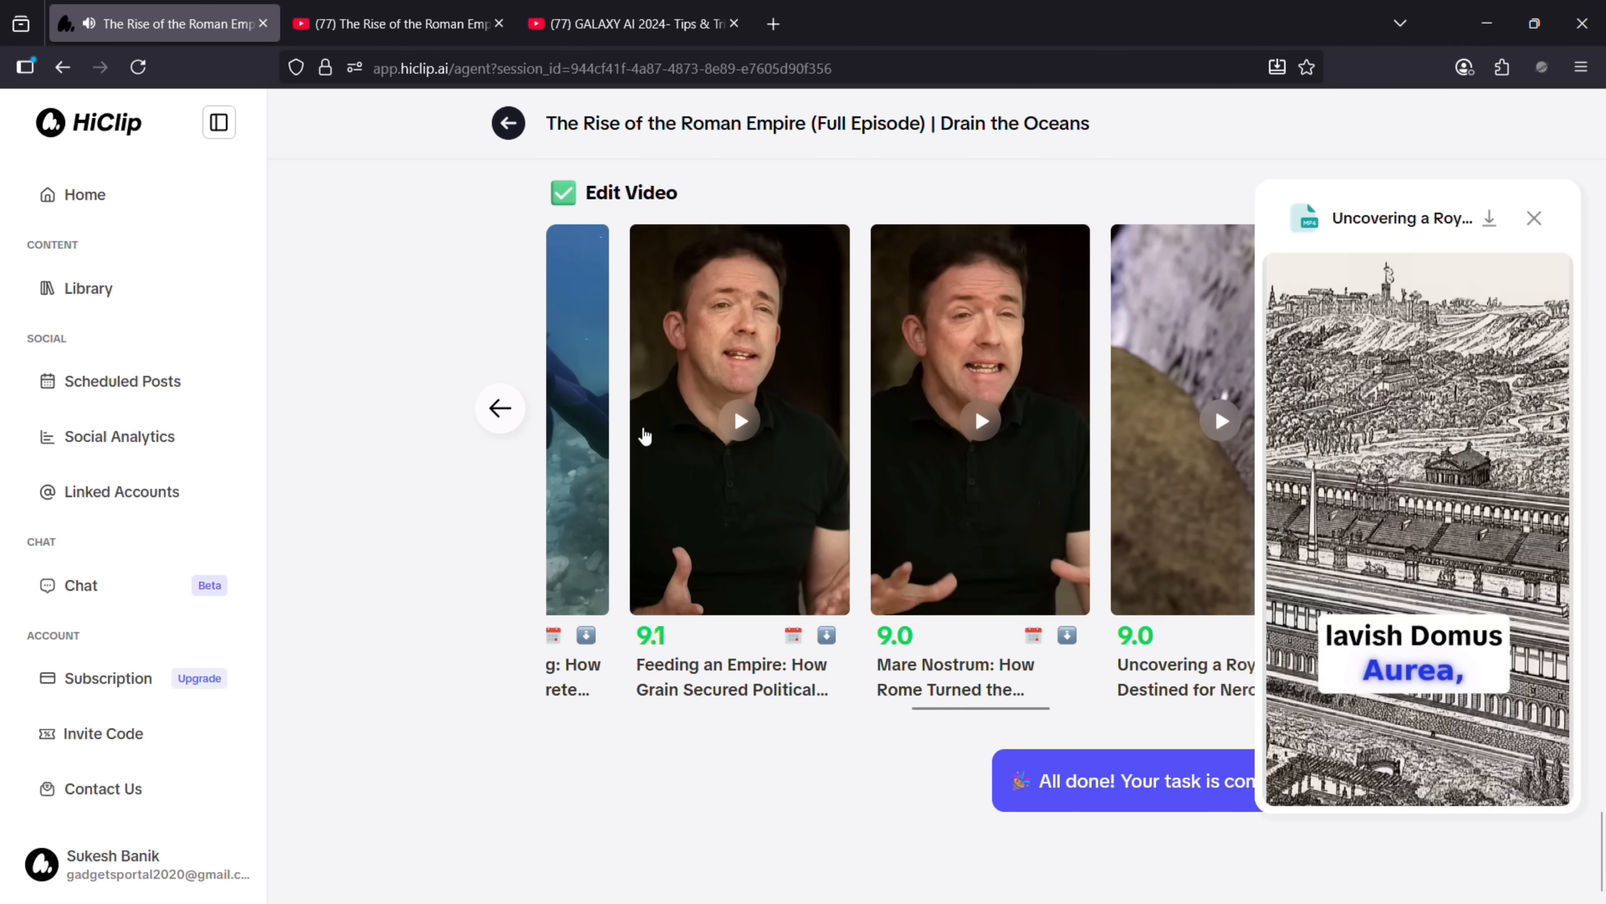
{"action": "left_click", "coordinate": [739, 420]}
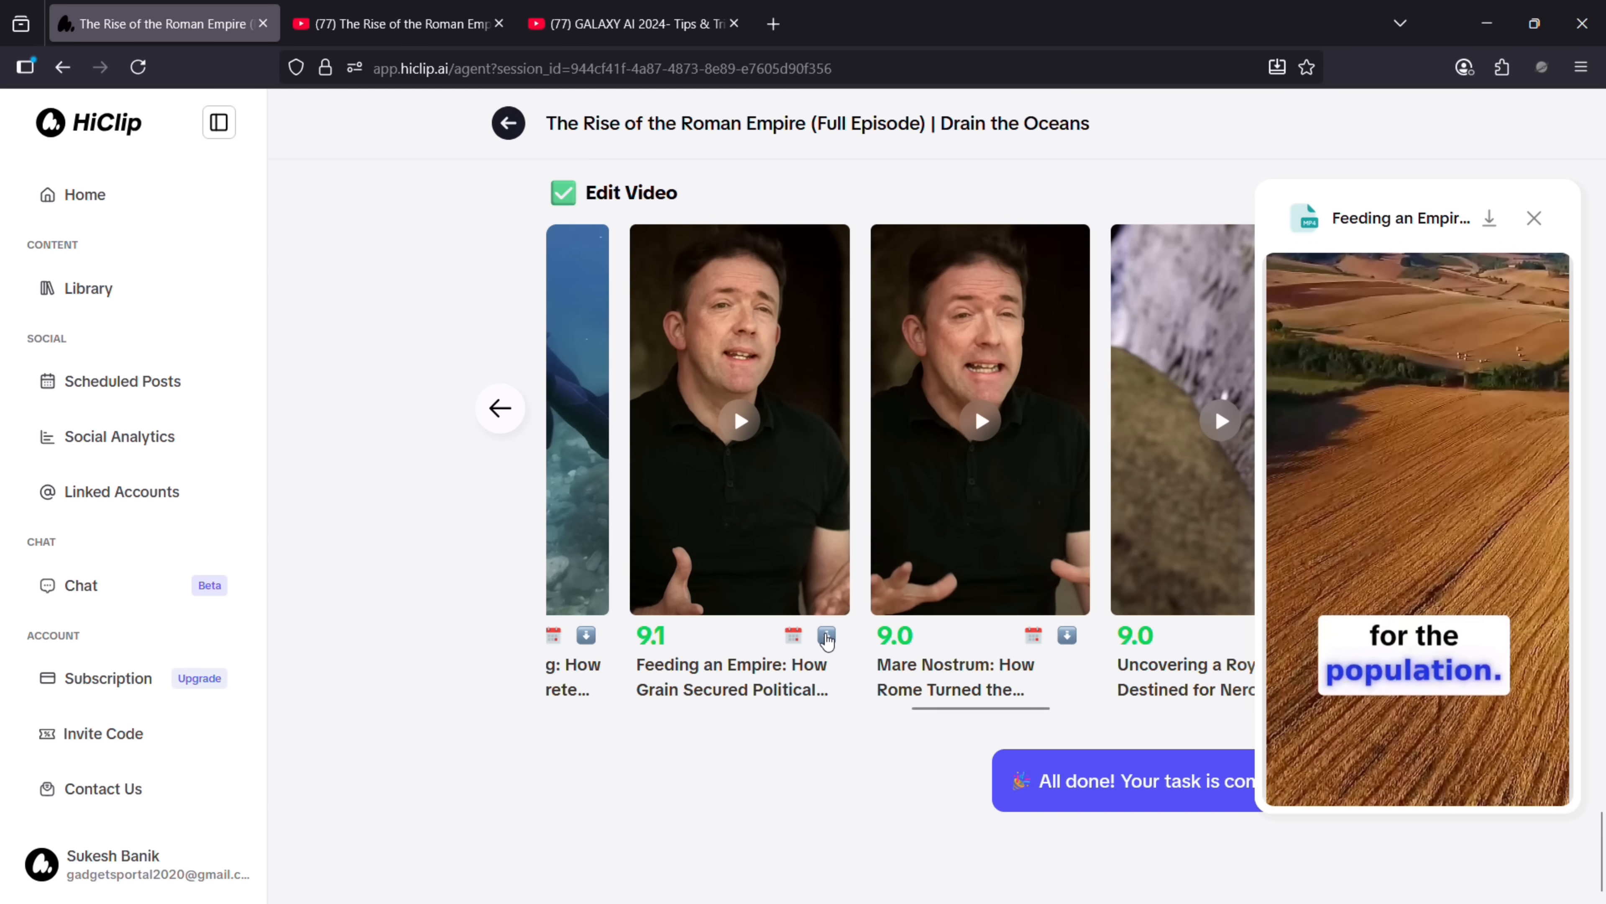
{"action": "left_click", "coordinate": [826, 636]}
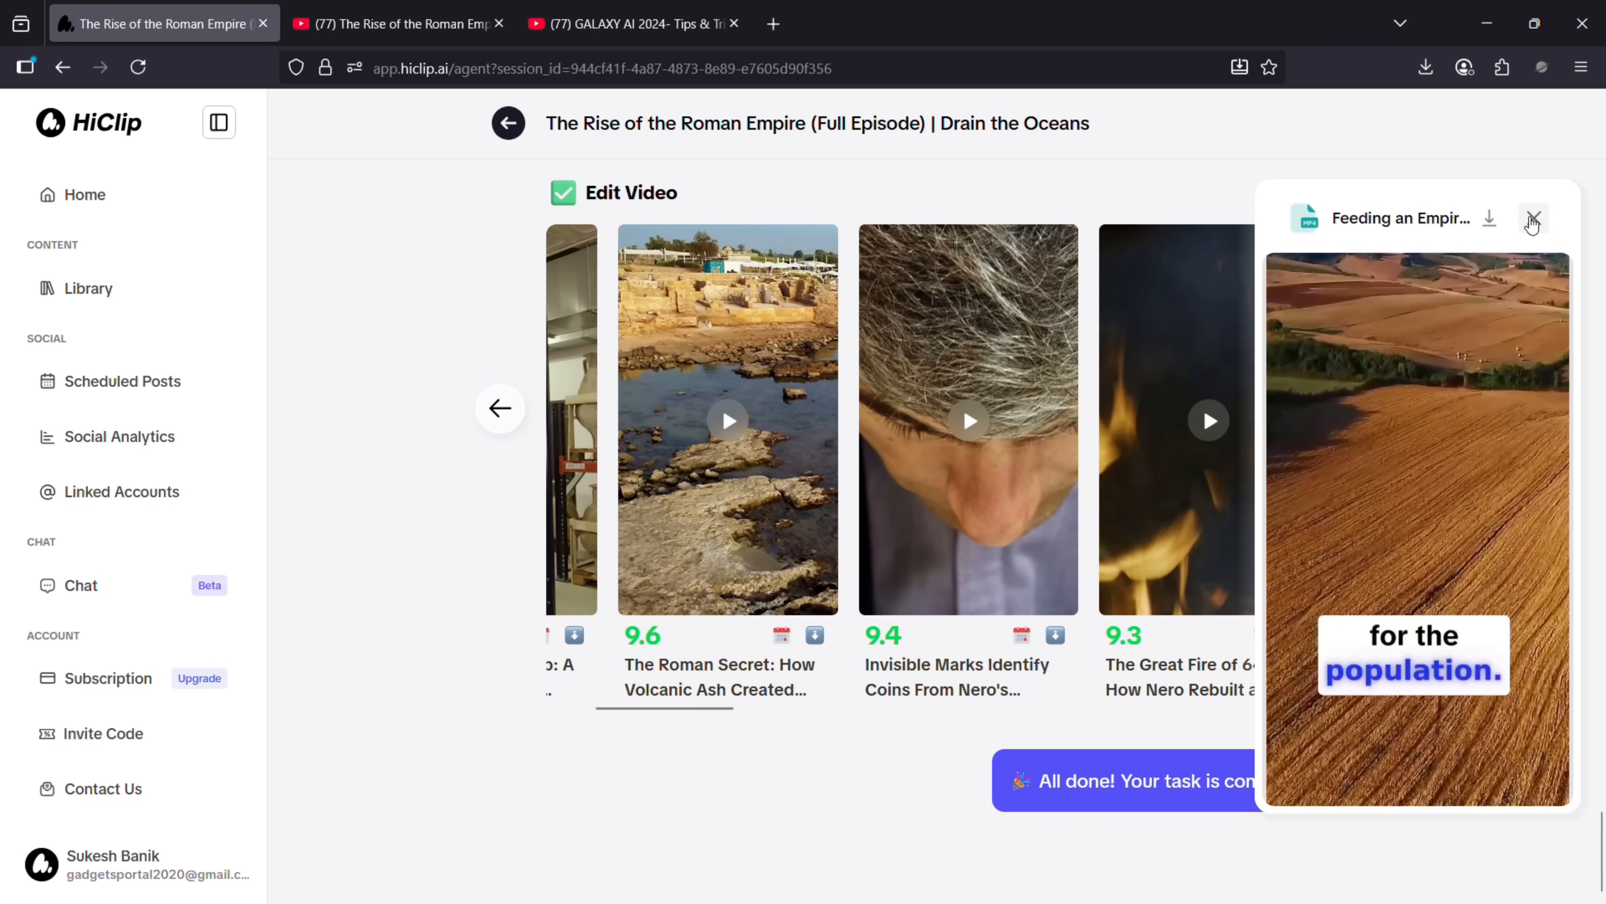
{"action": "left_click", "coordinate": [1532, 219]}
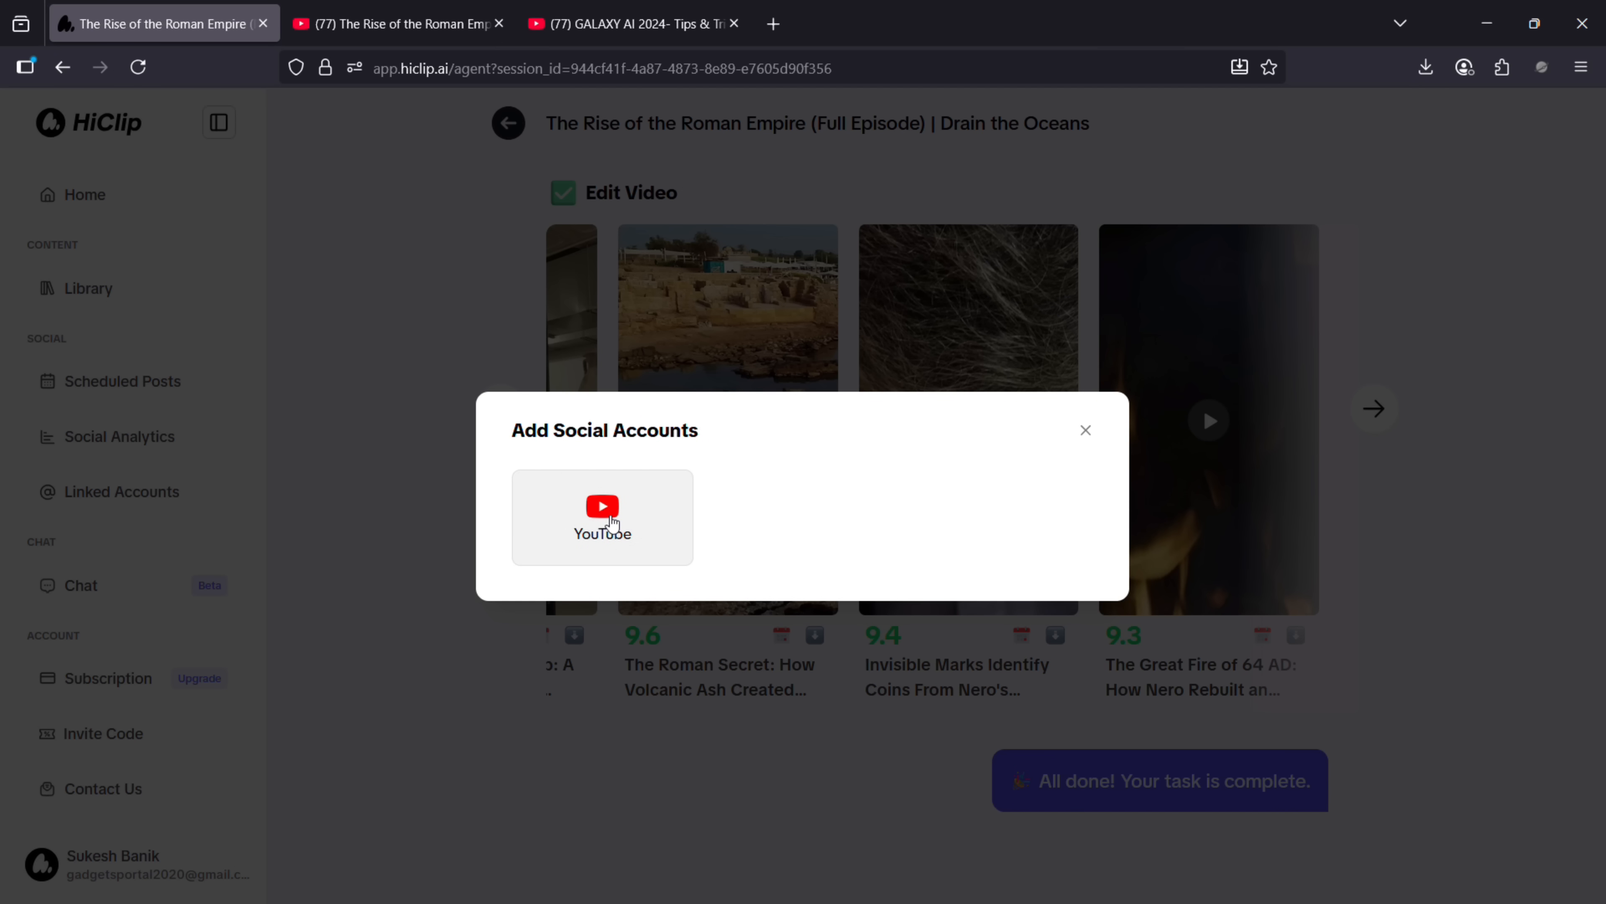
{"action": "mouse_move", "coordinate": [599, 539]}
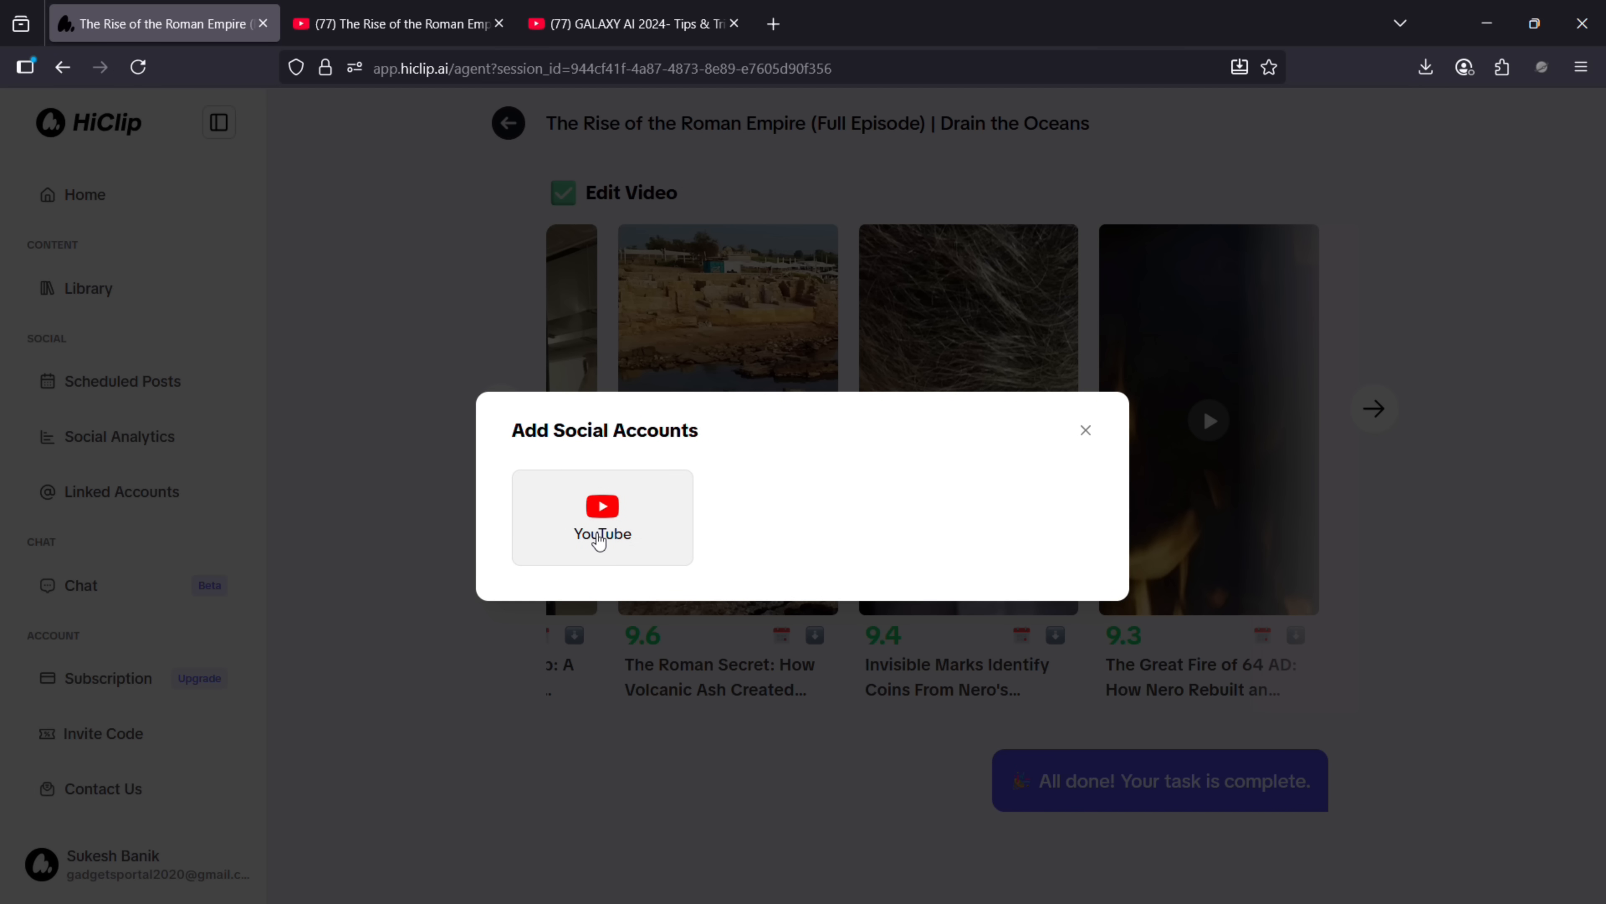
- Choose YouTube in the Add Social Accounts dialog and return to the documentary's scored clips
{"action": "left_click", "coordinate": [1085, 429]}
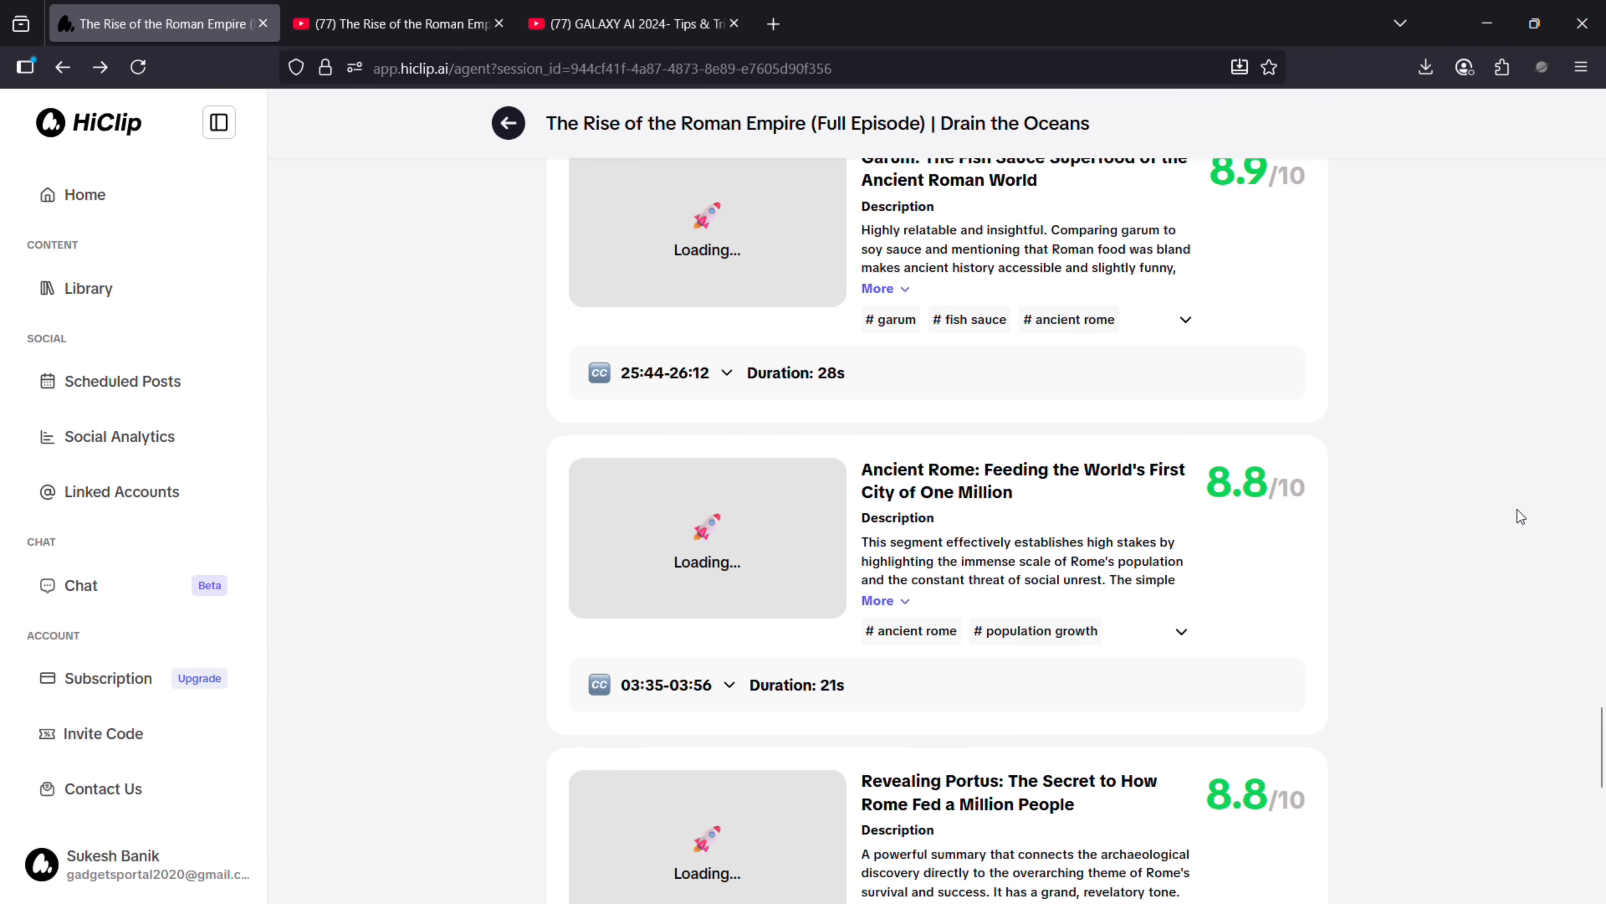
{"action": "scroll", "scroll_direction": "down", "scroll_amount": 3}
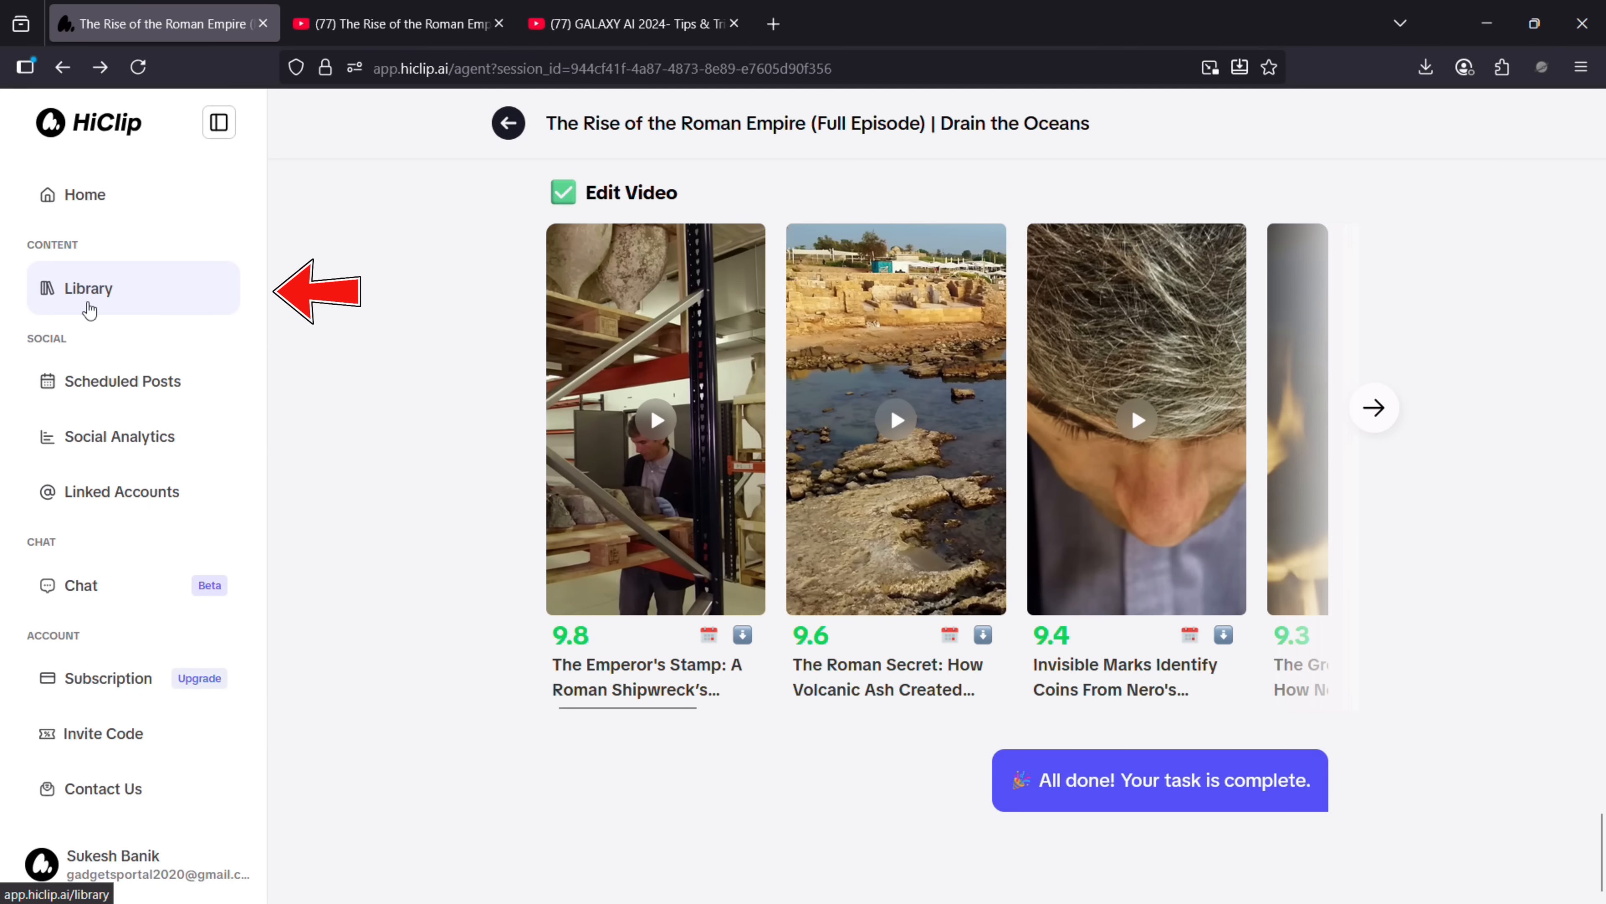
- Browse the 30-clip library and favourite the Lost Roman Fleet clip
{"action": "left_click", "coordinate": [88, 288]}
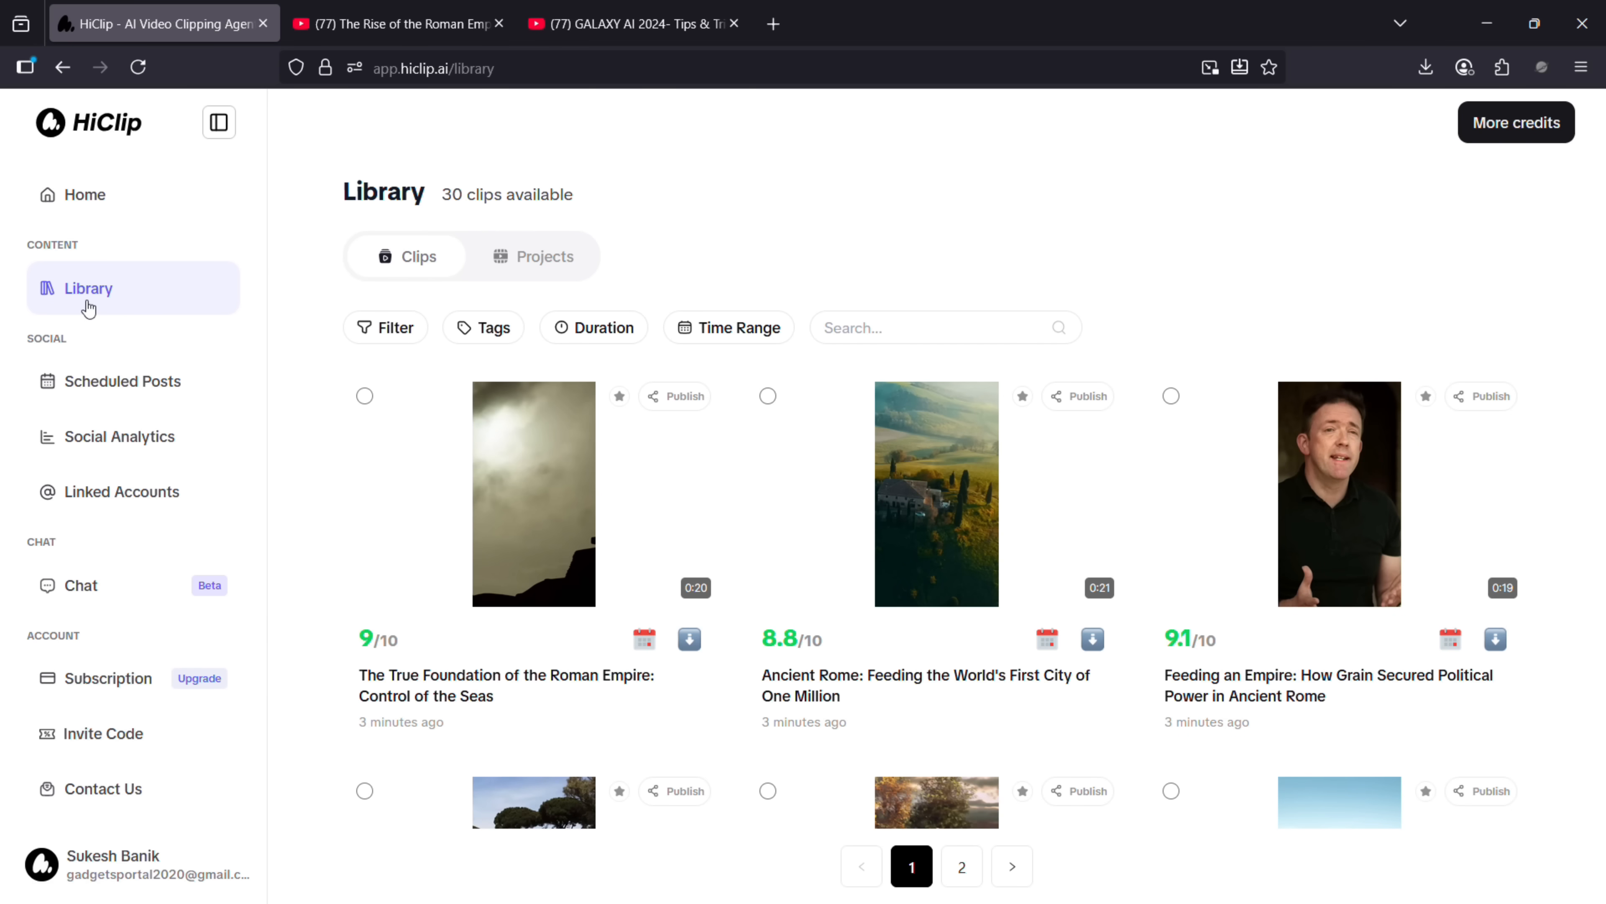
{"action": "scroll", "scroll_direction": "down", "scroll_amount": 3}
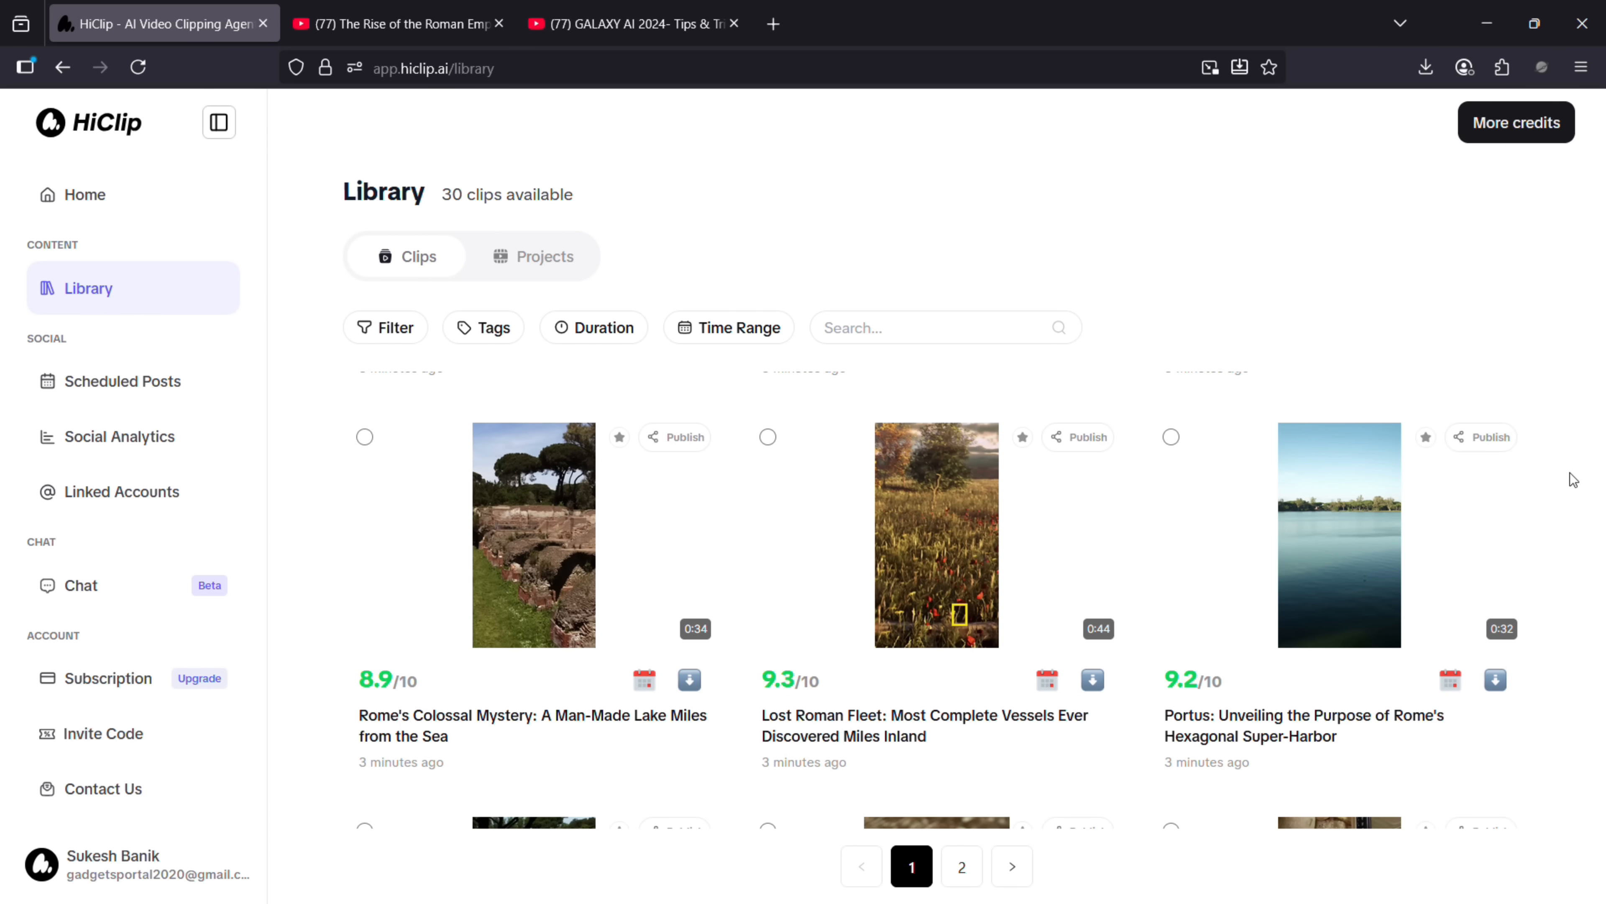
{"action": "scroll", "scroll_direction": "down", "scroll_amount": 3}
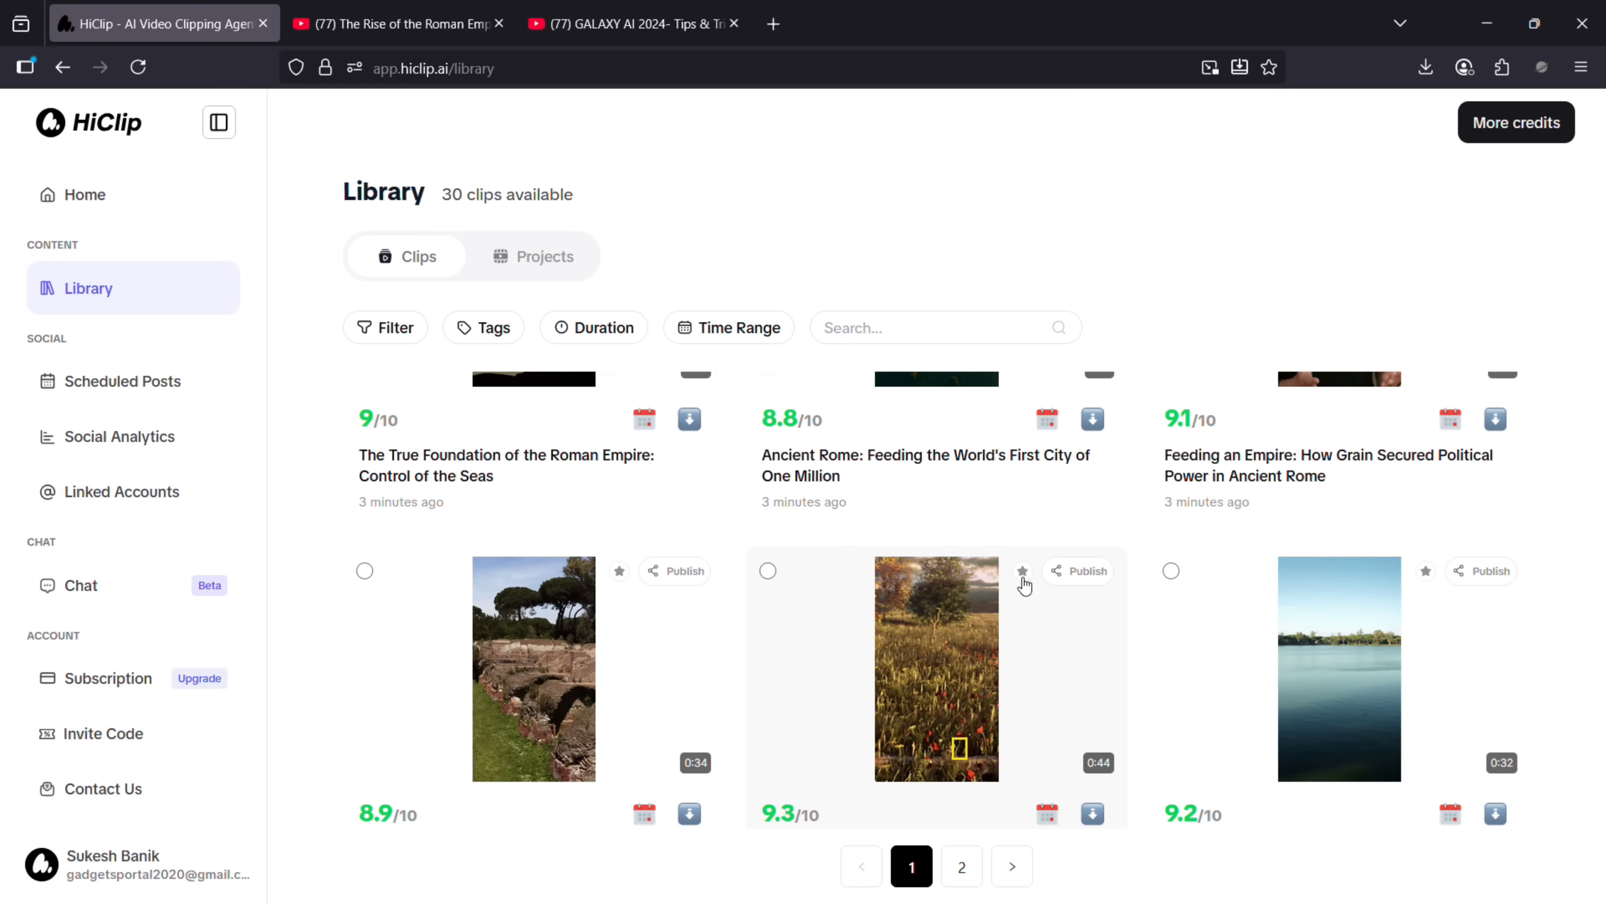
{"action": "left_click", "coordinate": [1077, 571]}
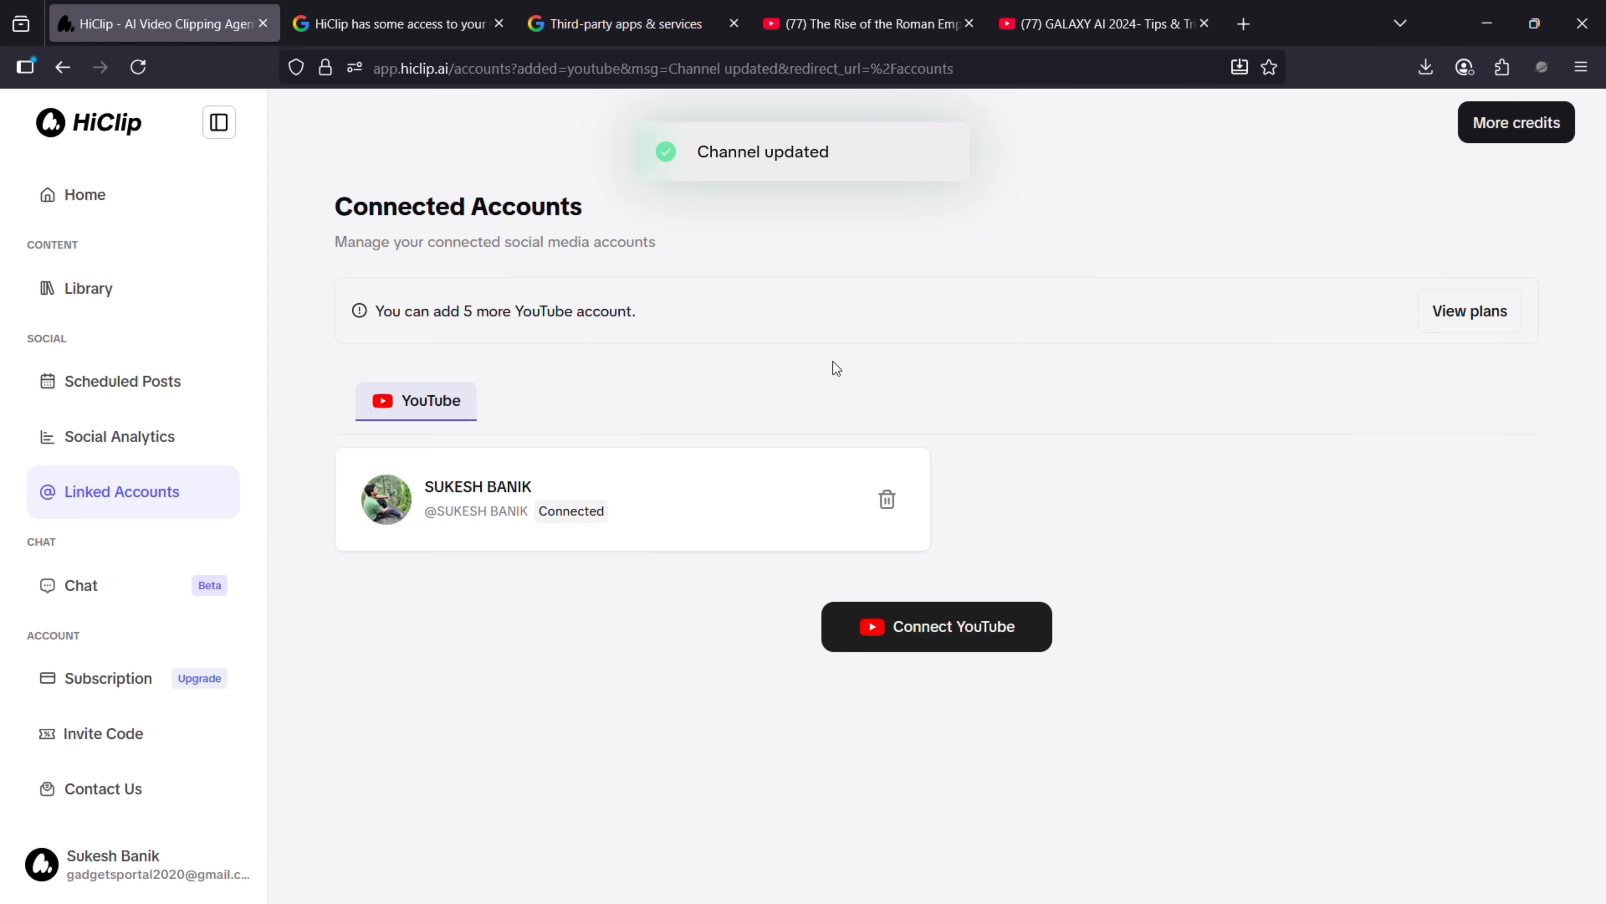
{"action": "mouse_move", "coordinate": [123, 382]}
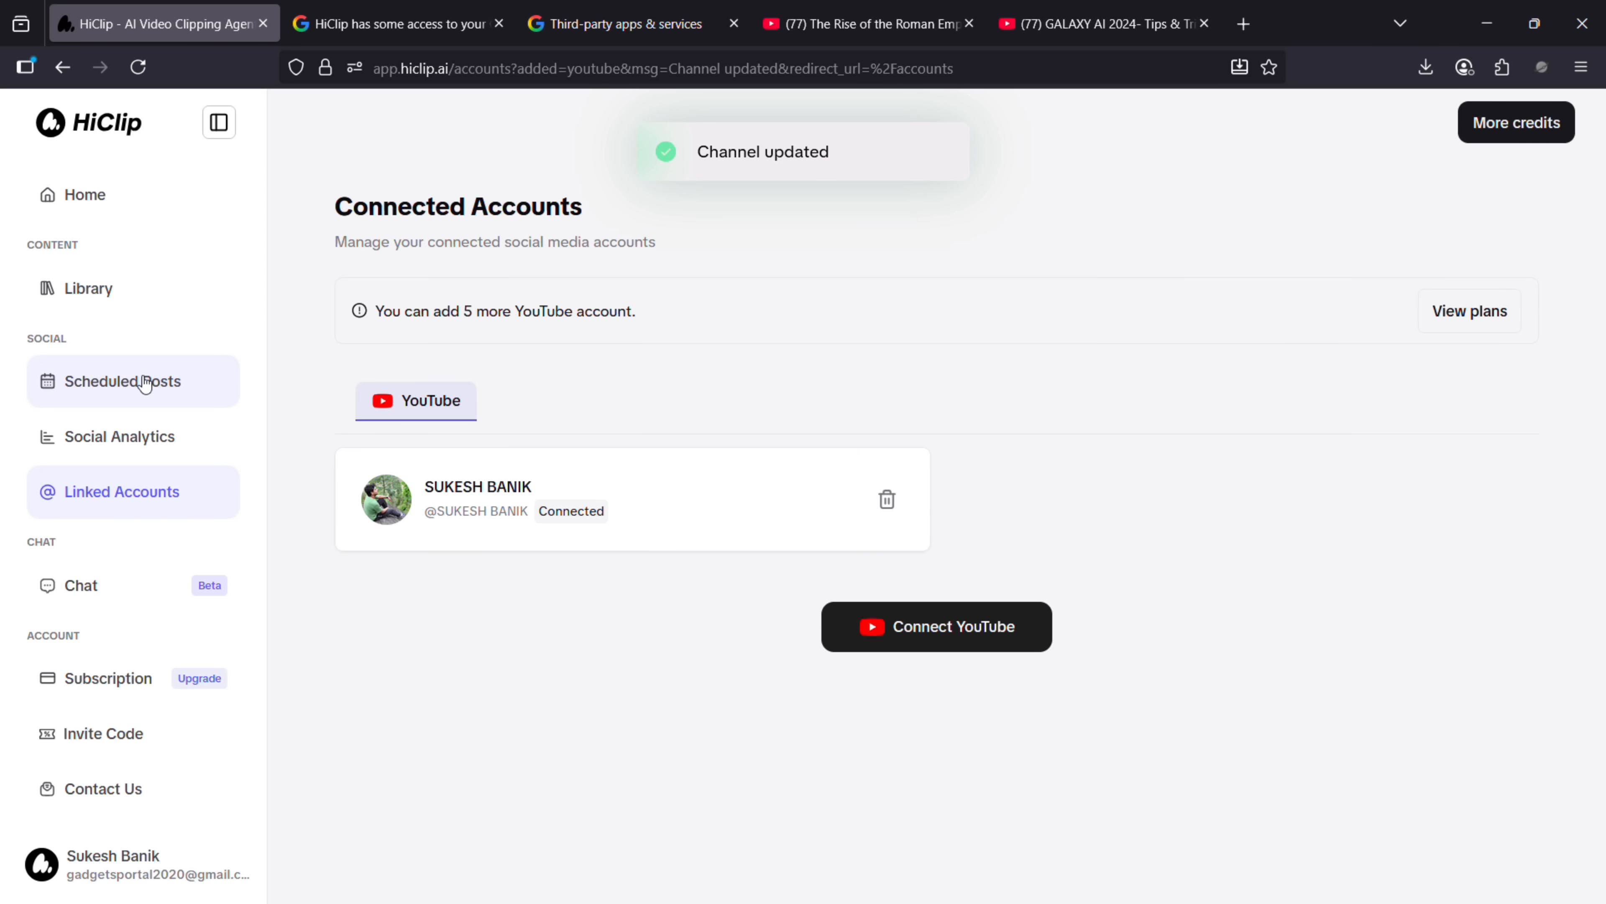
- View the empty September 2025 social calendar, then return to the clip library
{"action": "left_click", "coordinate": [123, 380]}
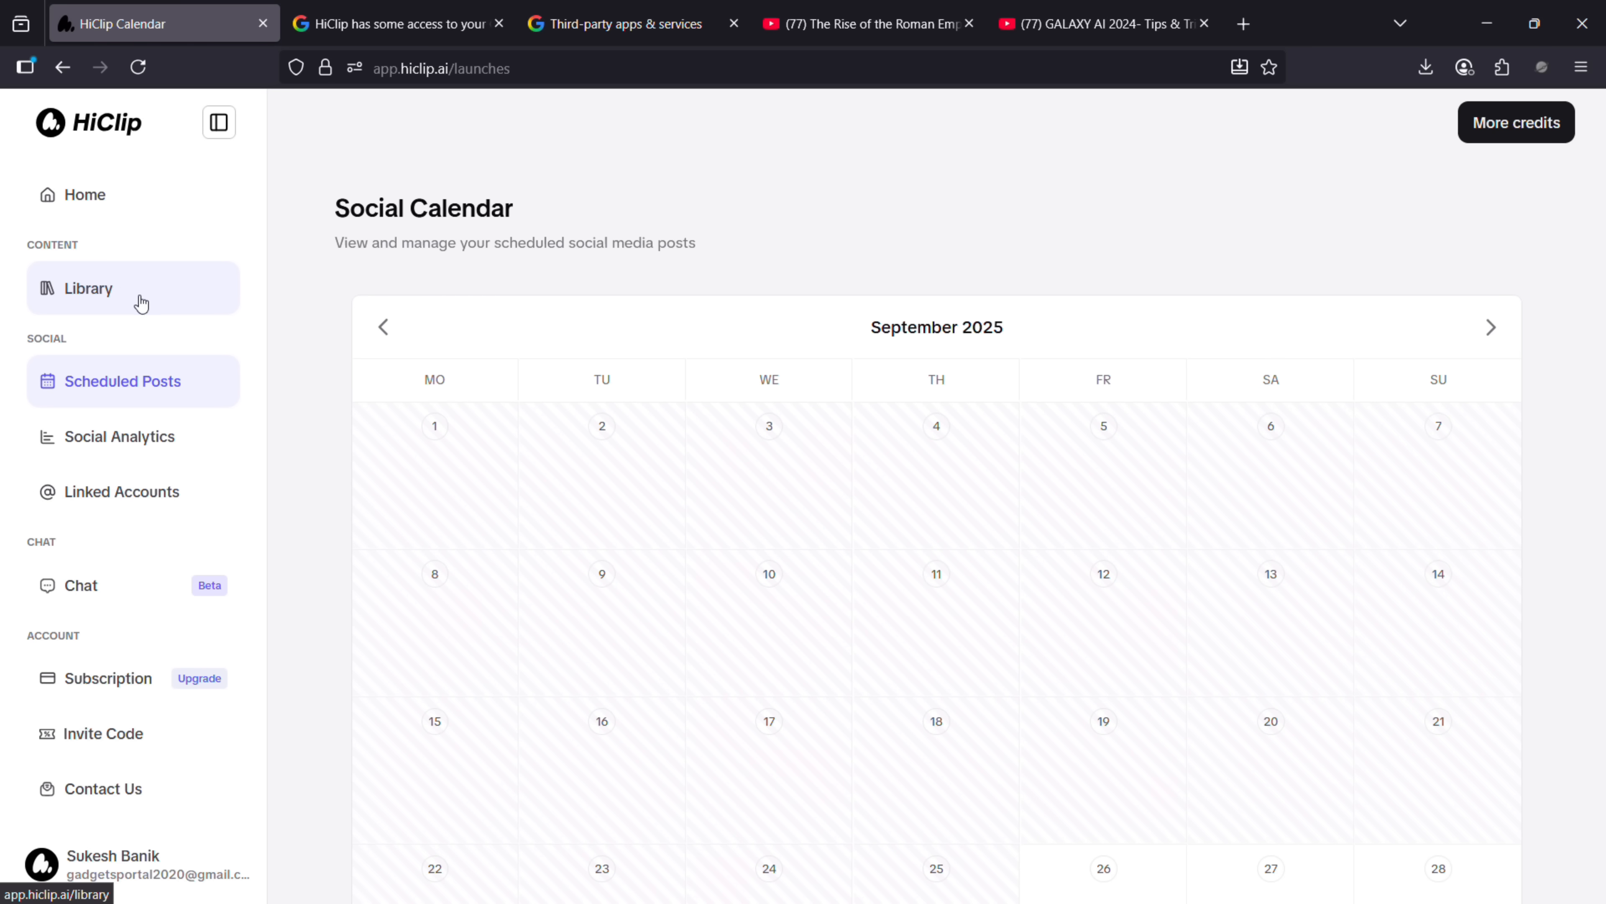
{"action": "left_click", "coordinate": [88, 288]}
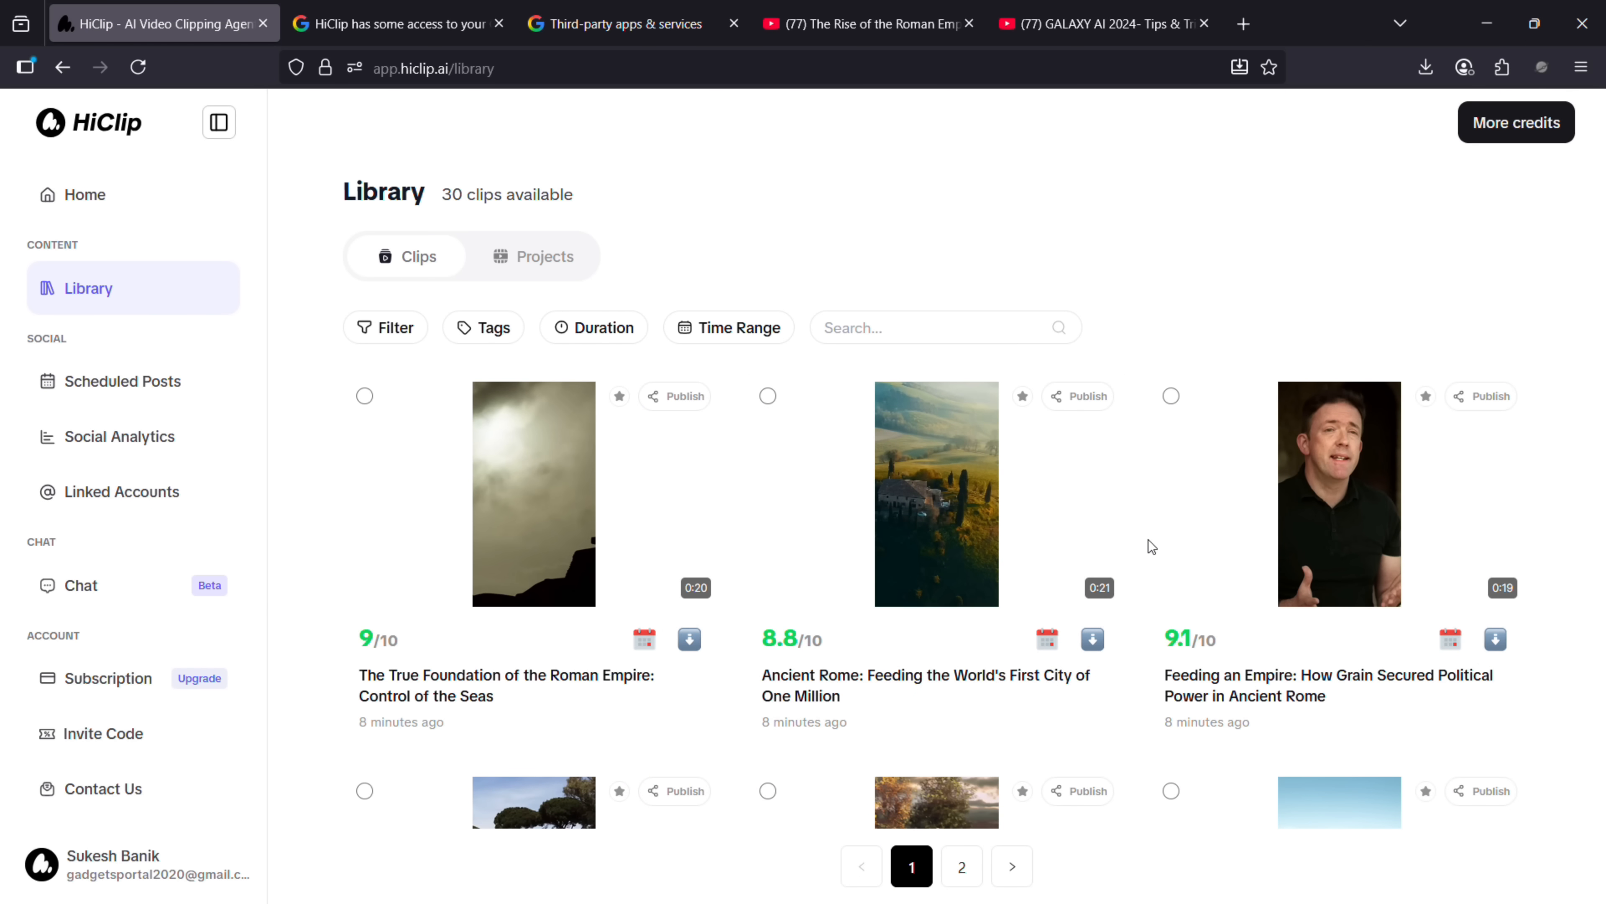
- Schedule the Lost Roman Fleet clip to post to YouTube on September 29 at 21:00
{"action": "scroll", "scroll_direction": "down", "scroll_amount": 3}
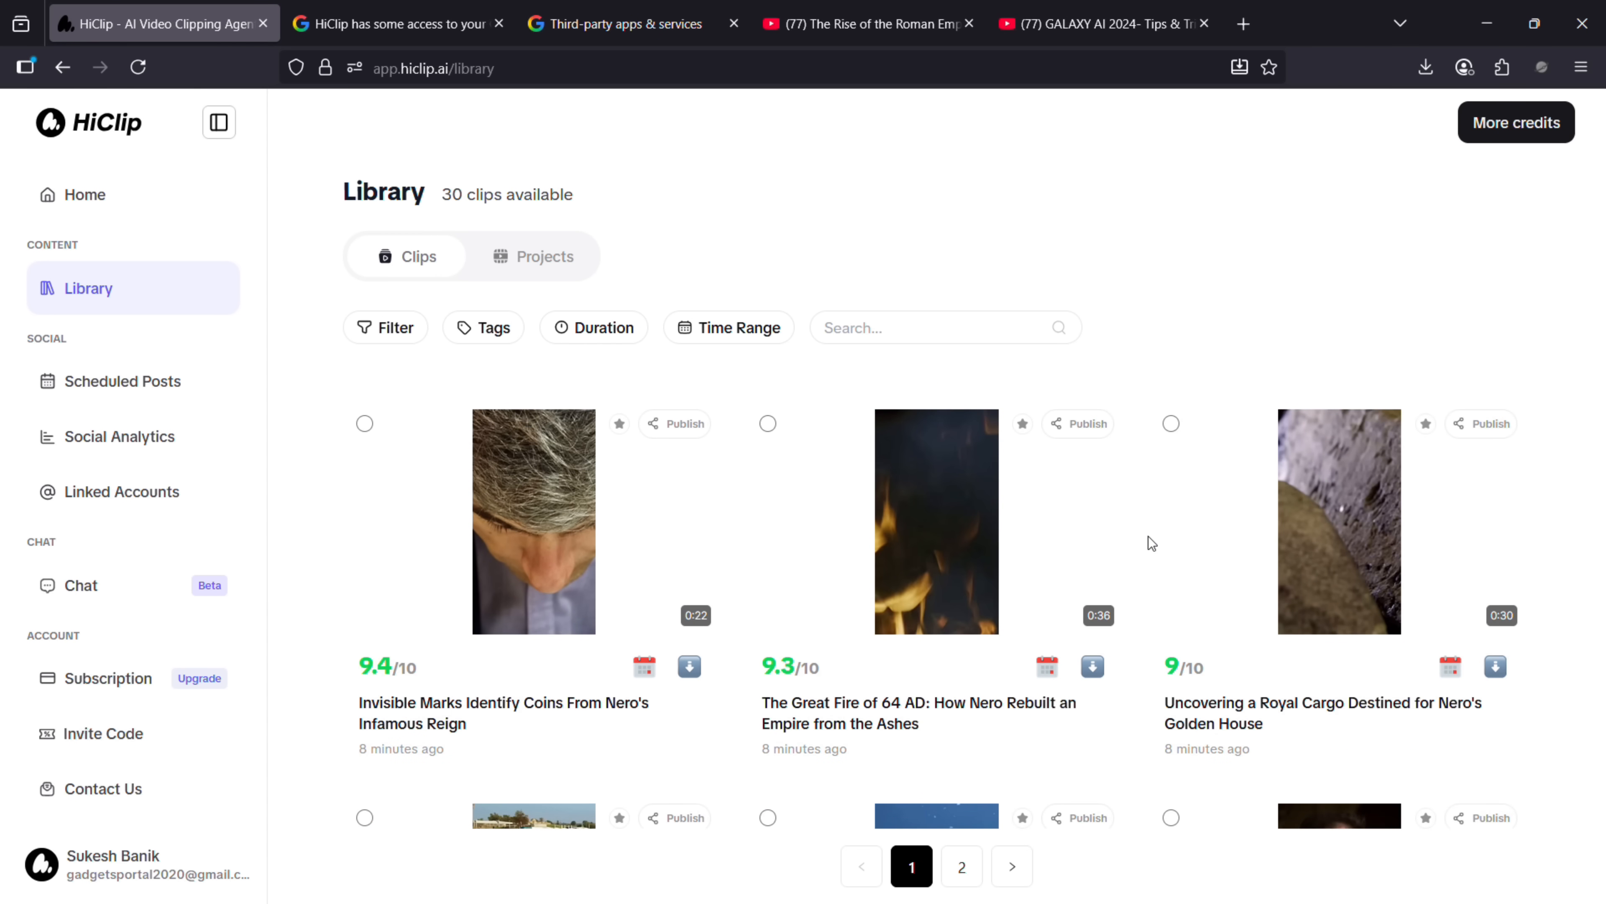
{"action": "left_click", "coordinate": [1077, 423]}
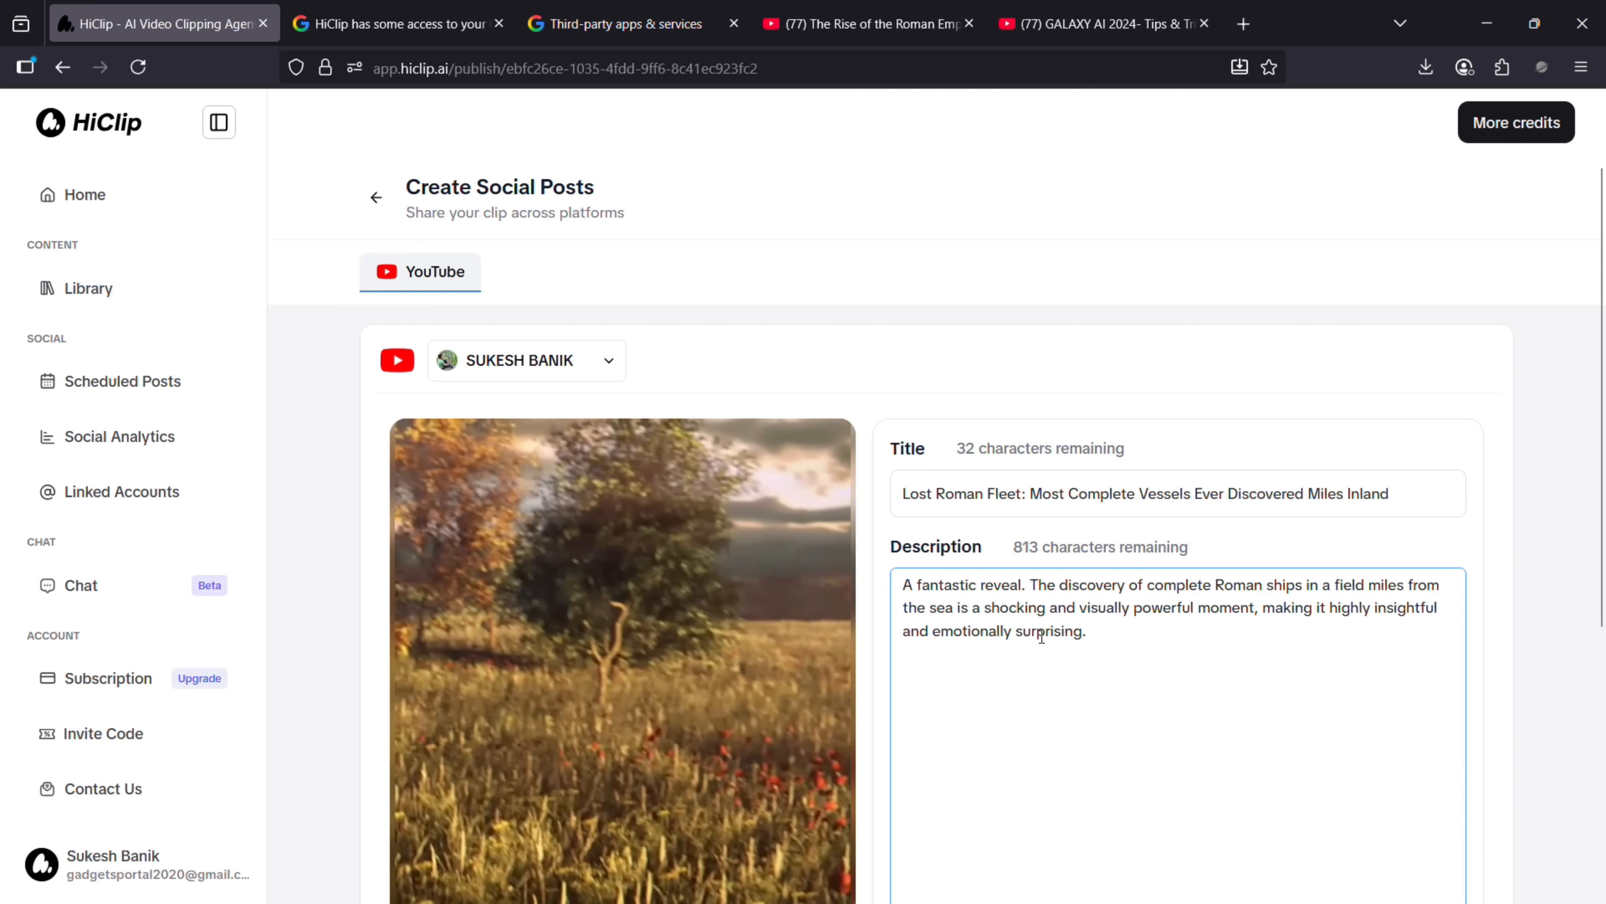
{"action": "scroll", "scroll_direction": "down", "scroll_amount": 3}
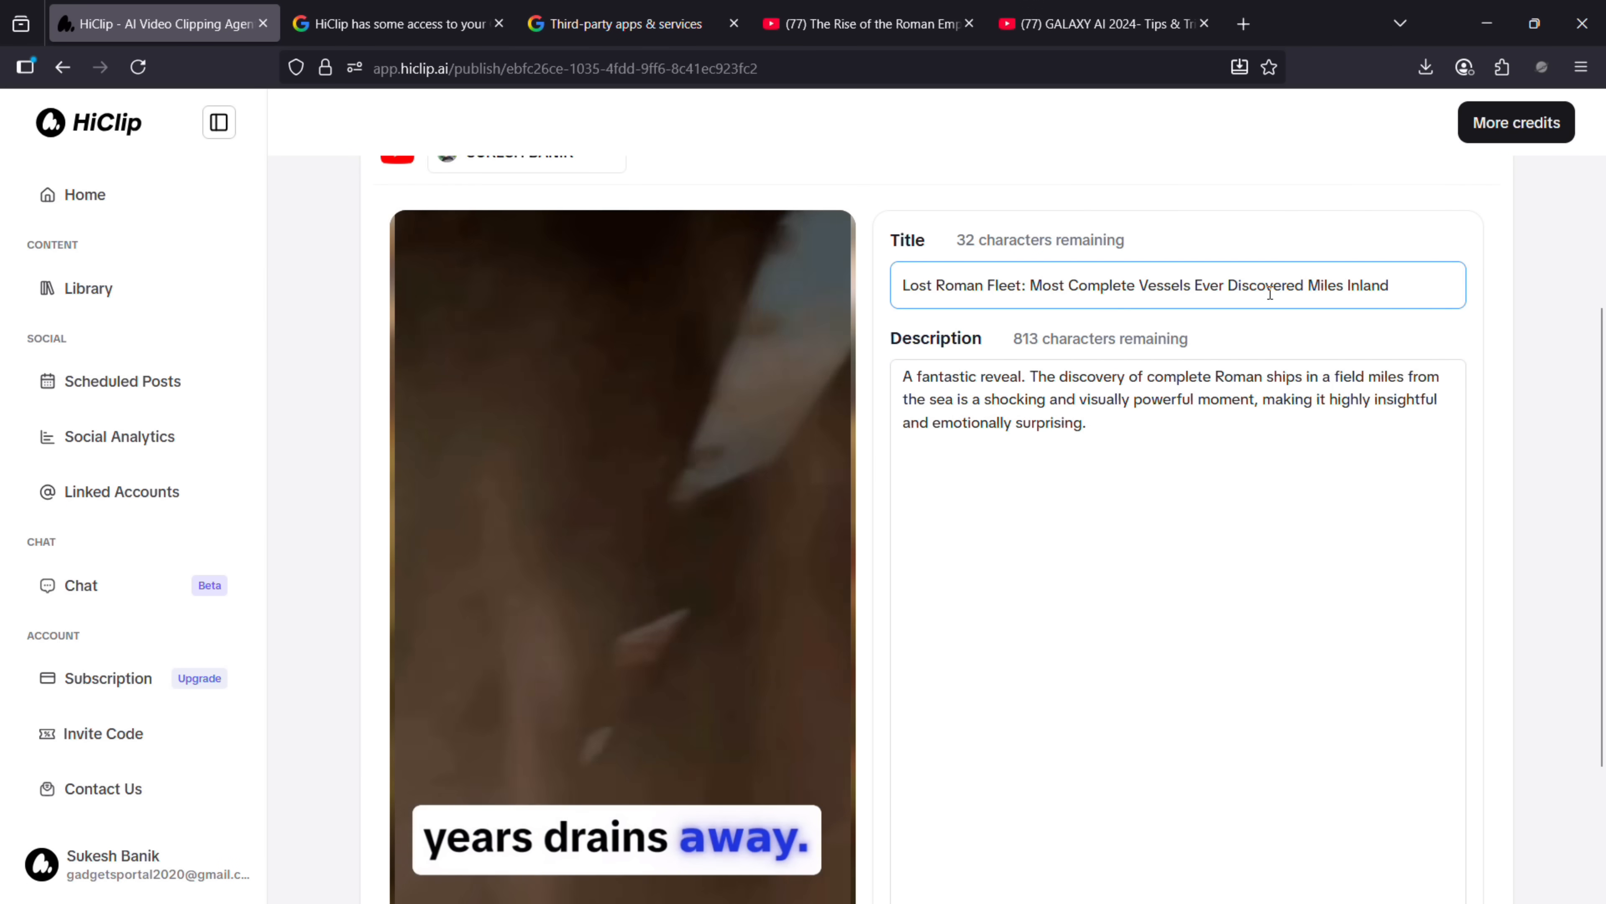
{"action": "scroll", "scroll_direction": "down", "scroll_amount": 3}
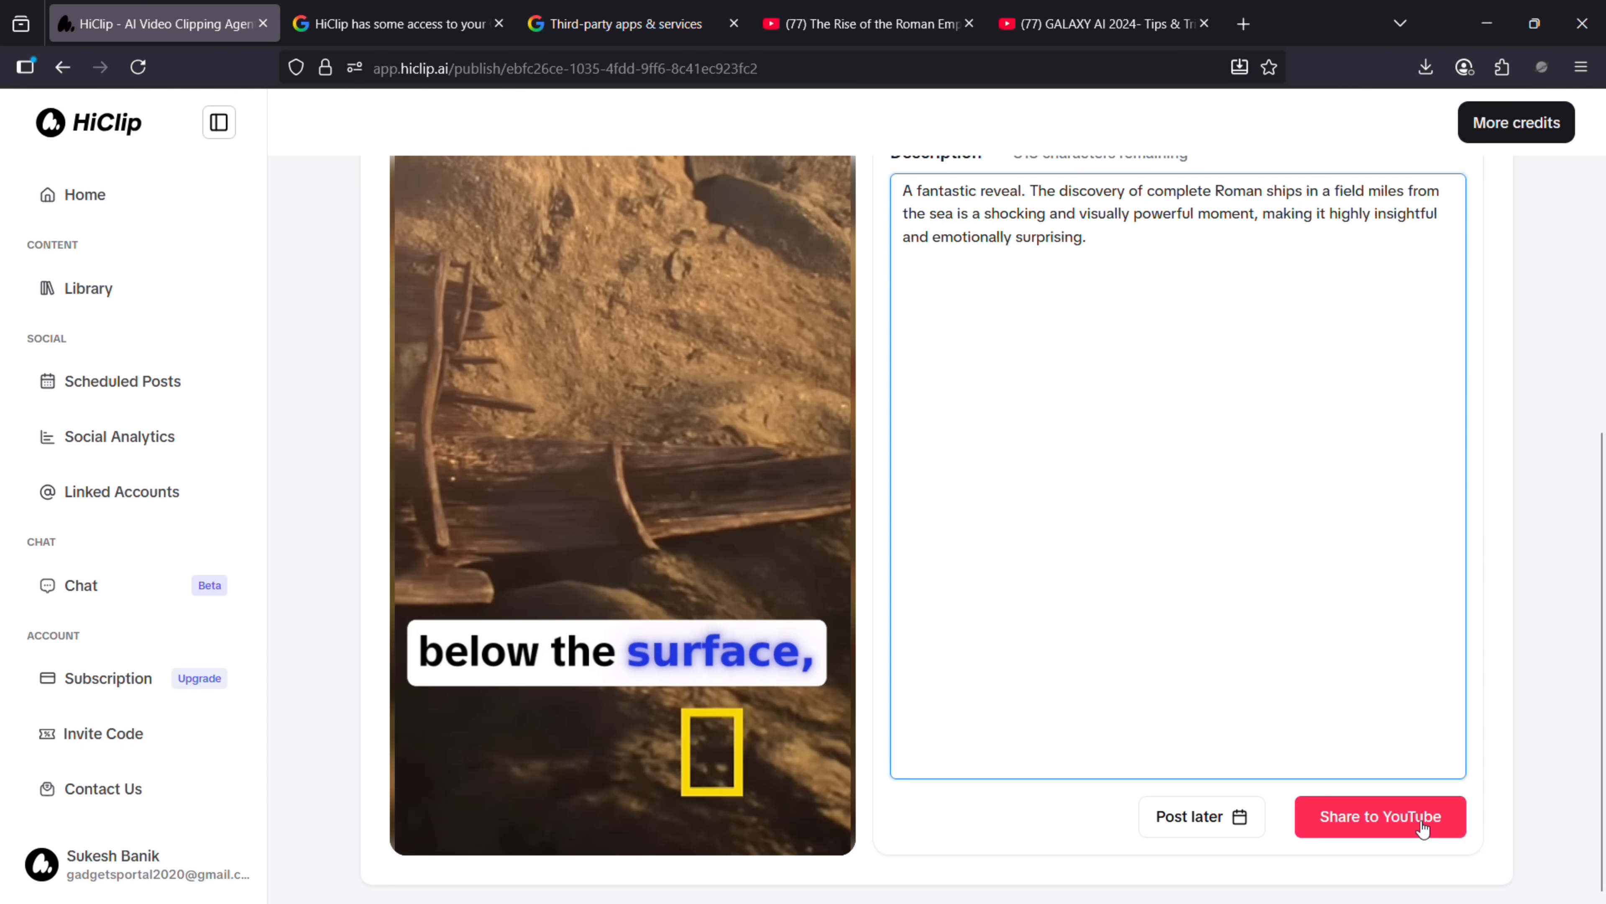
{"action": "left_click", "coordinate": [1192, 816]}
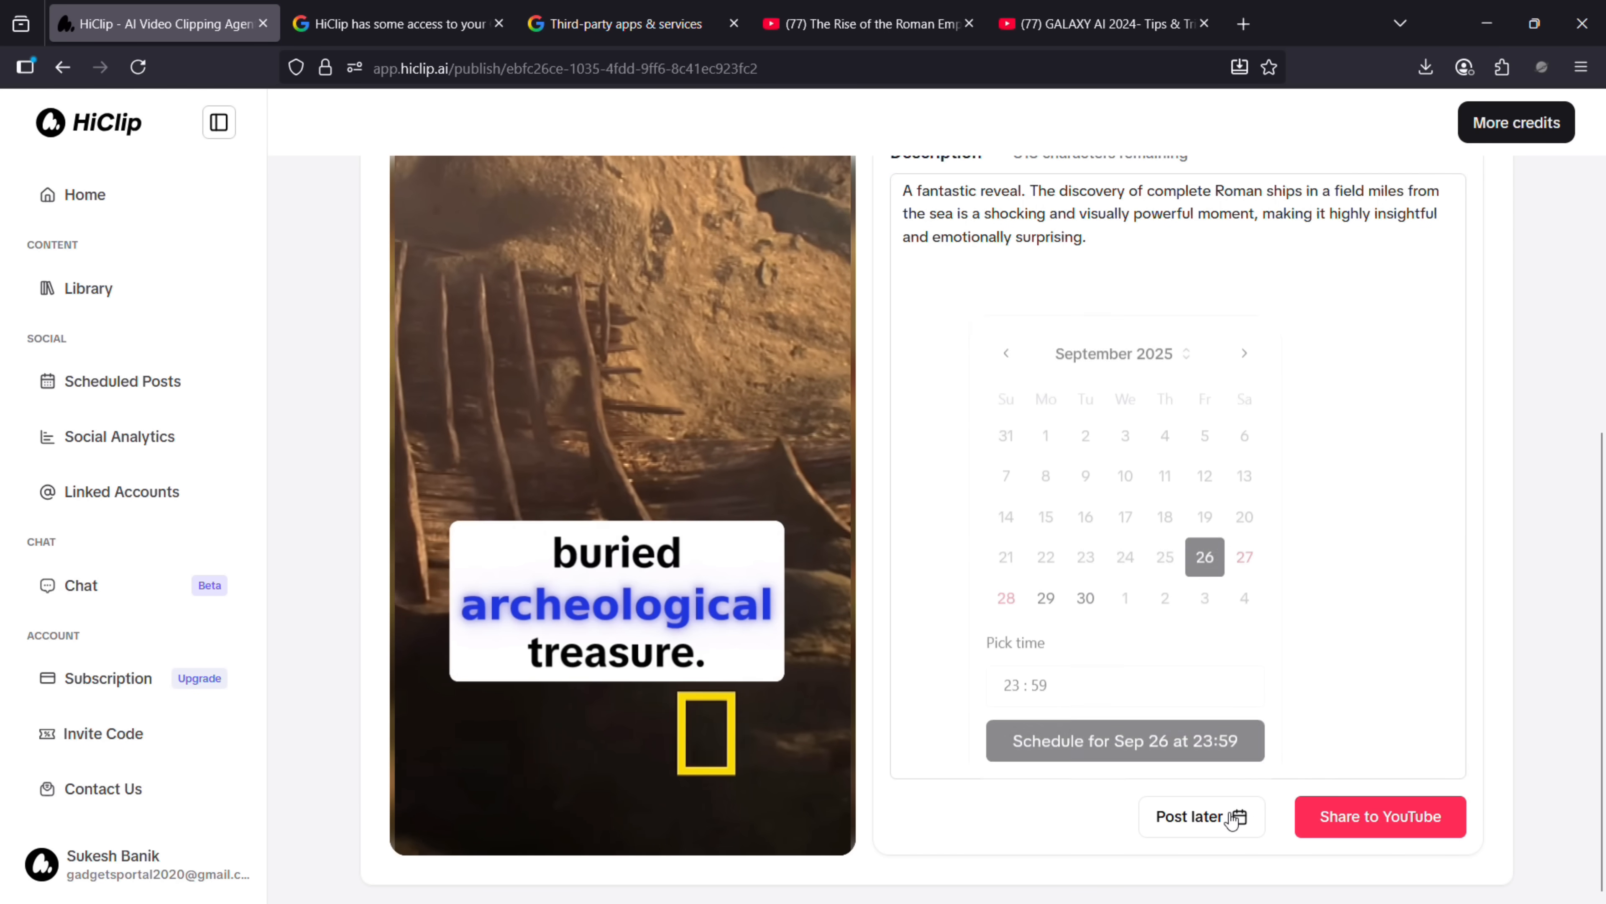
{"action": "left_click", "coordinate": [1046, 615]}
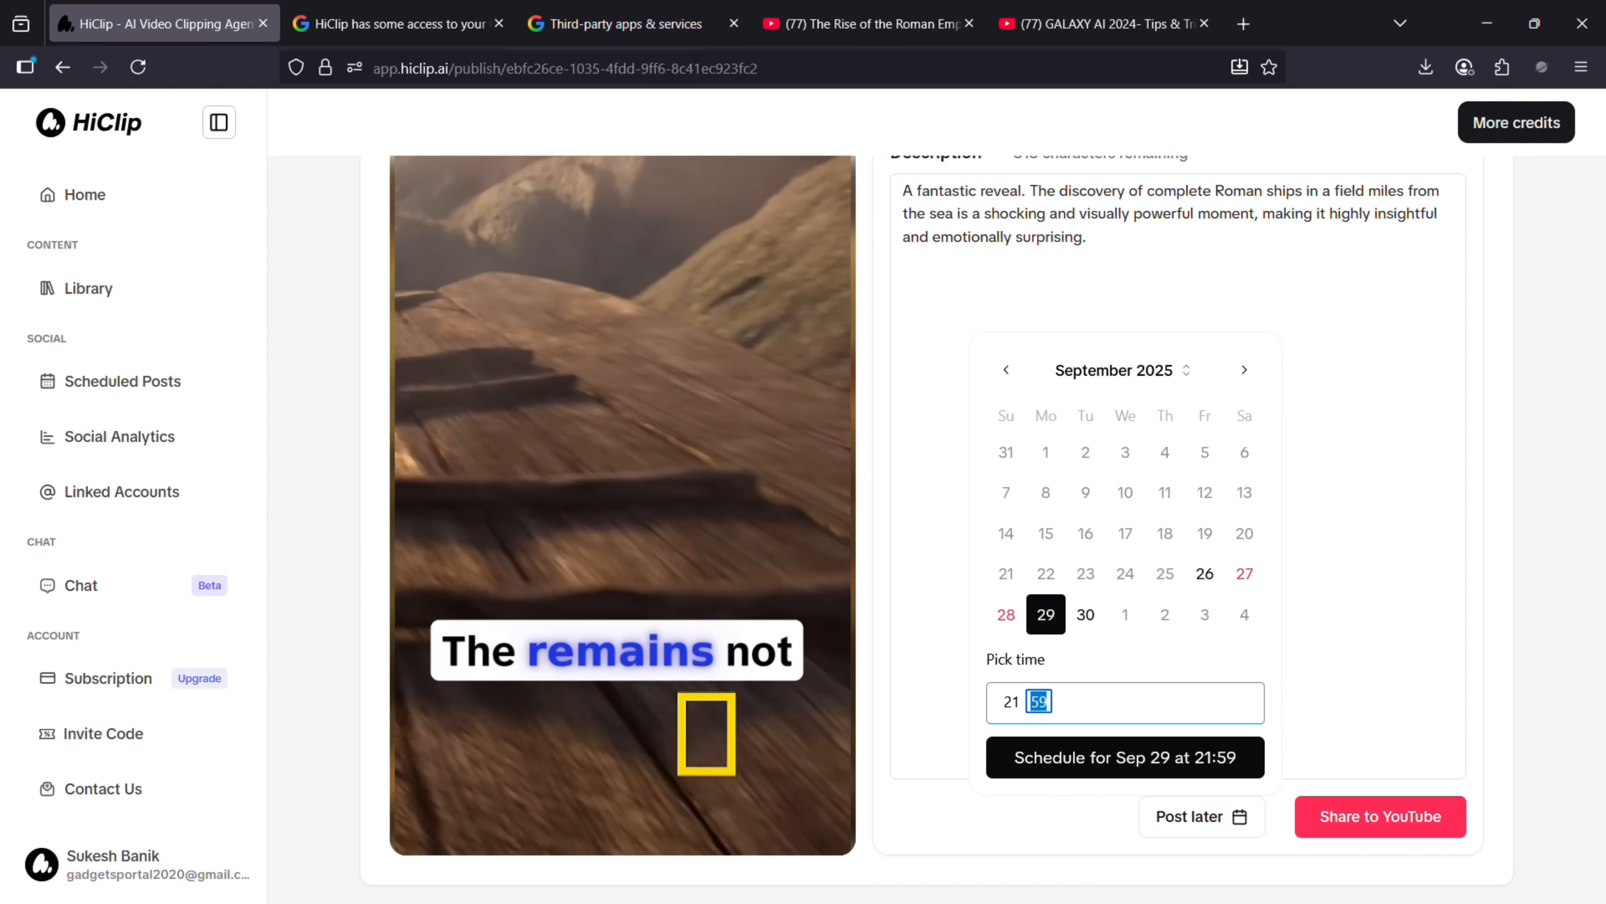
{"action": "left_click", "coordinate": [1034, 702]}
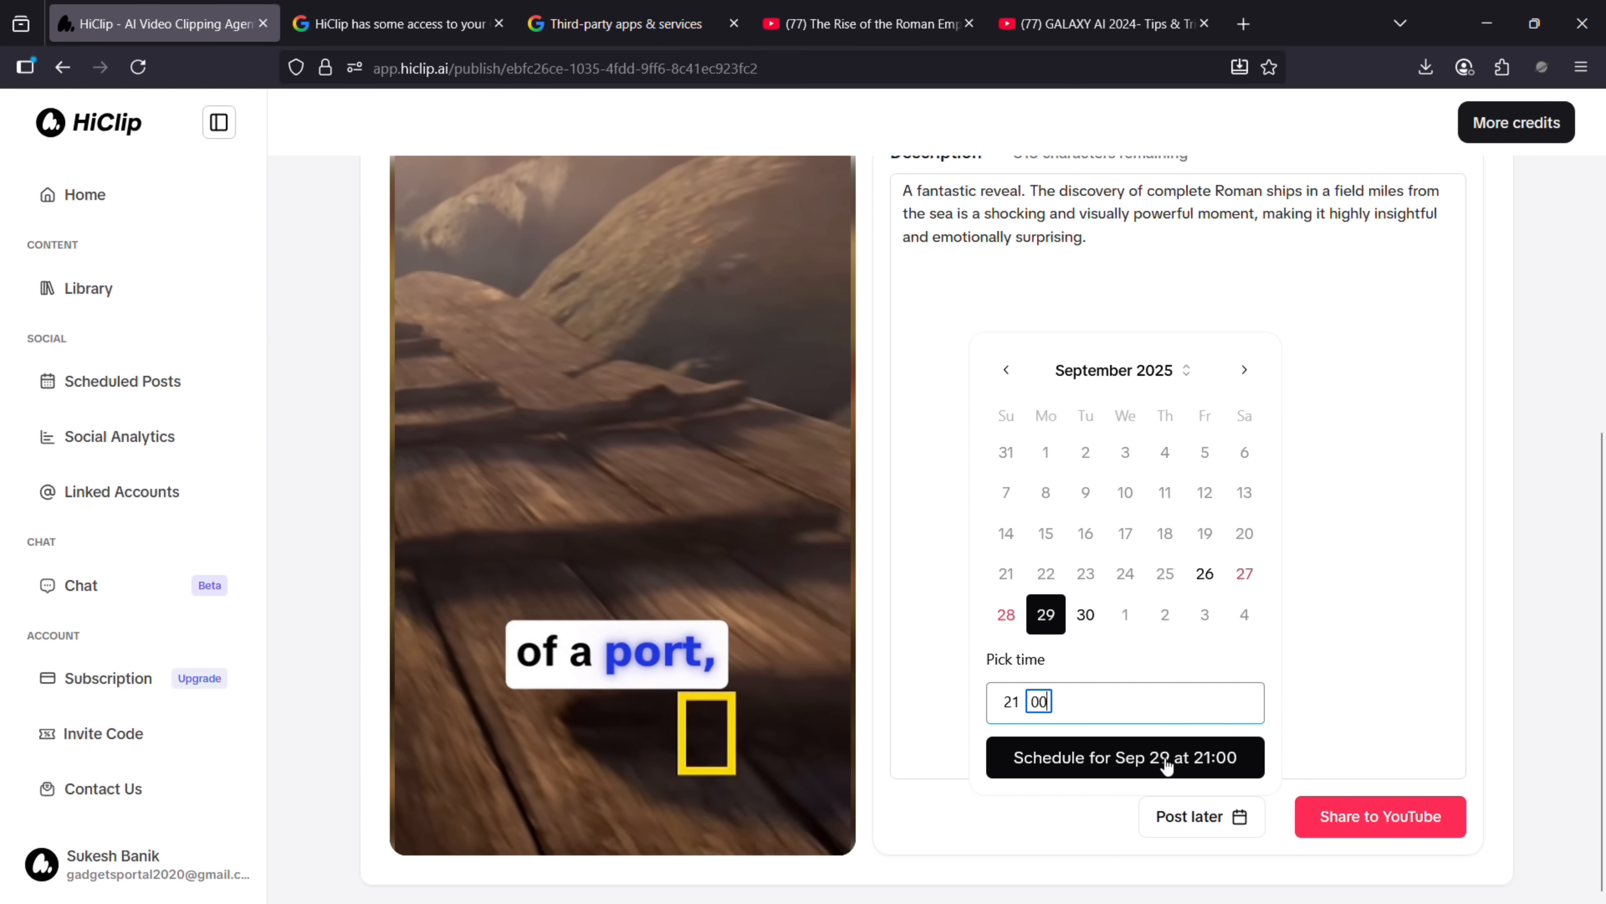
{"action": "left_click", "coordinate": [1123, 757]}
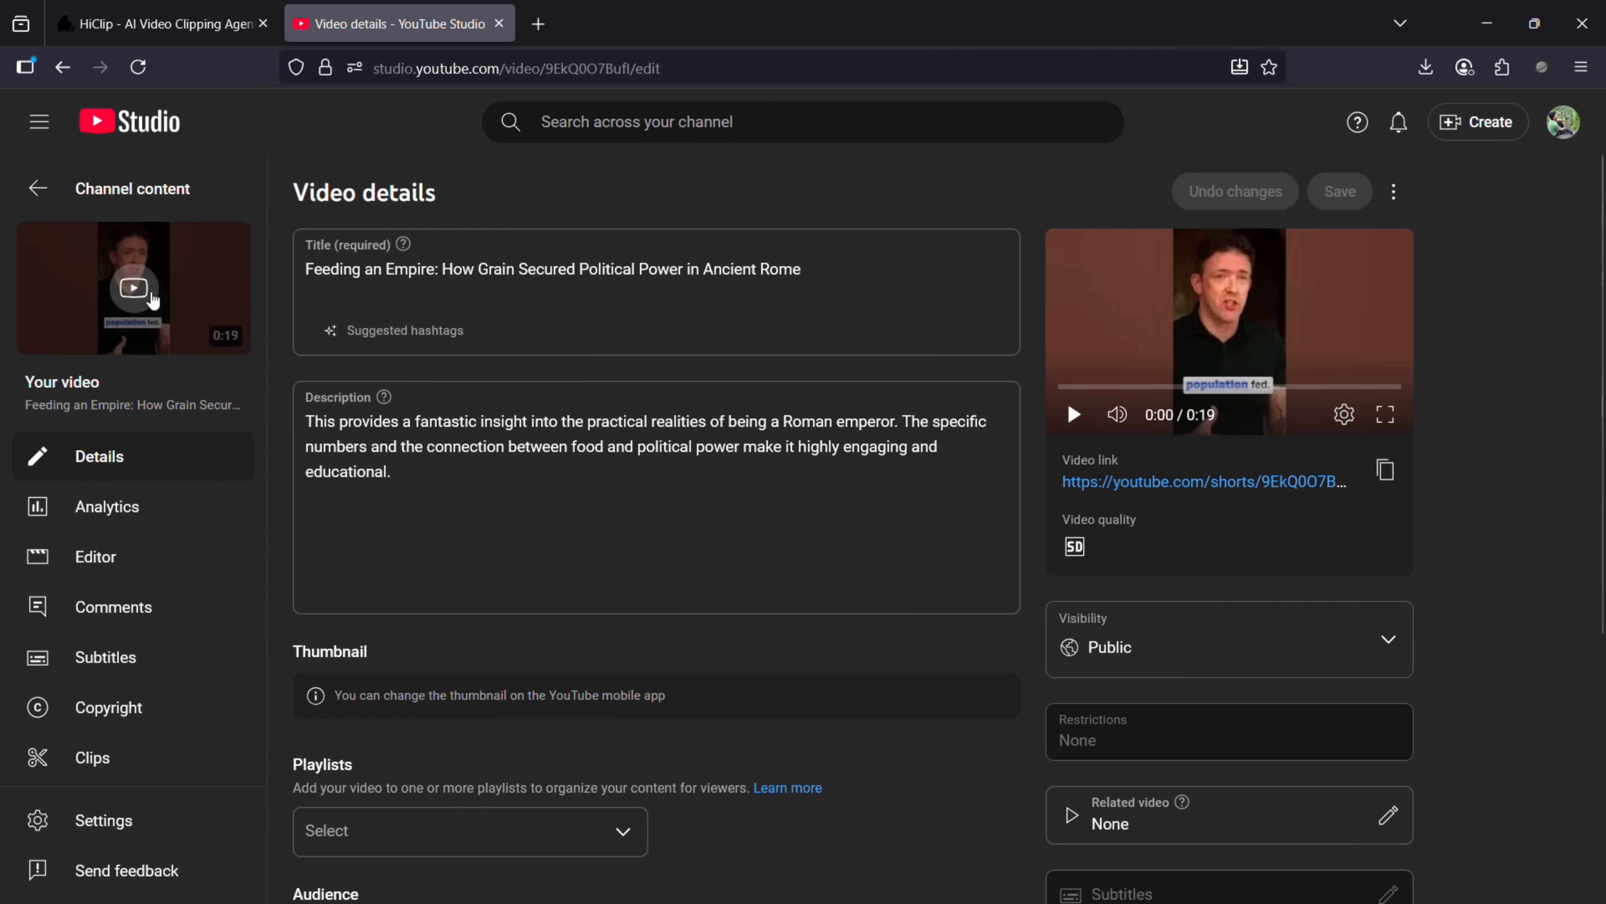
- Play the published Feeding an Empire Short on YouTube from its Video details page
{"action": "left_click", "coordinate": [1203, 482]}
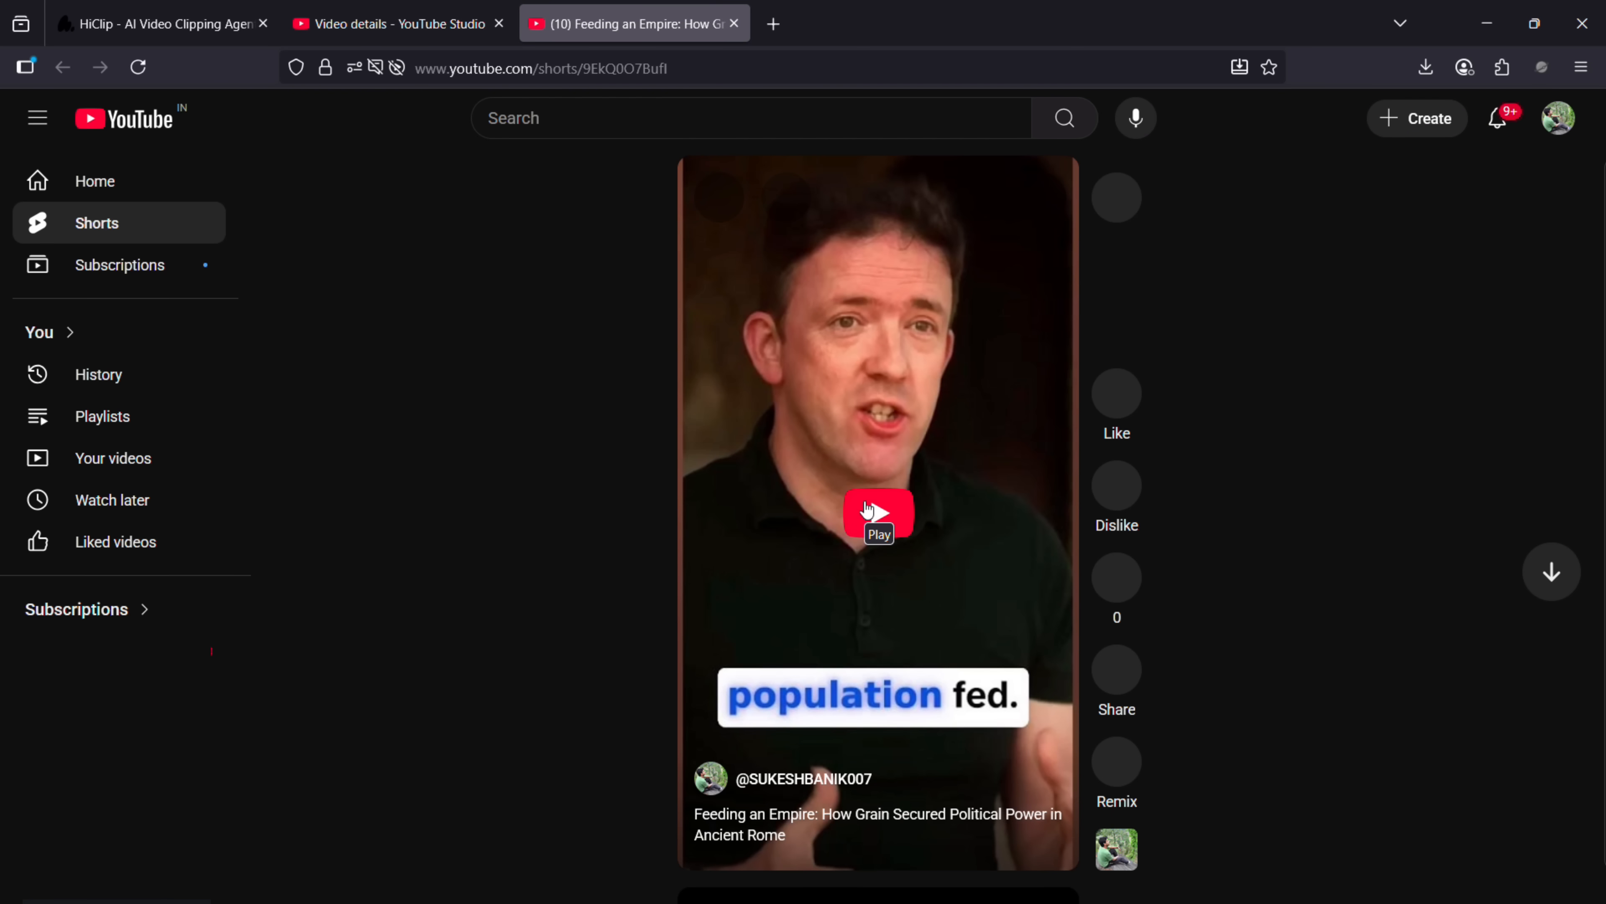
{"action": "left_click", "coordinate": [877, 512]}
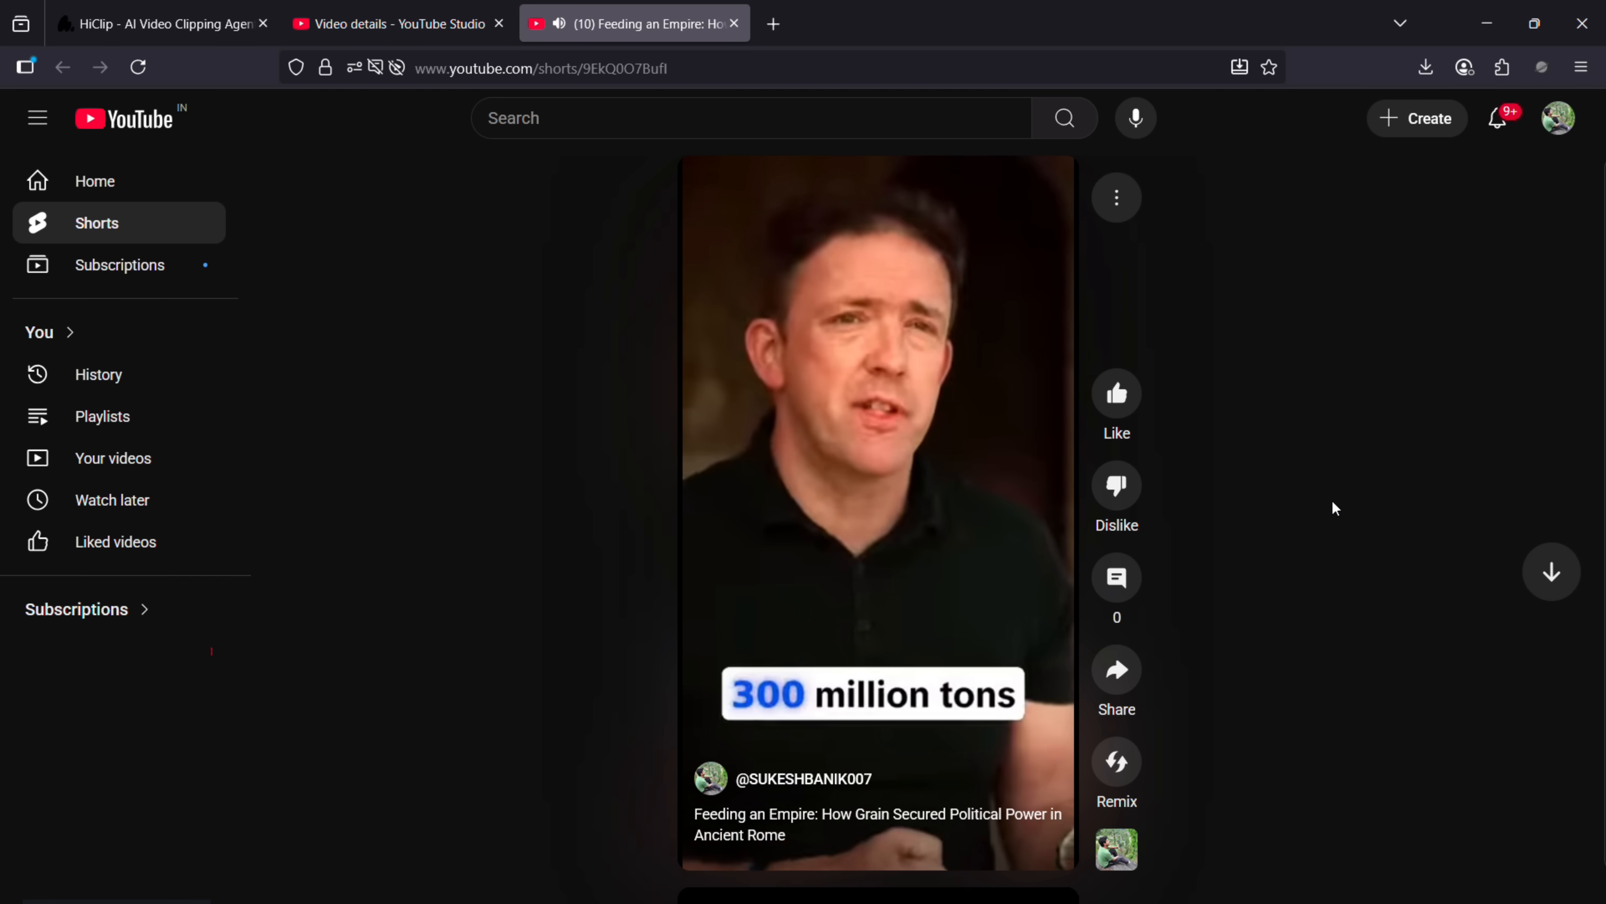
{"action": "left_click", "coordinate": [159, 23]}
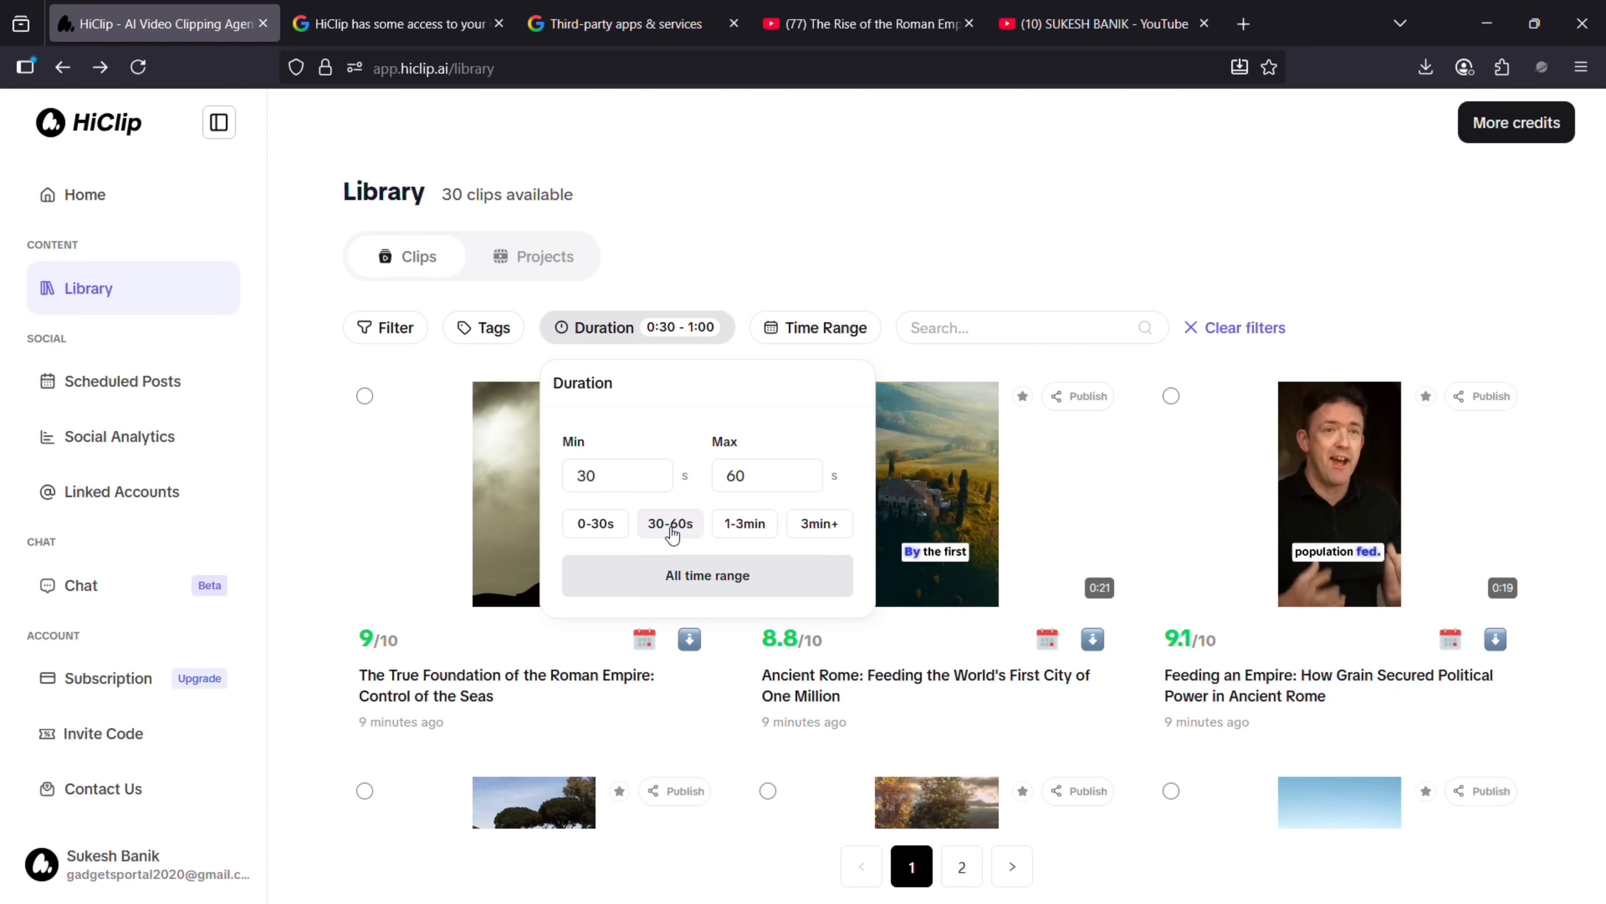
- Filter the Library to 30–60 second clips created today, then clear the time filter
{"action": "left_click", "coordinate": [815, 327]}
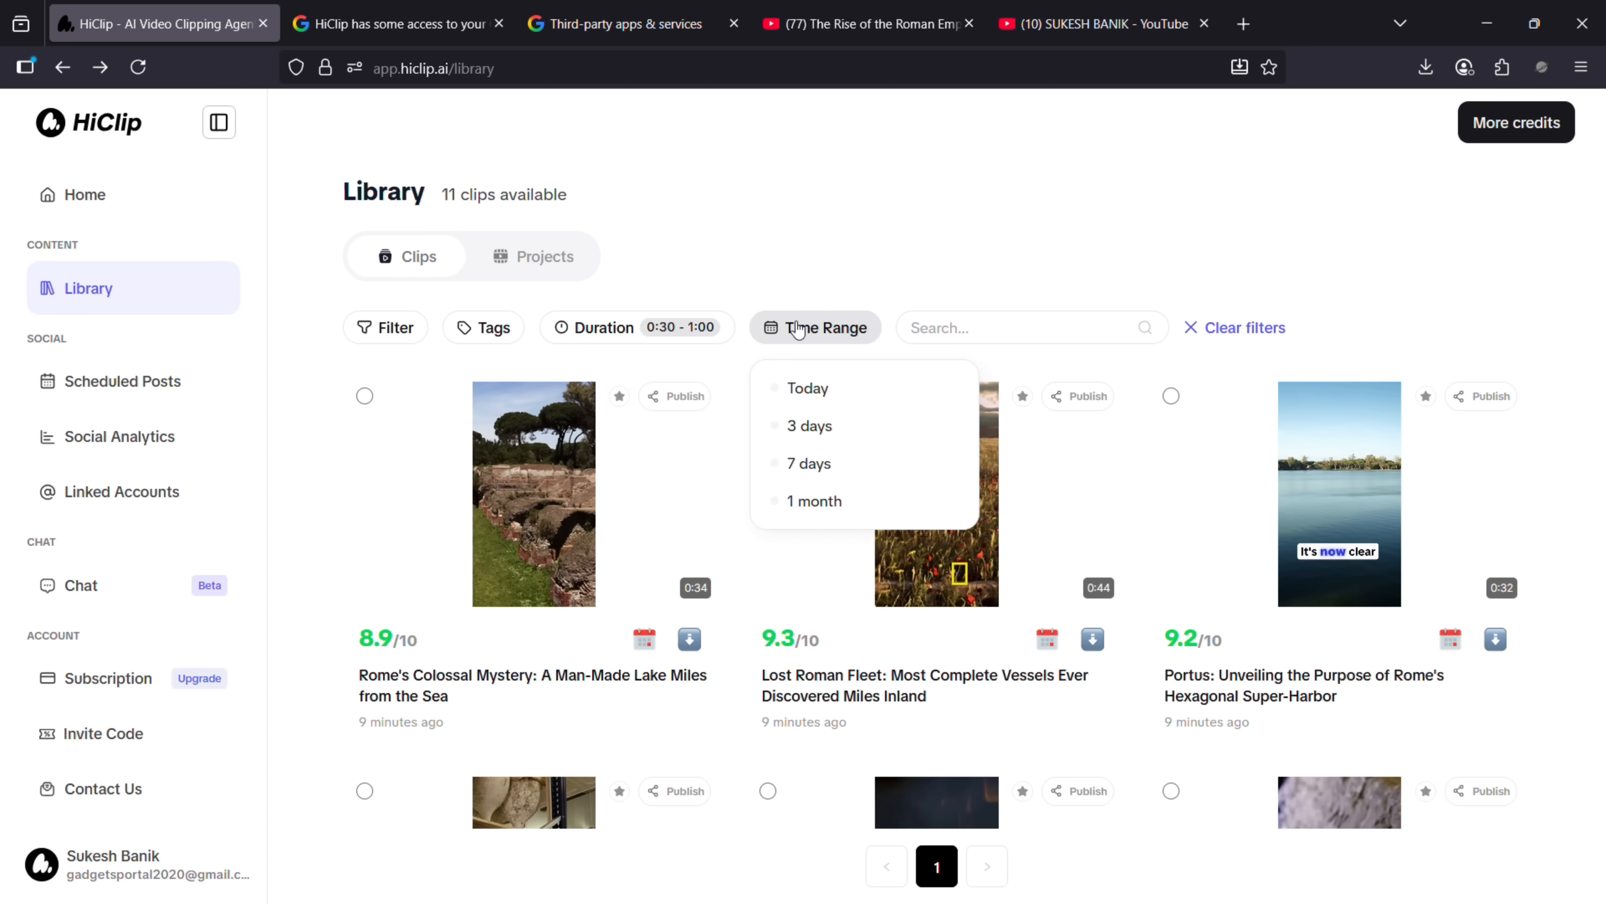
{"action": "left_click", "coordinate": [809, 387]}
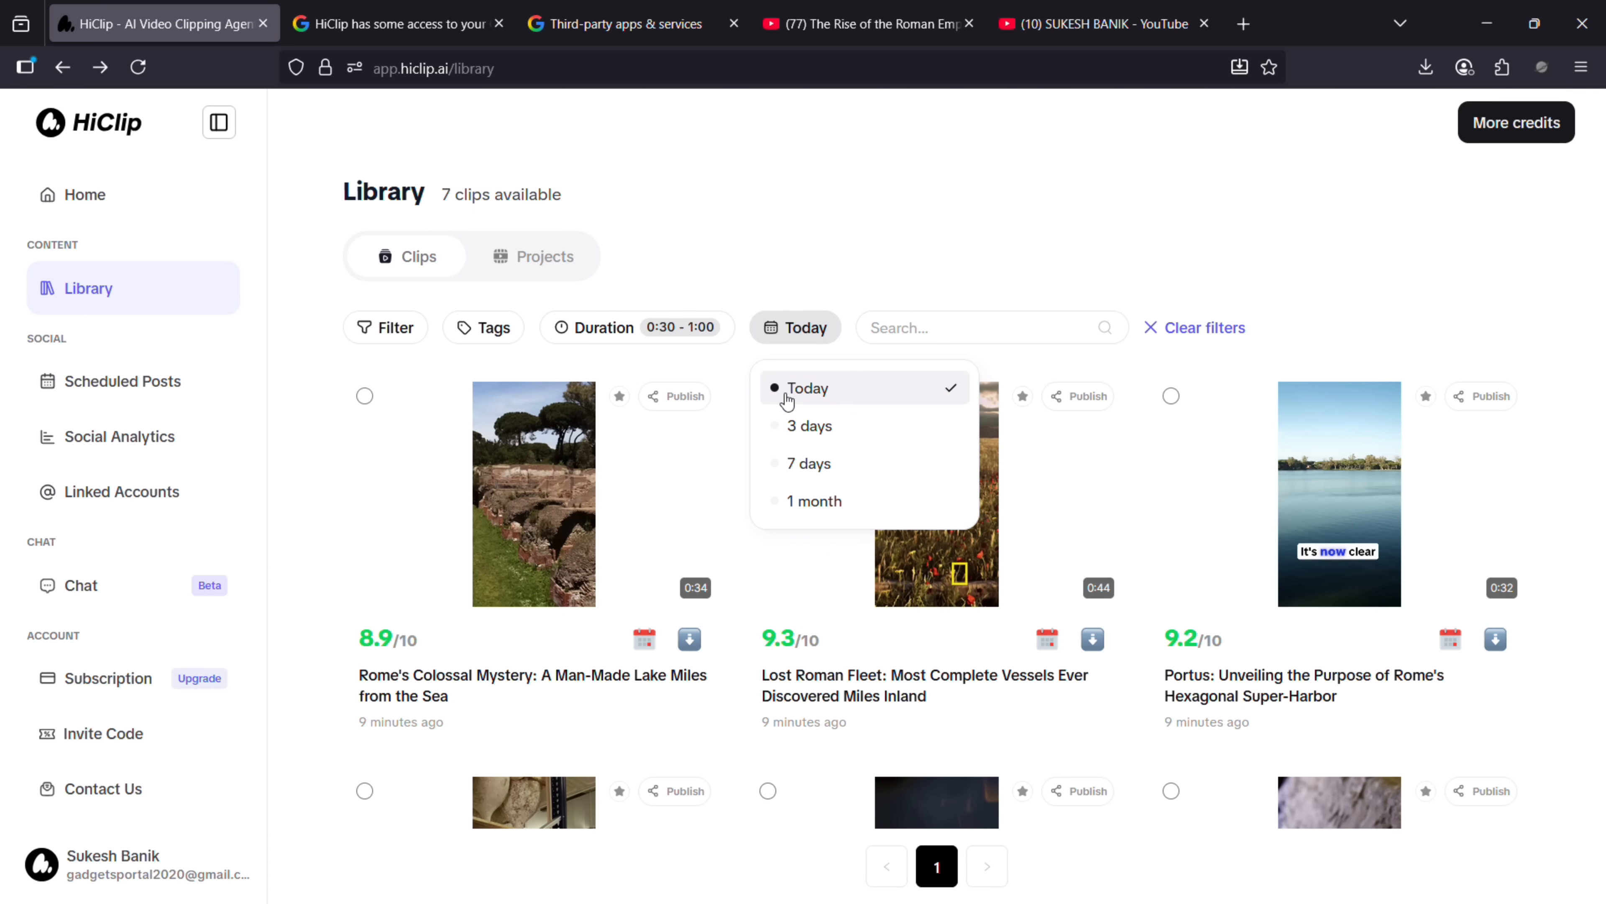
{"action": "left_click", "coordinate": [484, 327]}
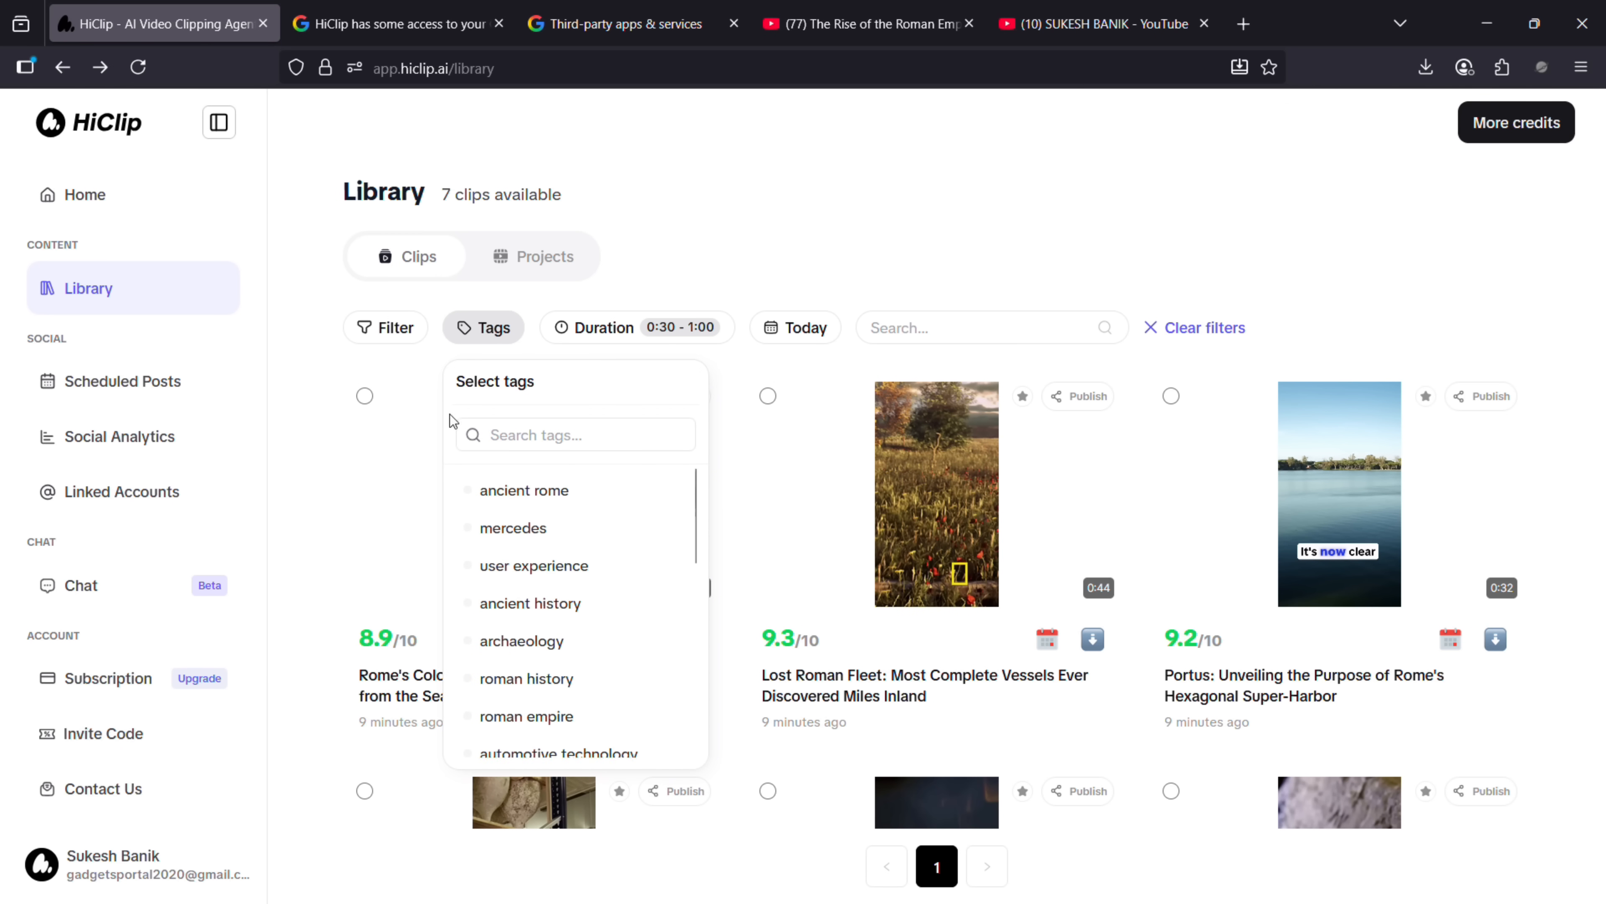
{"action": "left_click", "coordinate": [388, 327]}
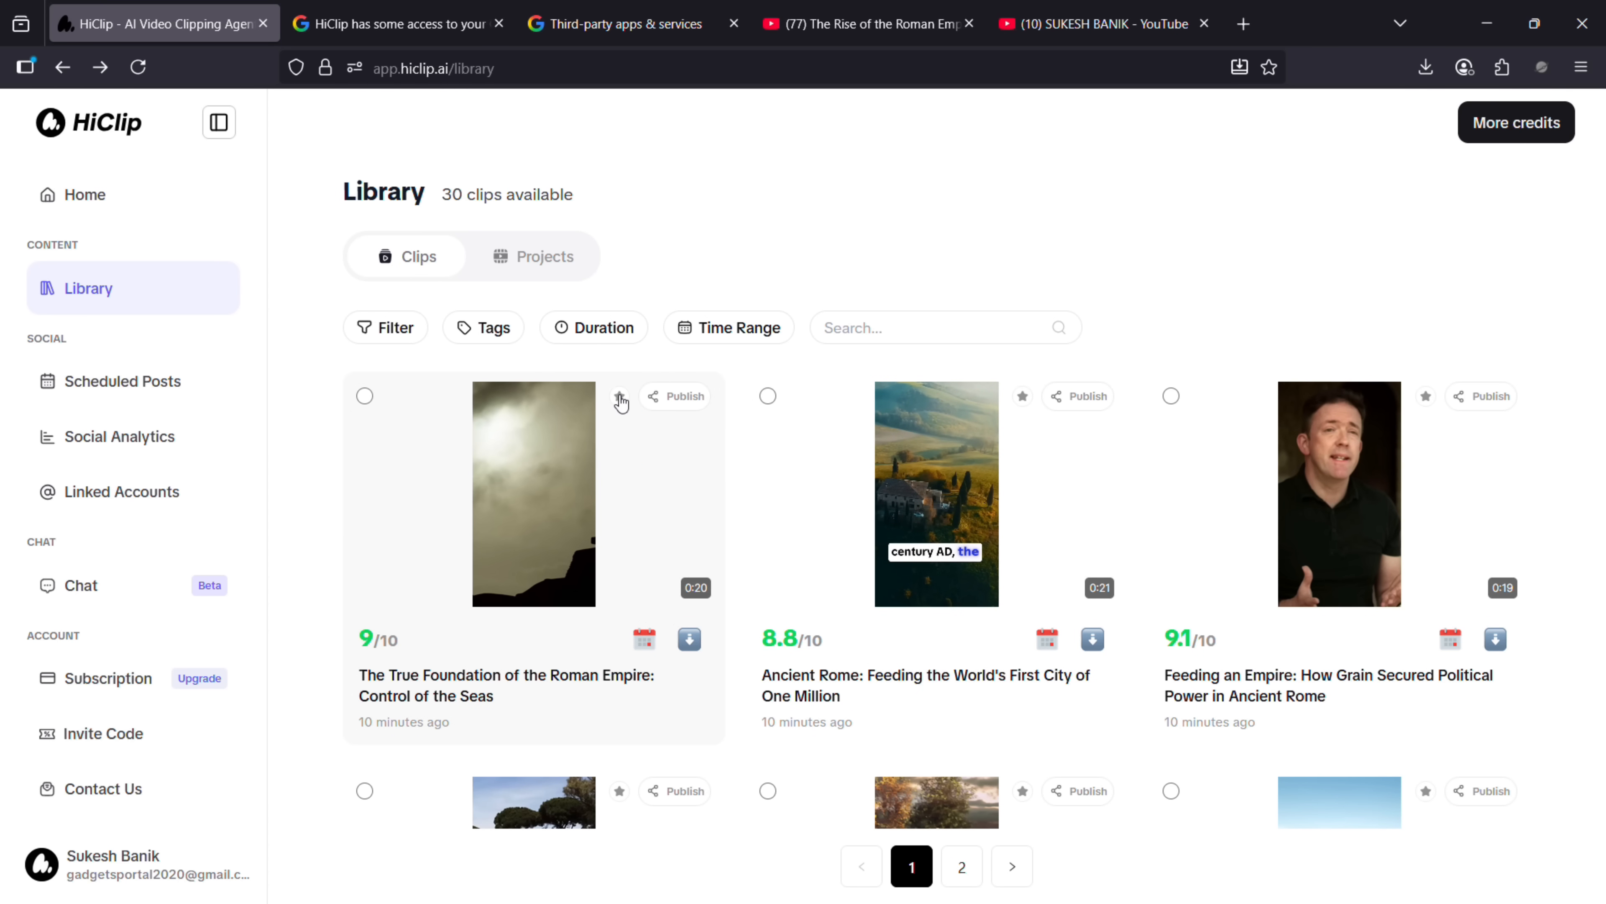
- Star The True Foundation and Feeding the World's First City clips as favourites and go to Scheduled Posts
{"action": "left_click", "coordinate": [620, 396]}
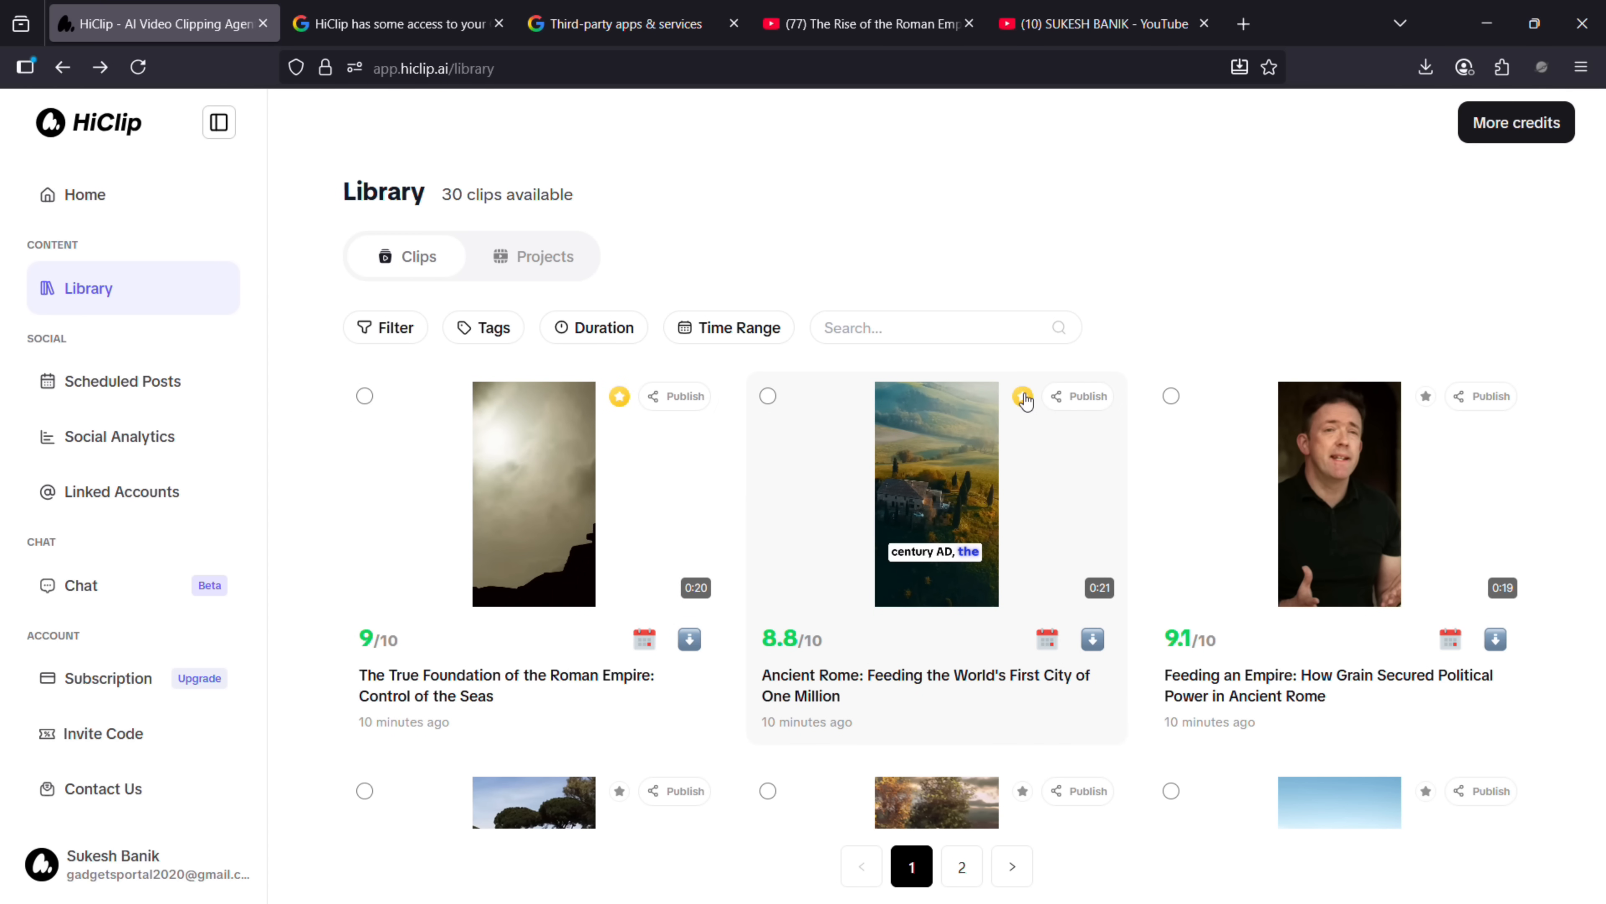
{"action": "left_click", "coordinate": [533, 256]}
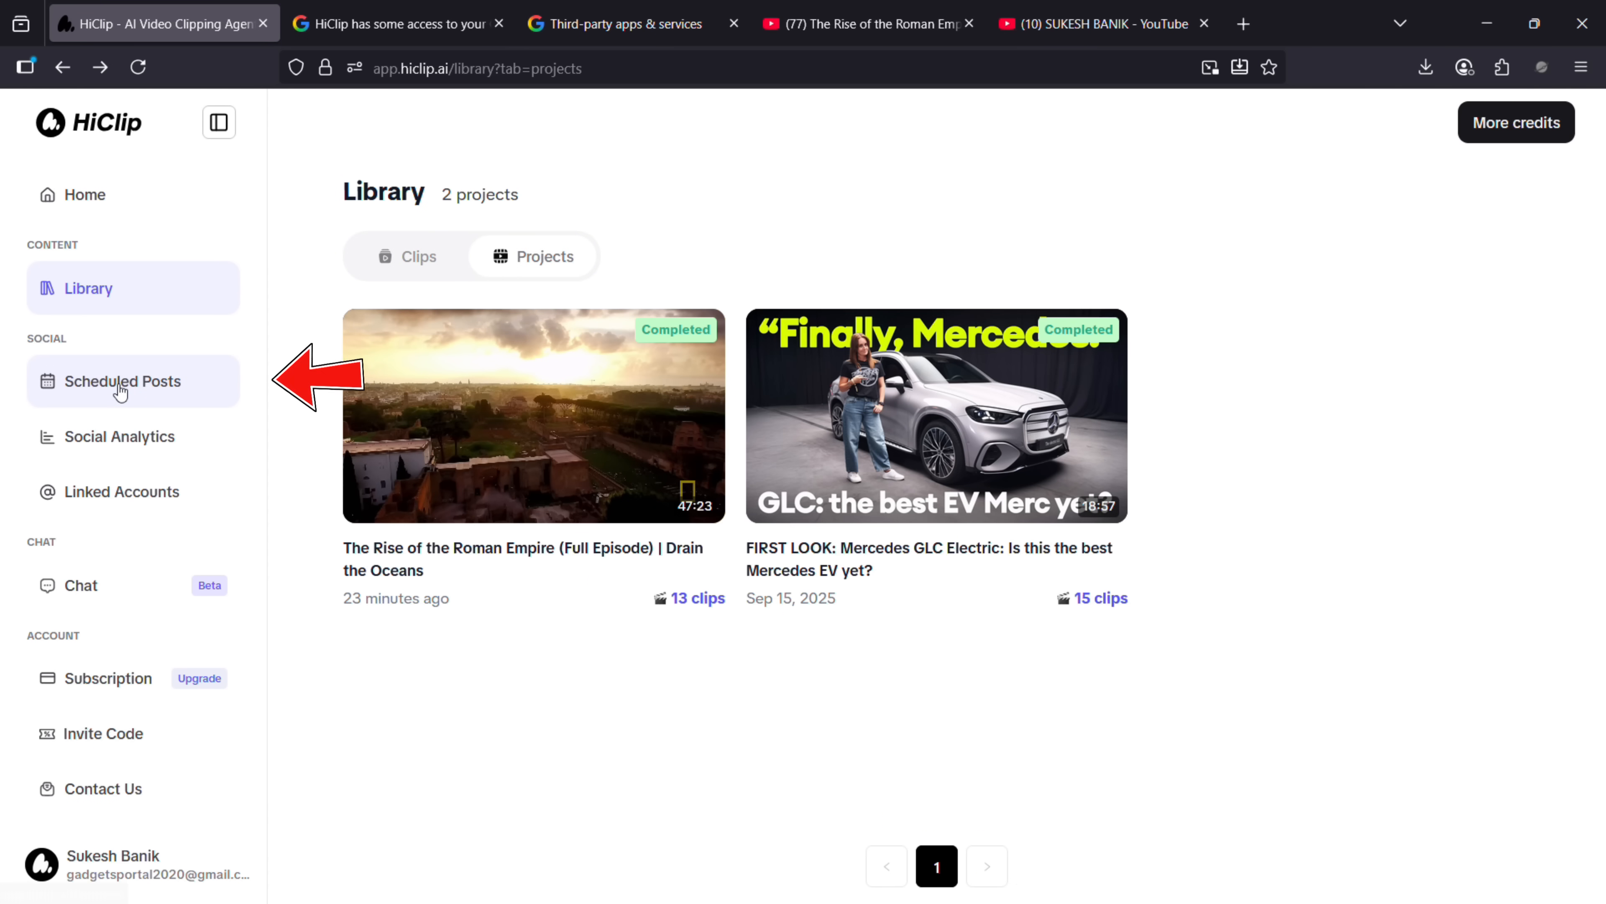
{"action": "left_click", "coordinate": [123, 380]}
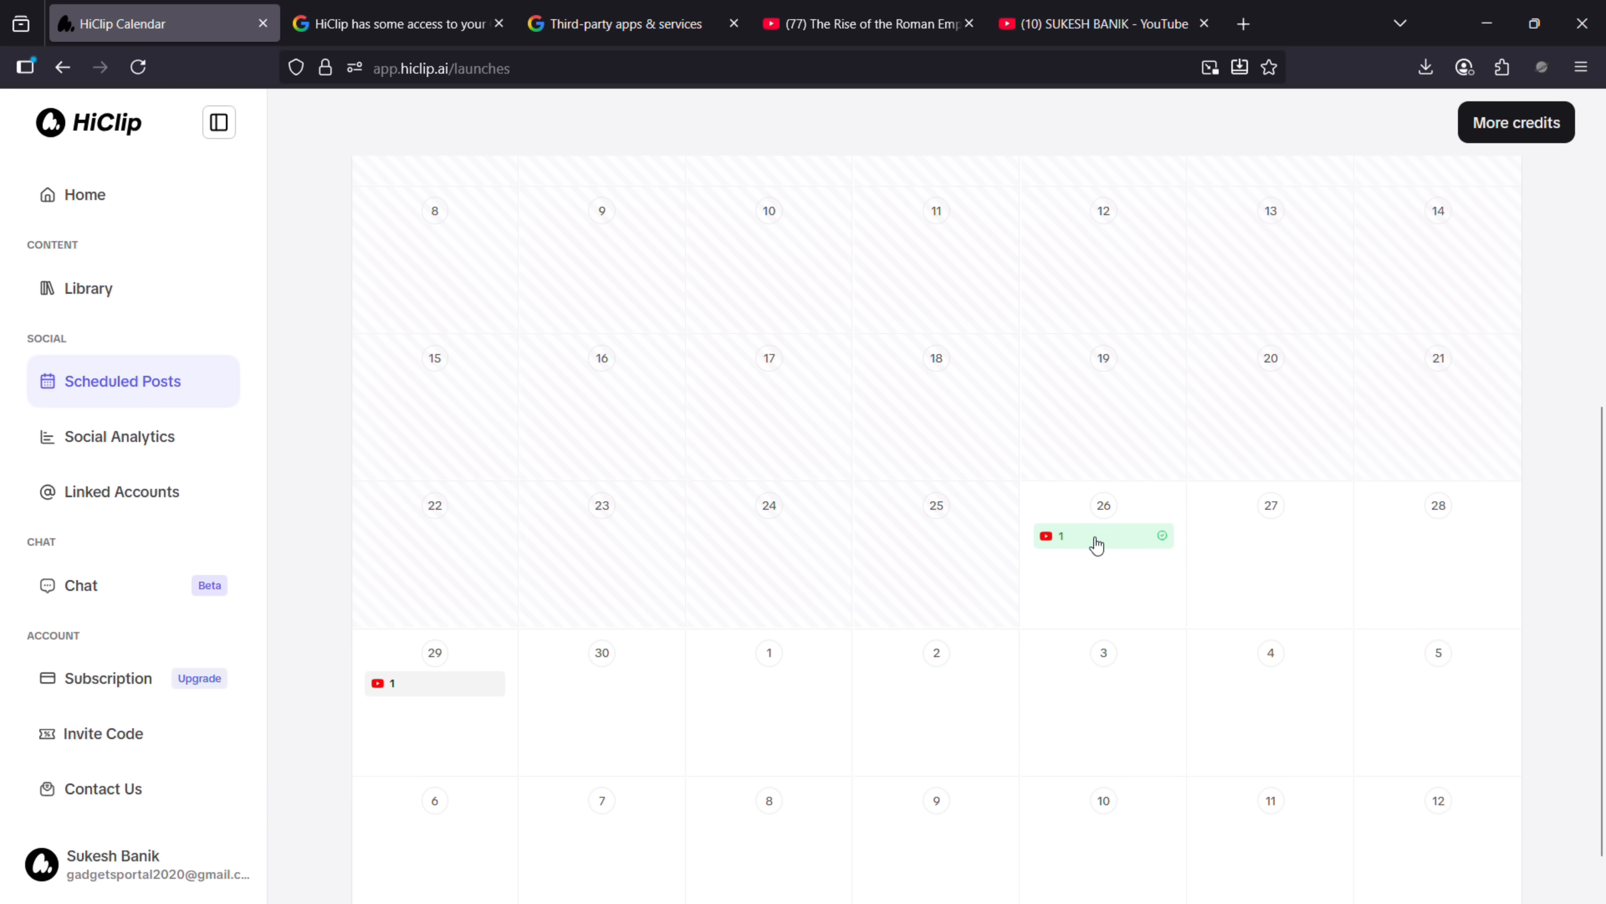
- Review the Social Analytics overview and the linked YouTube accounts
{"action": "left_click", "coordinate": [123, 437]}
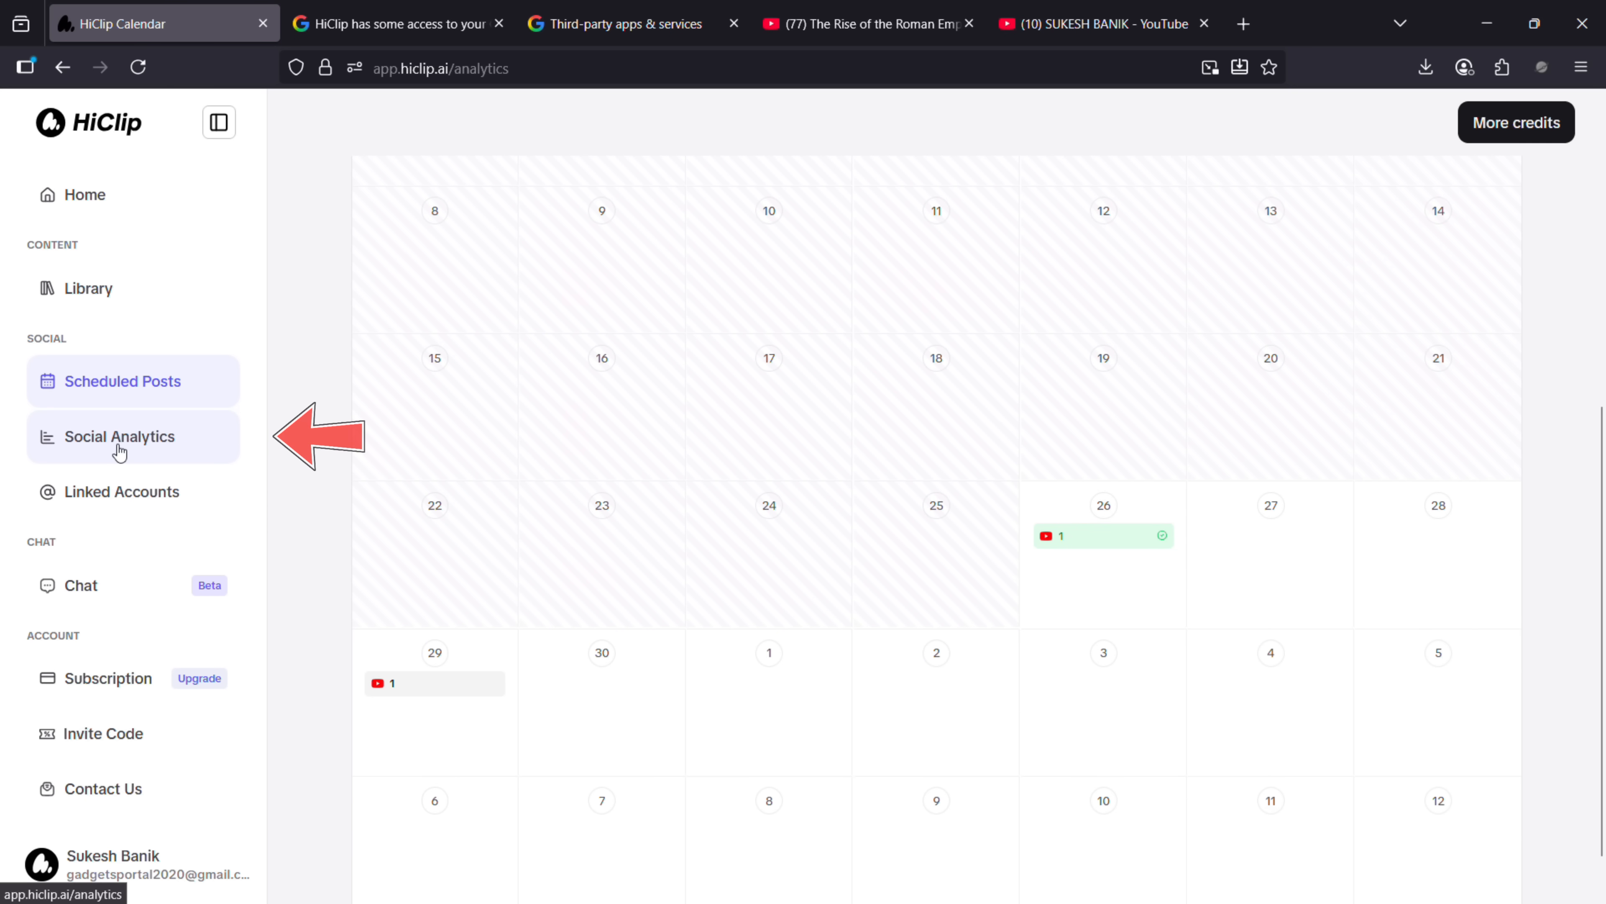
{"action": "left_click", "coordinate": [119, 437]}
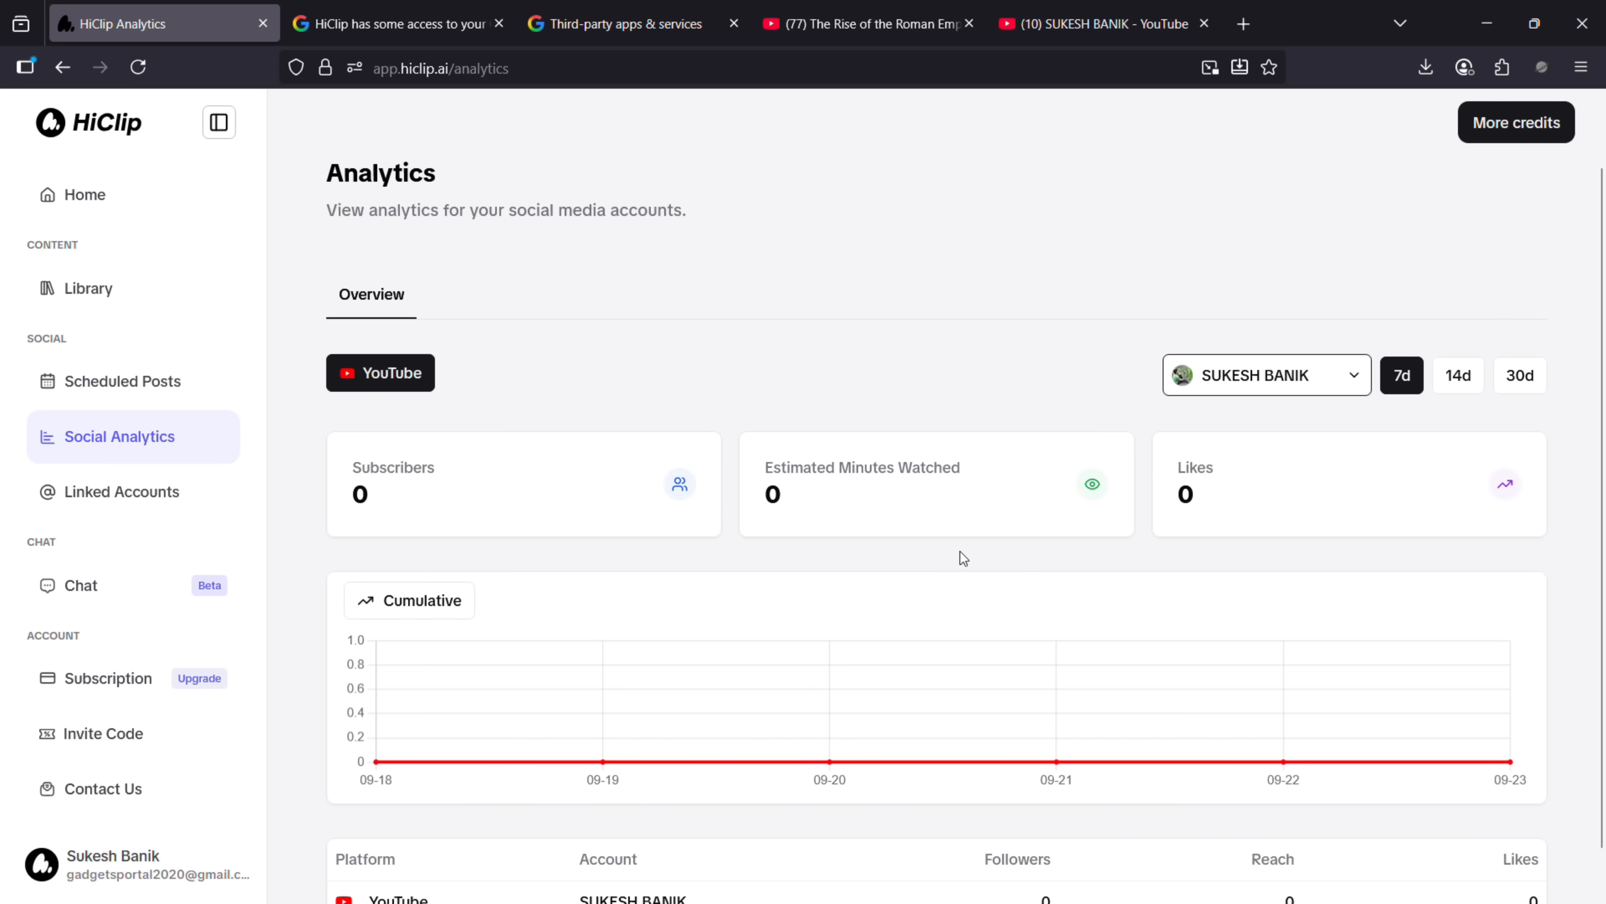
{"action": "scroll", "scroll_direction": "down", "scroll_amount": 3}
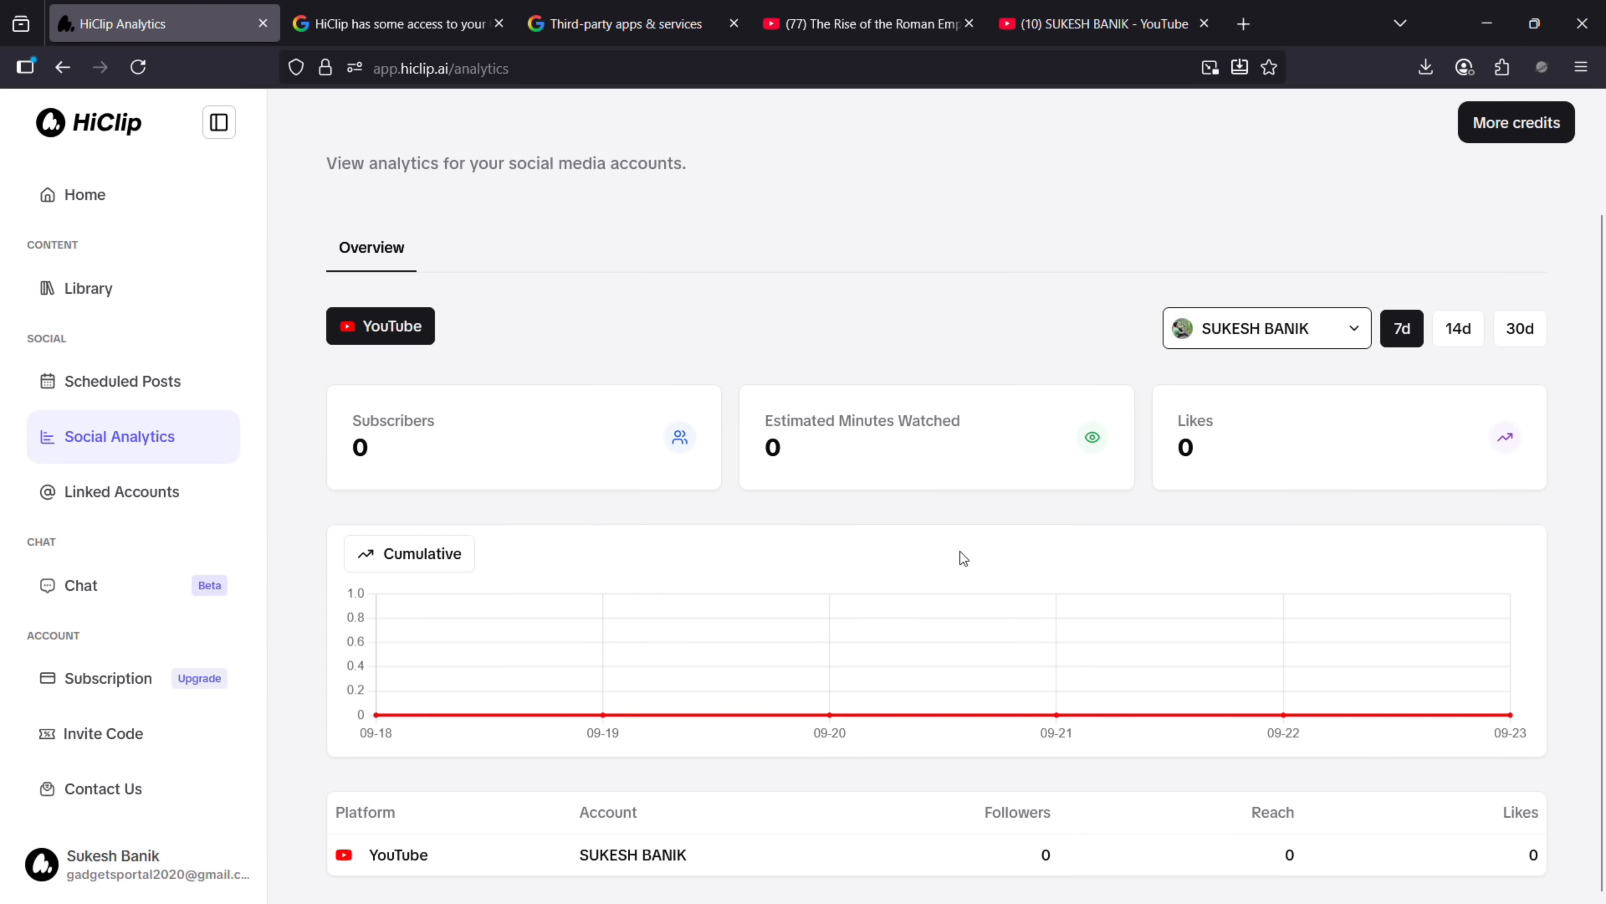
{"action": "left_click", "coordinate": [123, 492]}
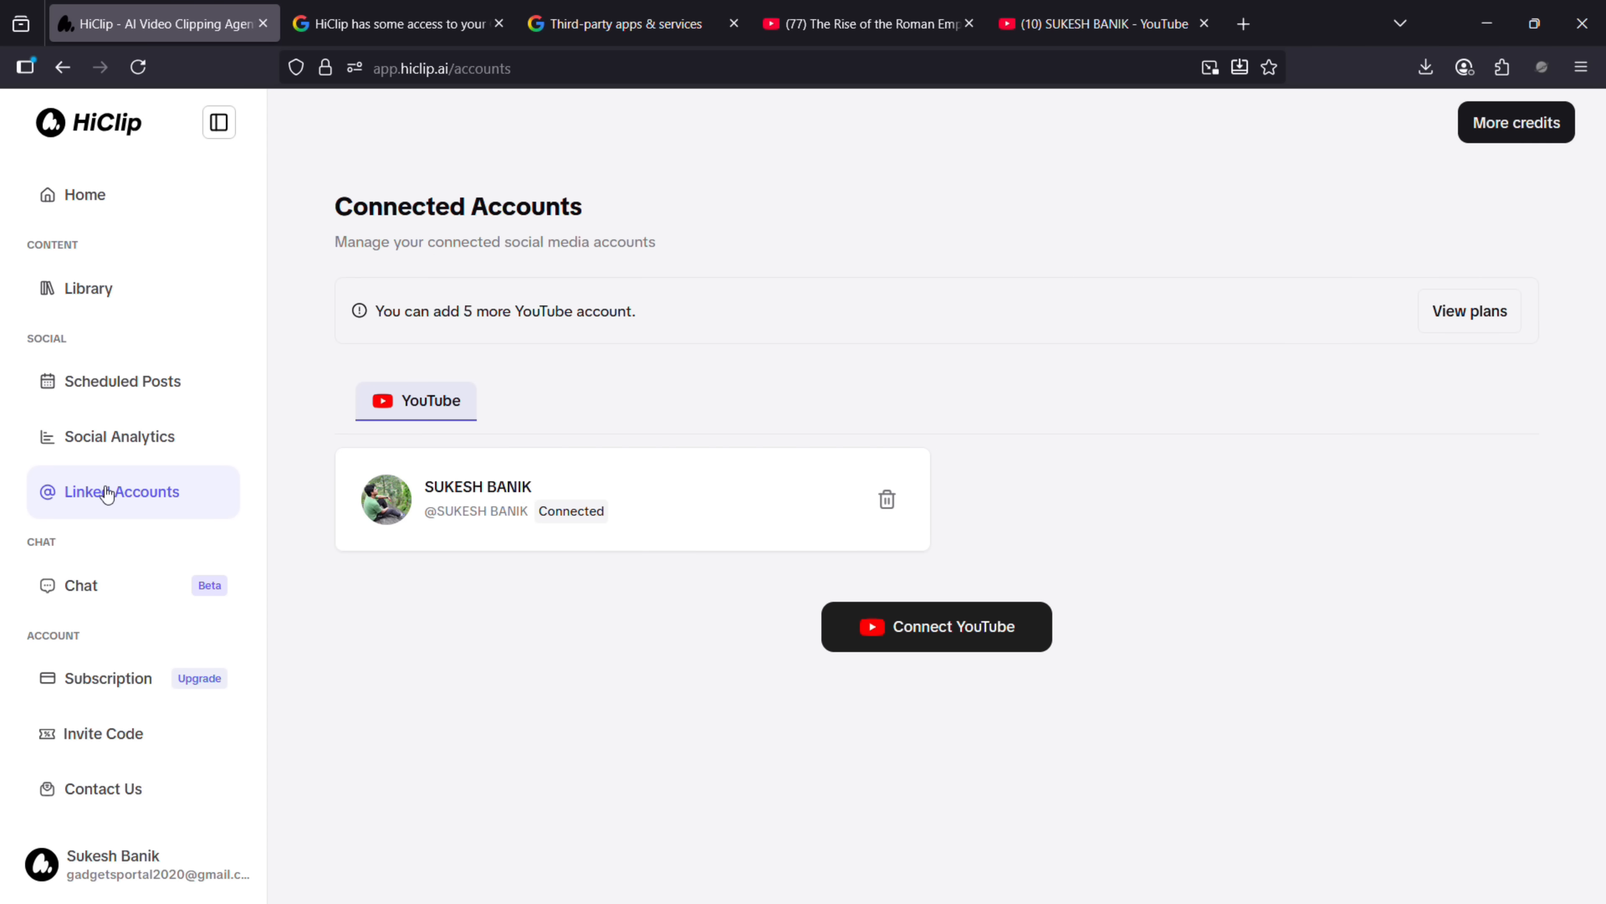
{"action": "mouse_move", "coordinate": [561, 542]}
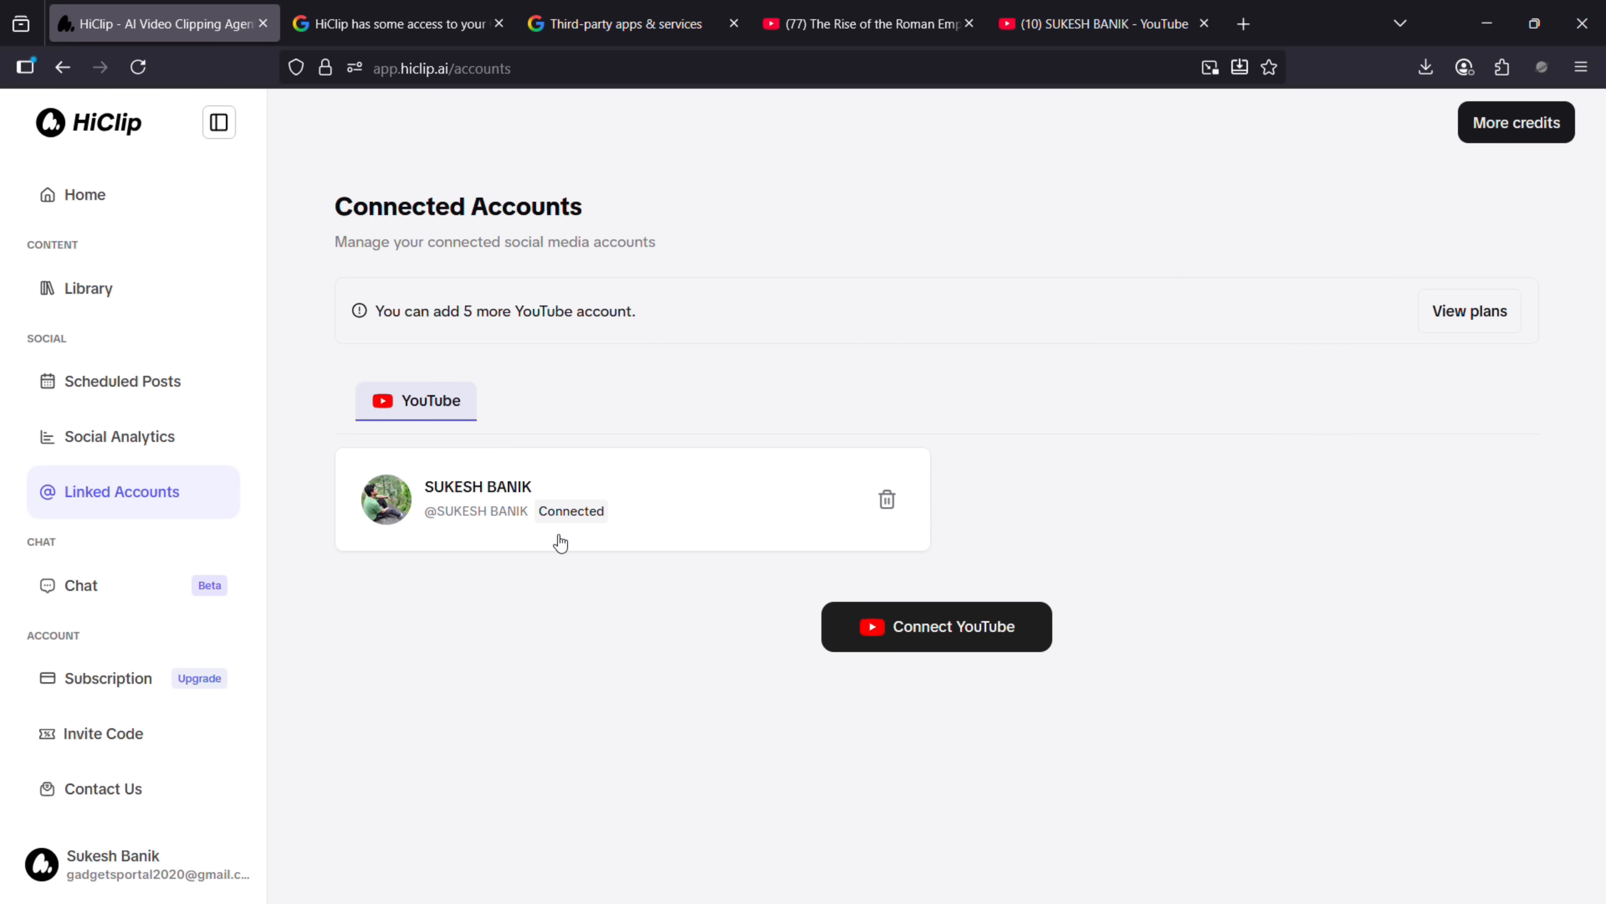
{"action": "mouse_move", "coordinate": [565, 320]}
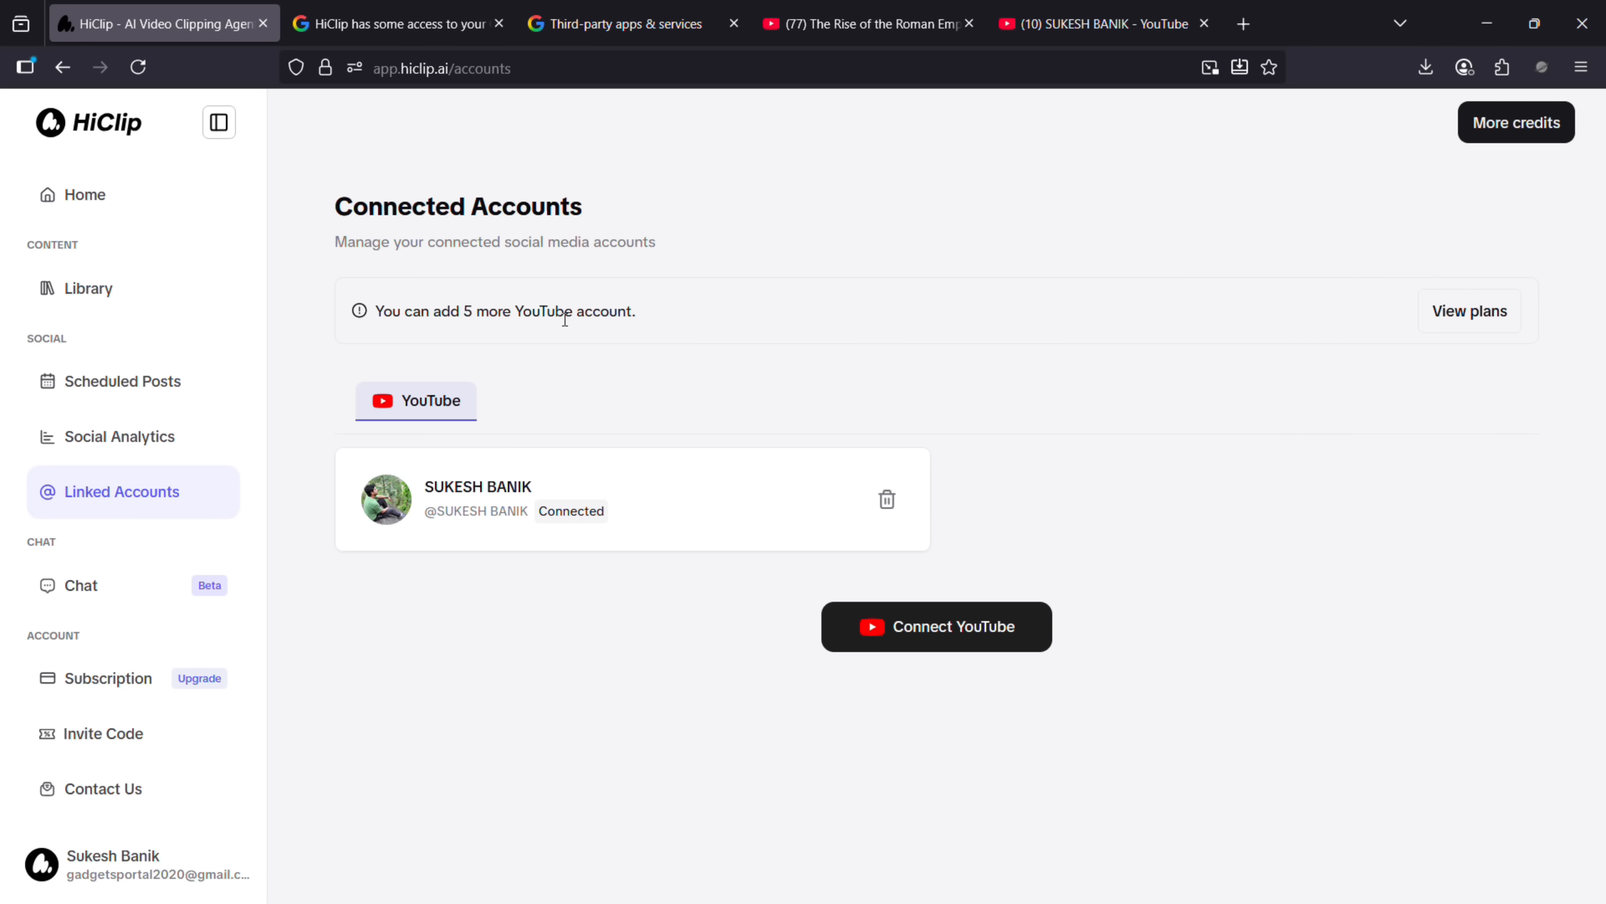
- Return Home and view the Creator Monthly subscription with 1.5 of 5.5 hours used
{"action": "left_click", "coordinate": [86, 195]}
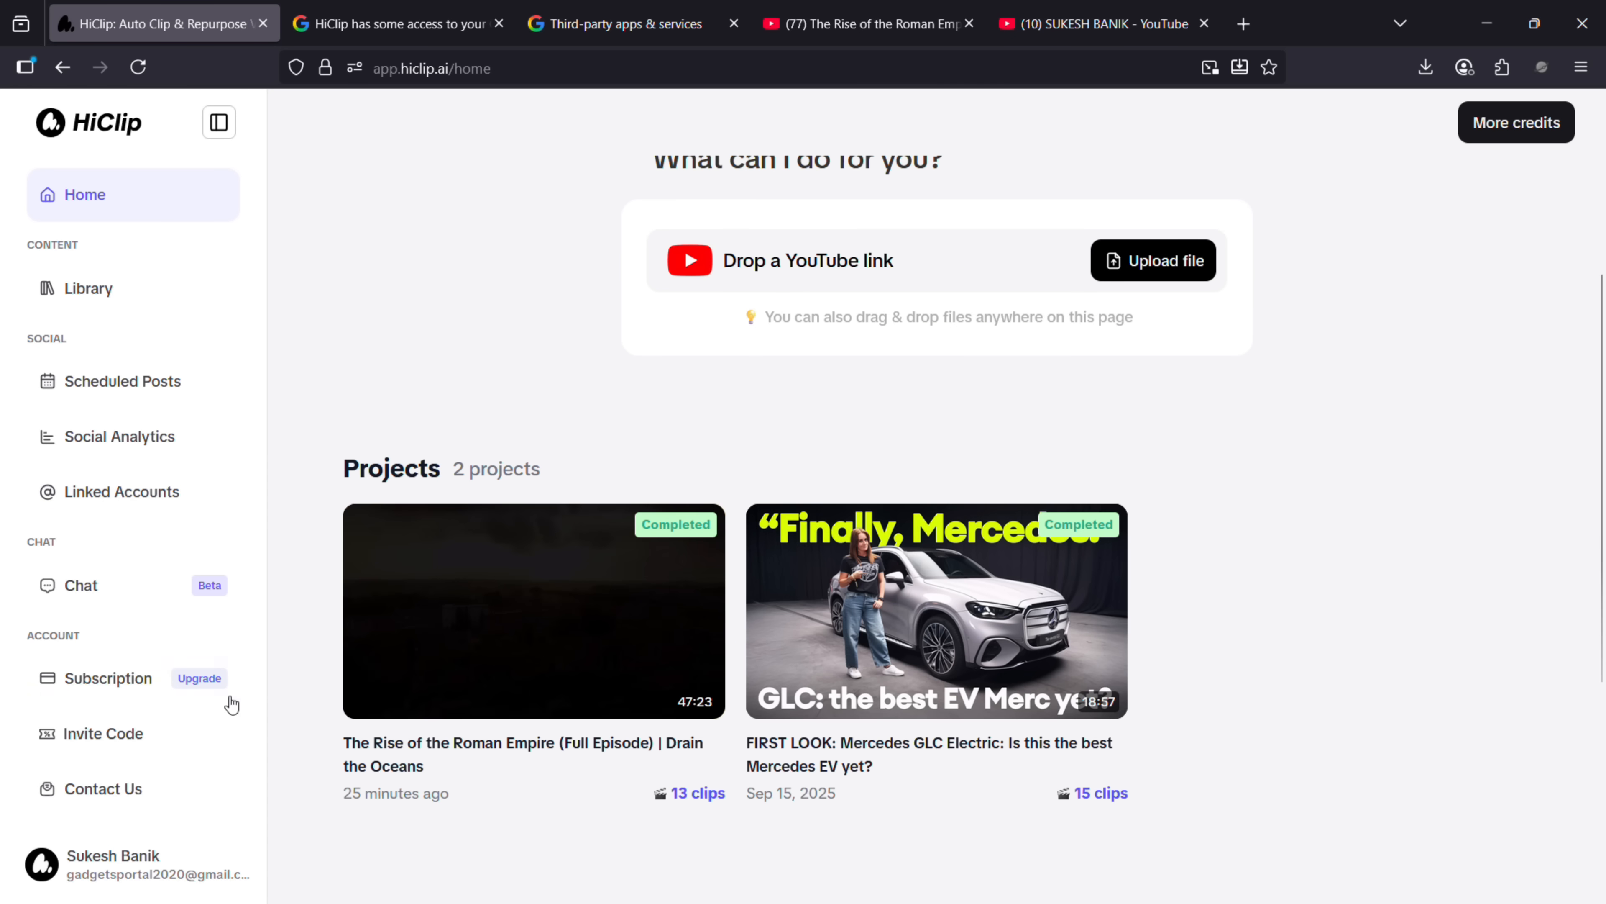
{"action": "left_click", "coordinate": [108, 678]}
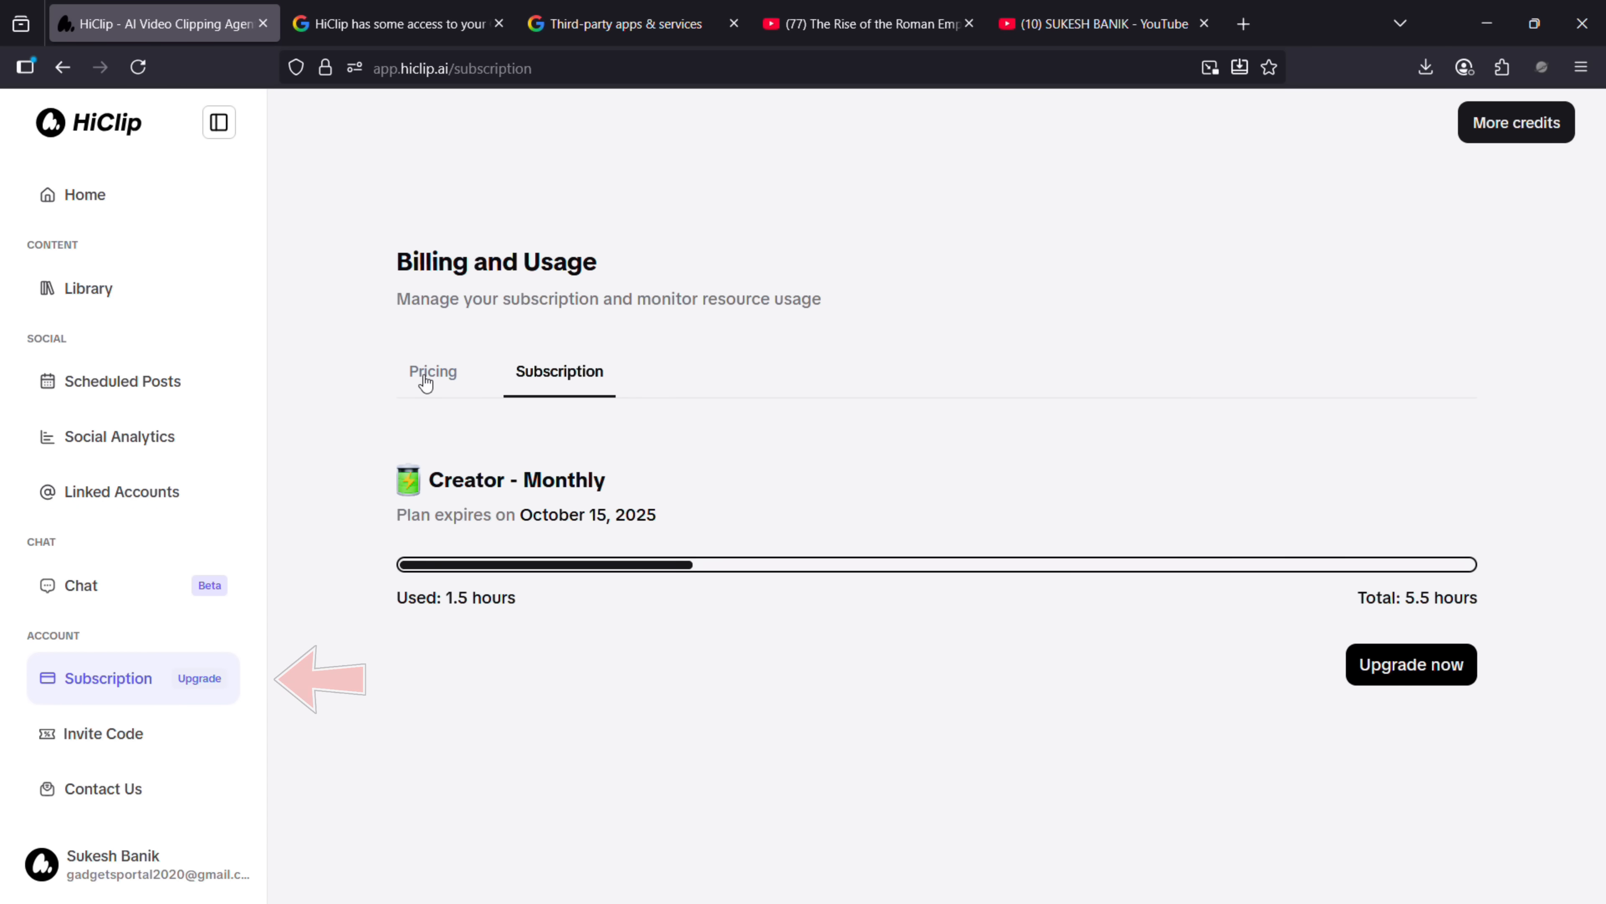
- Show pricing plans billed monthly: Starter $9, Creator $20, Team $250
{"action": "left_click", "coordinate": [432, 370]}
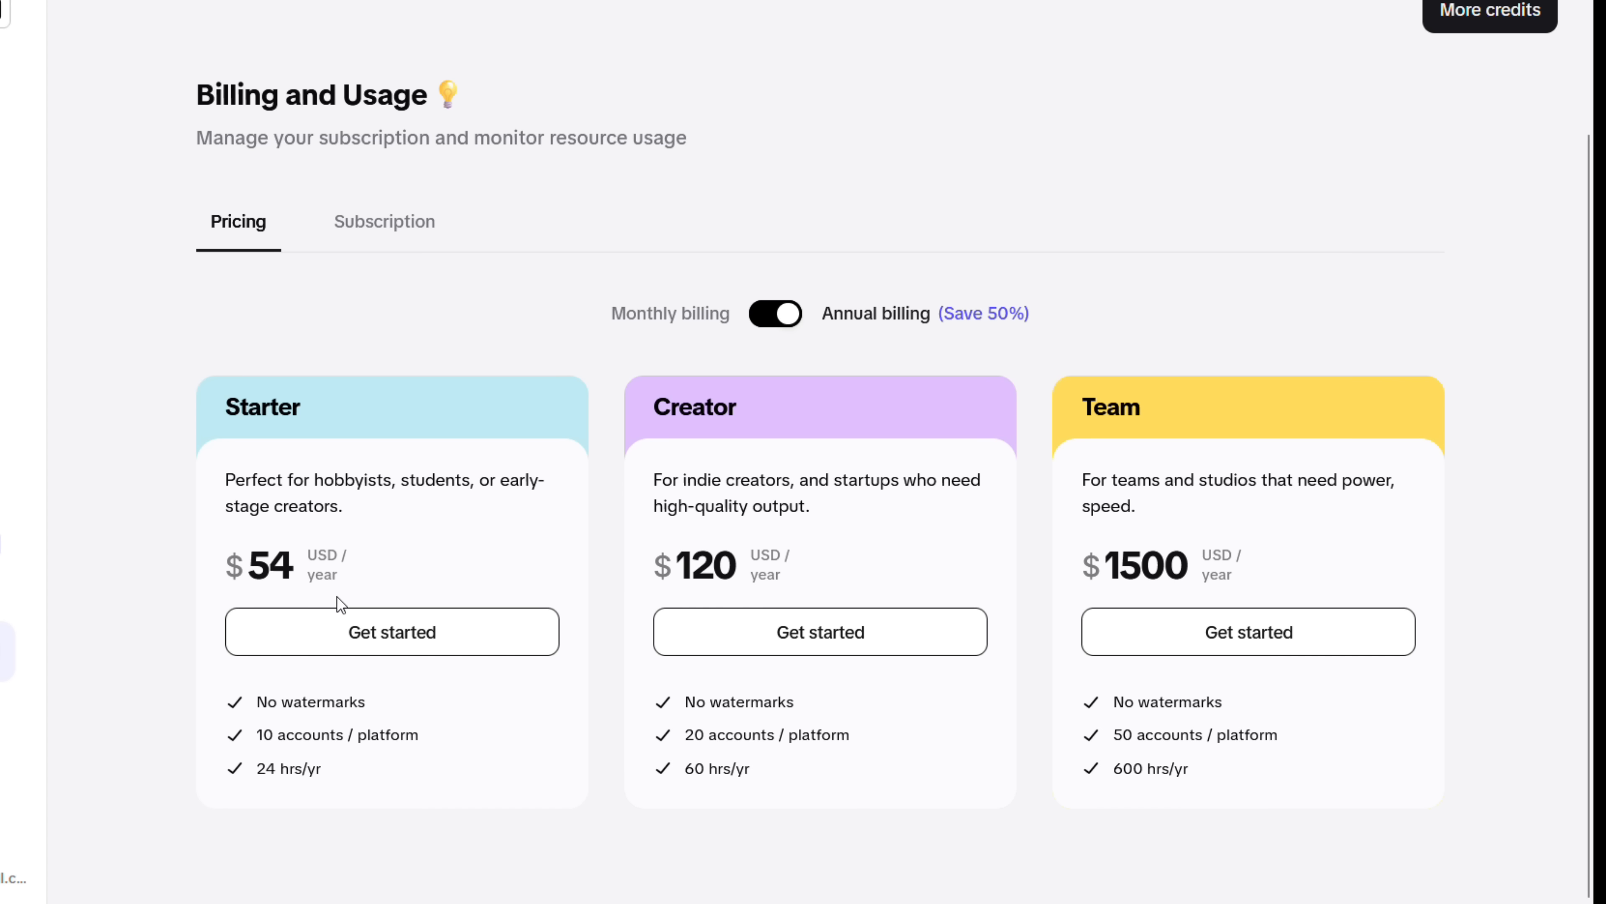
{"action": "mouse_move", "coordinate": [397, 758]}
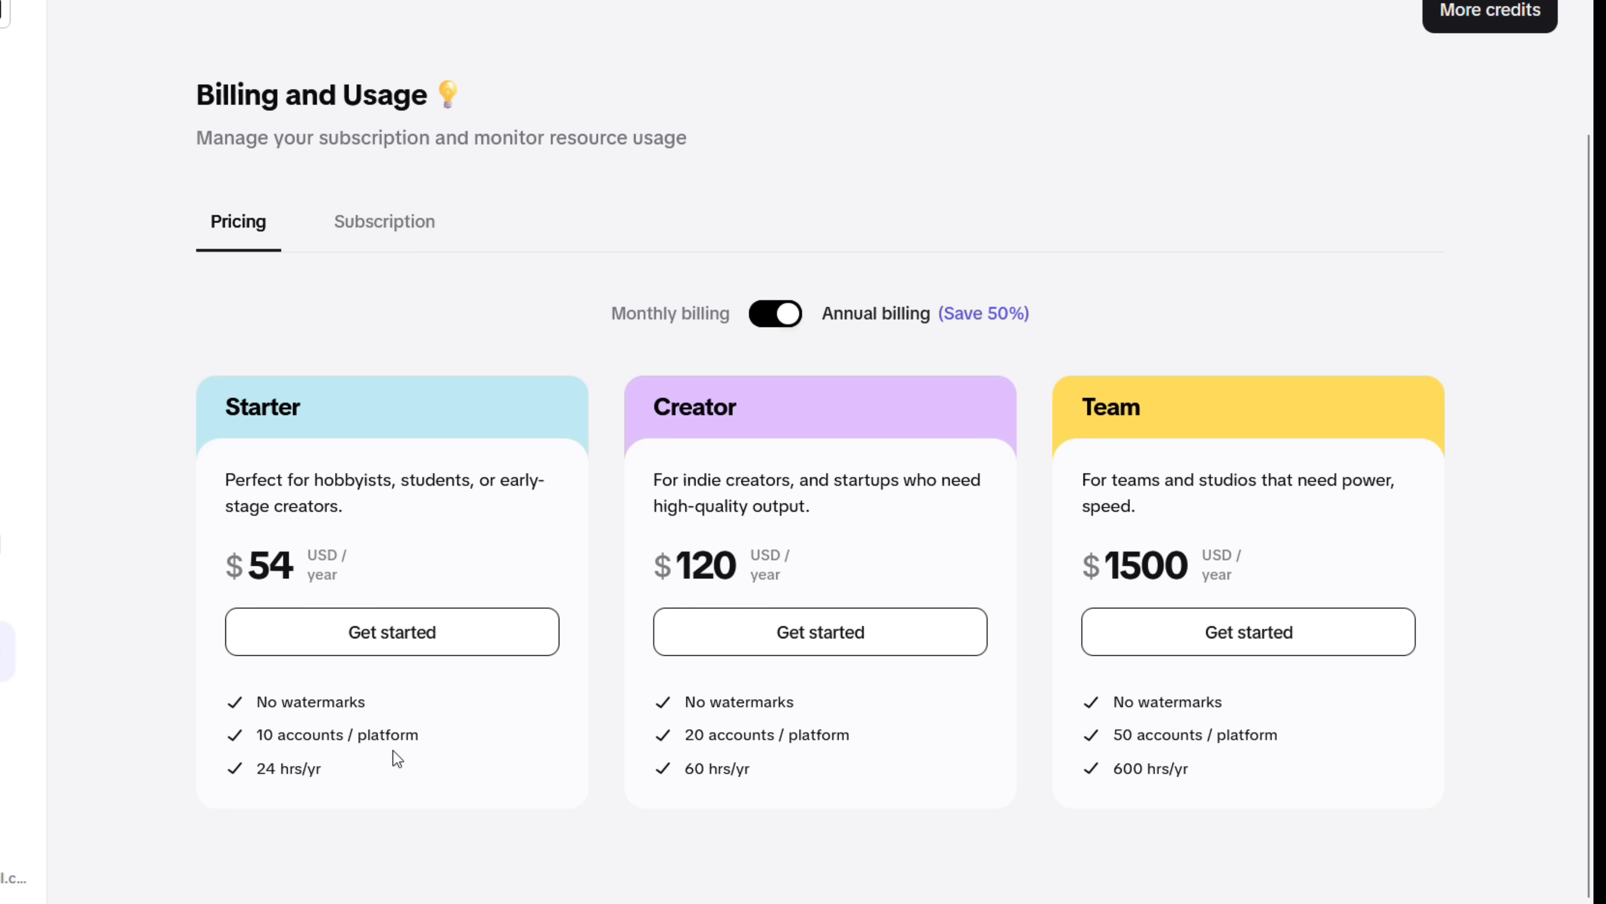
{"action": "mouse_move", "coordinate": [375, 781]}
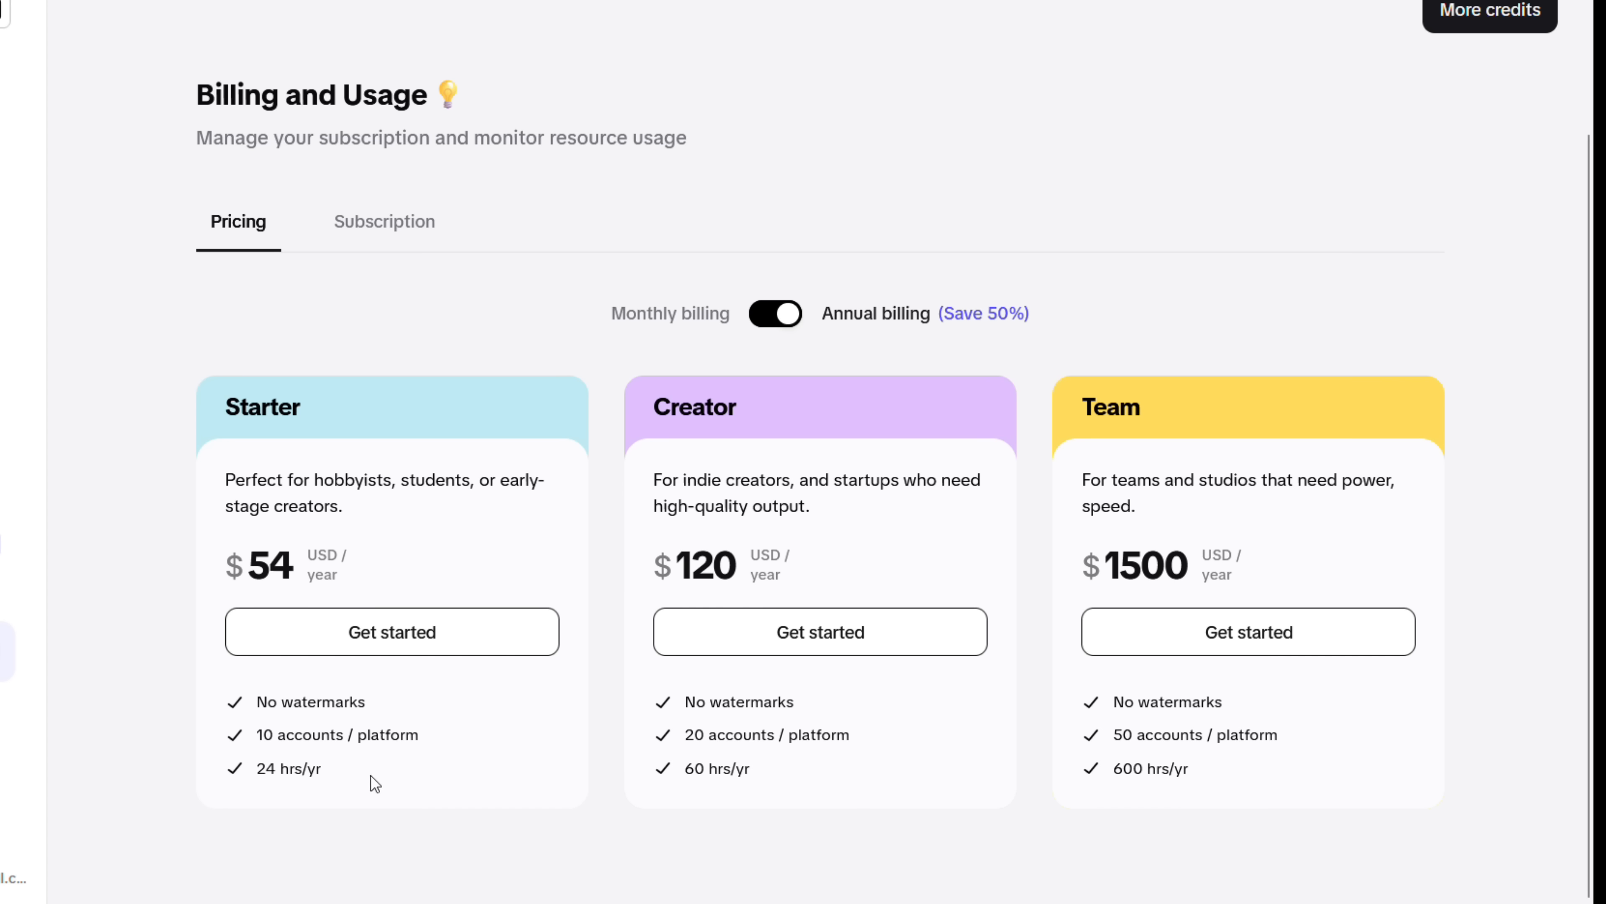
{"action": "mouse_move", "coordinate": [786, 499]}
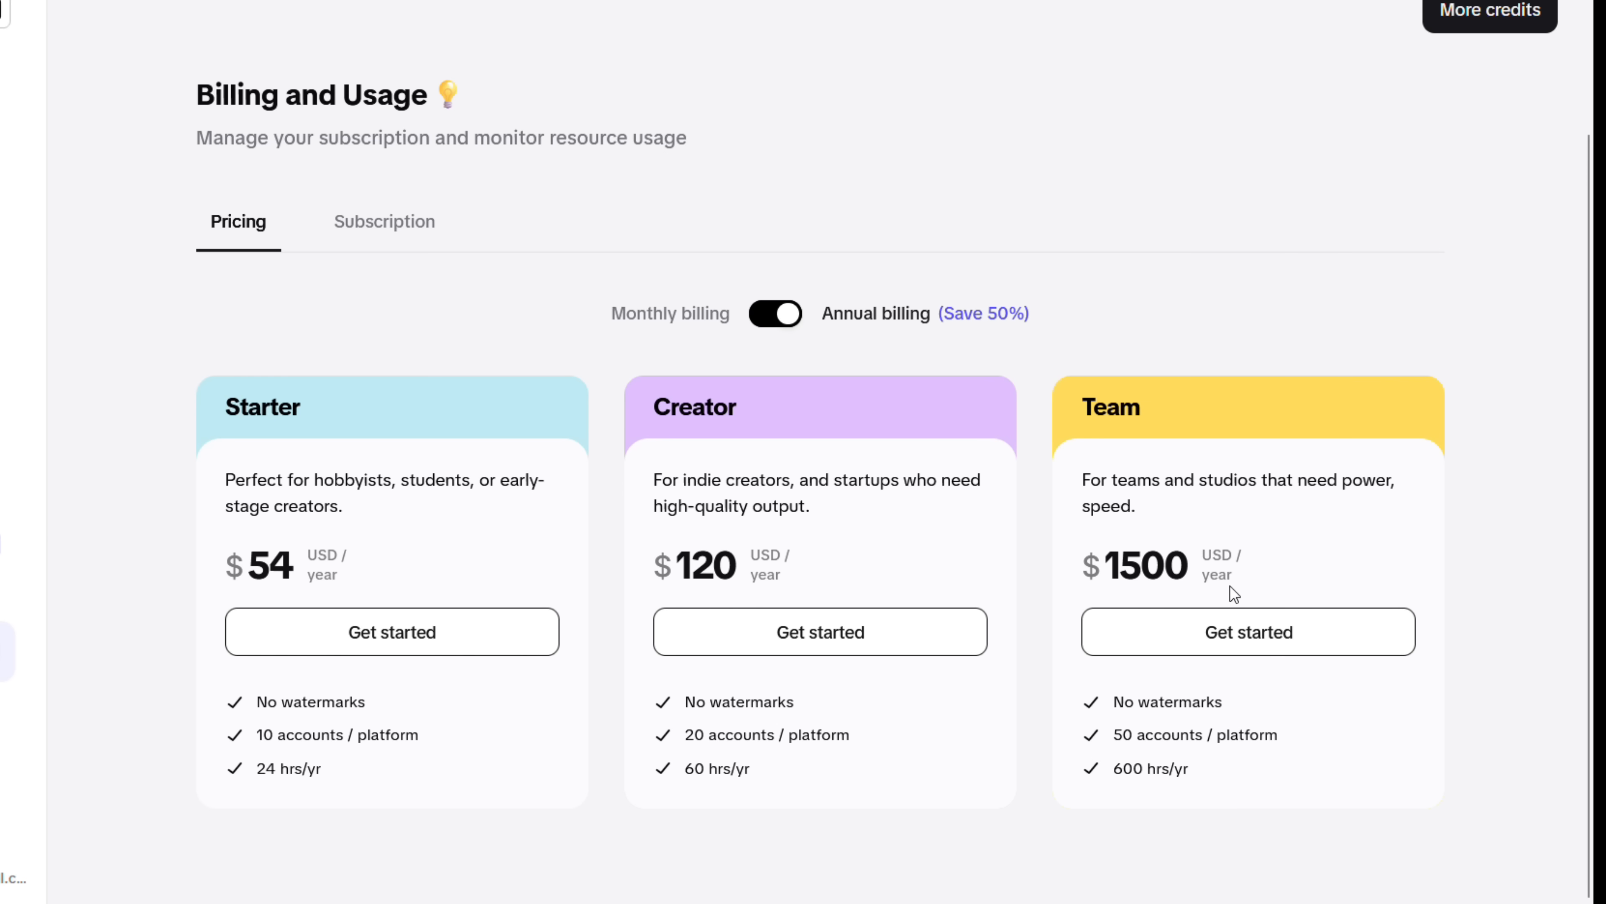
{"action": "mouse_move", "coordinate": [1240, 595]}
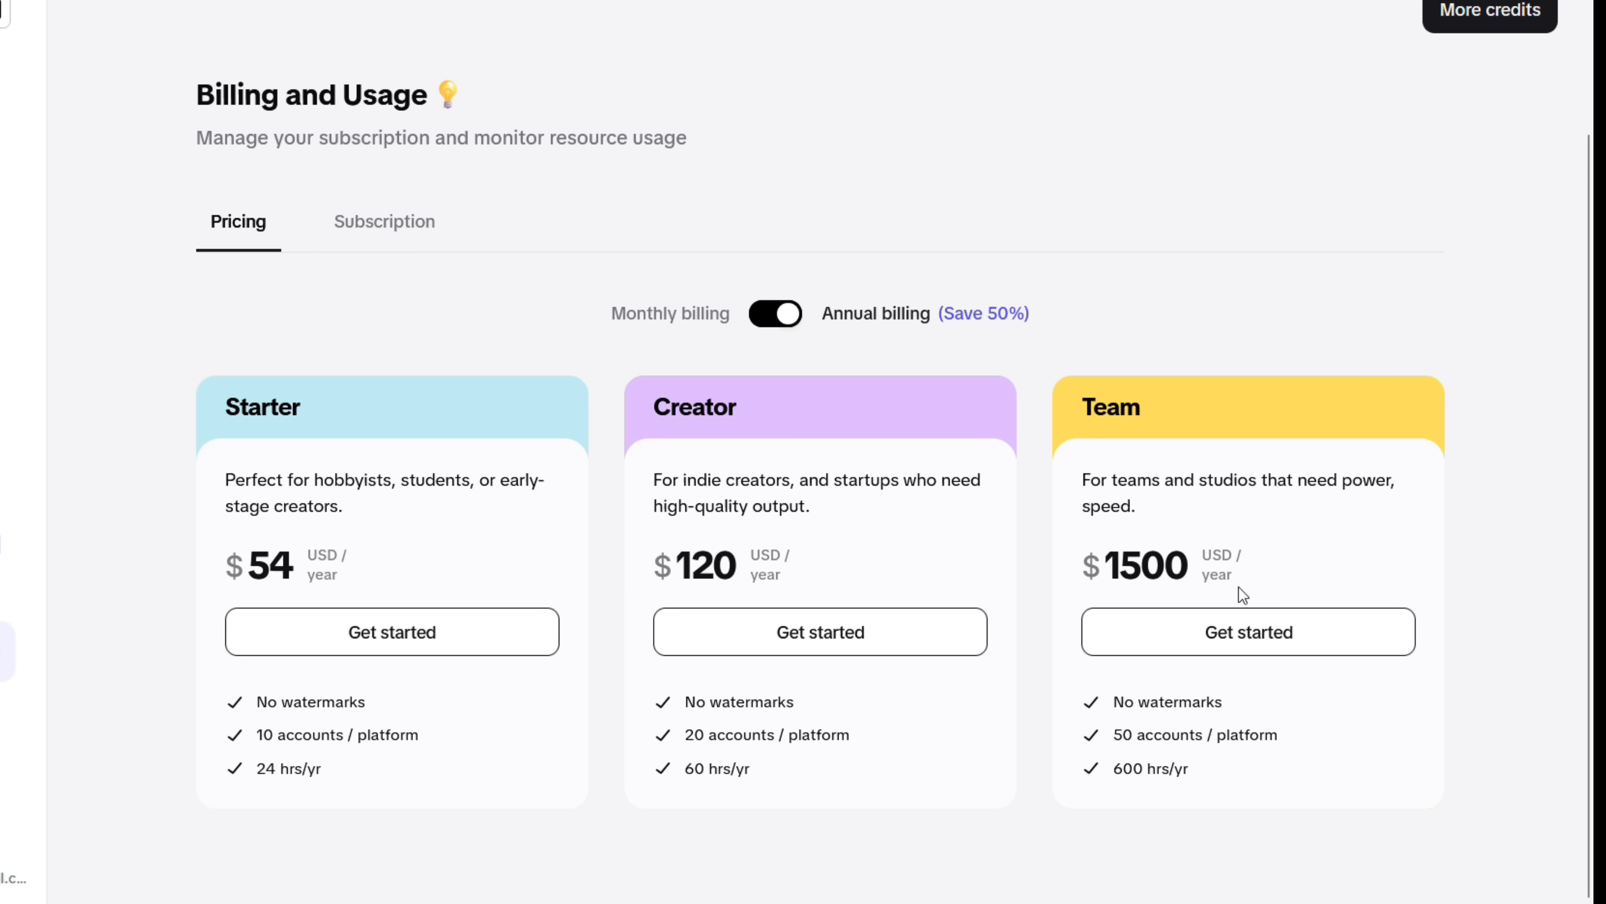
{"action": "left_click", "coordinate": [775, 314]}
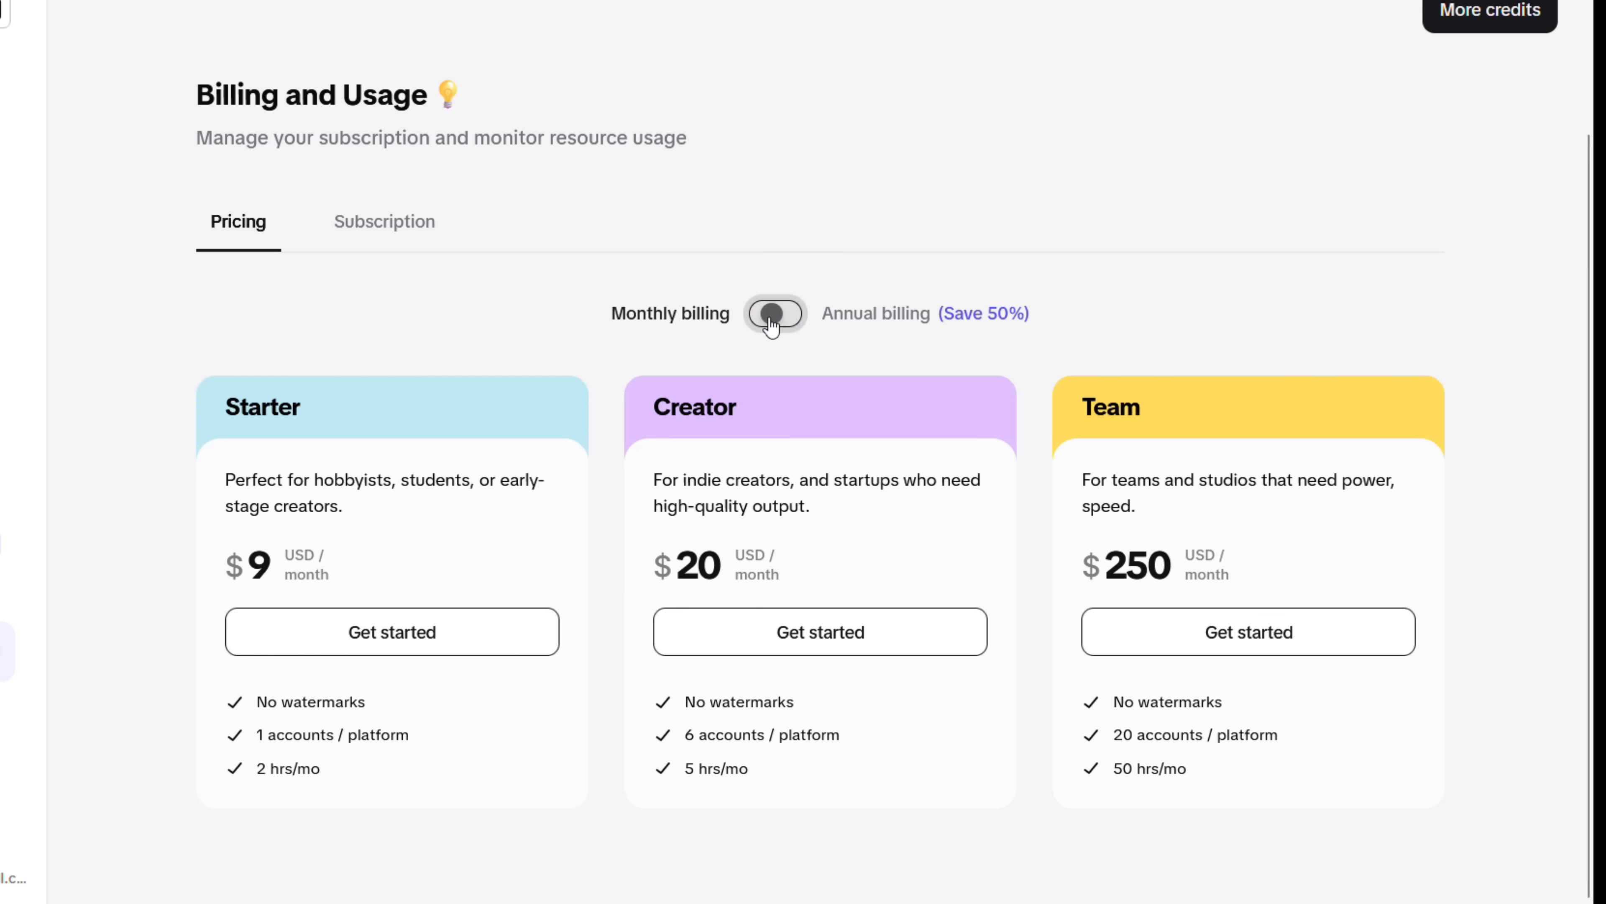
{"action": "left_click", "coordinate": [776, 314]}
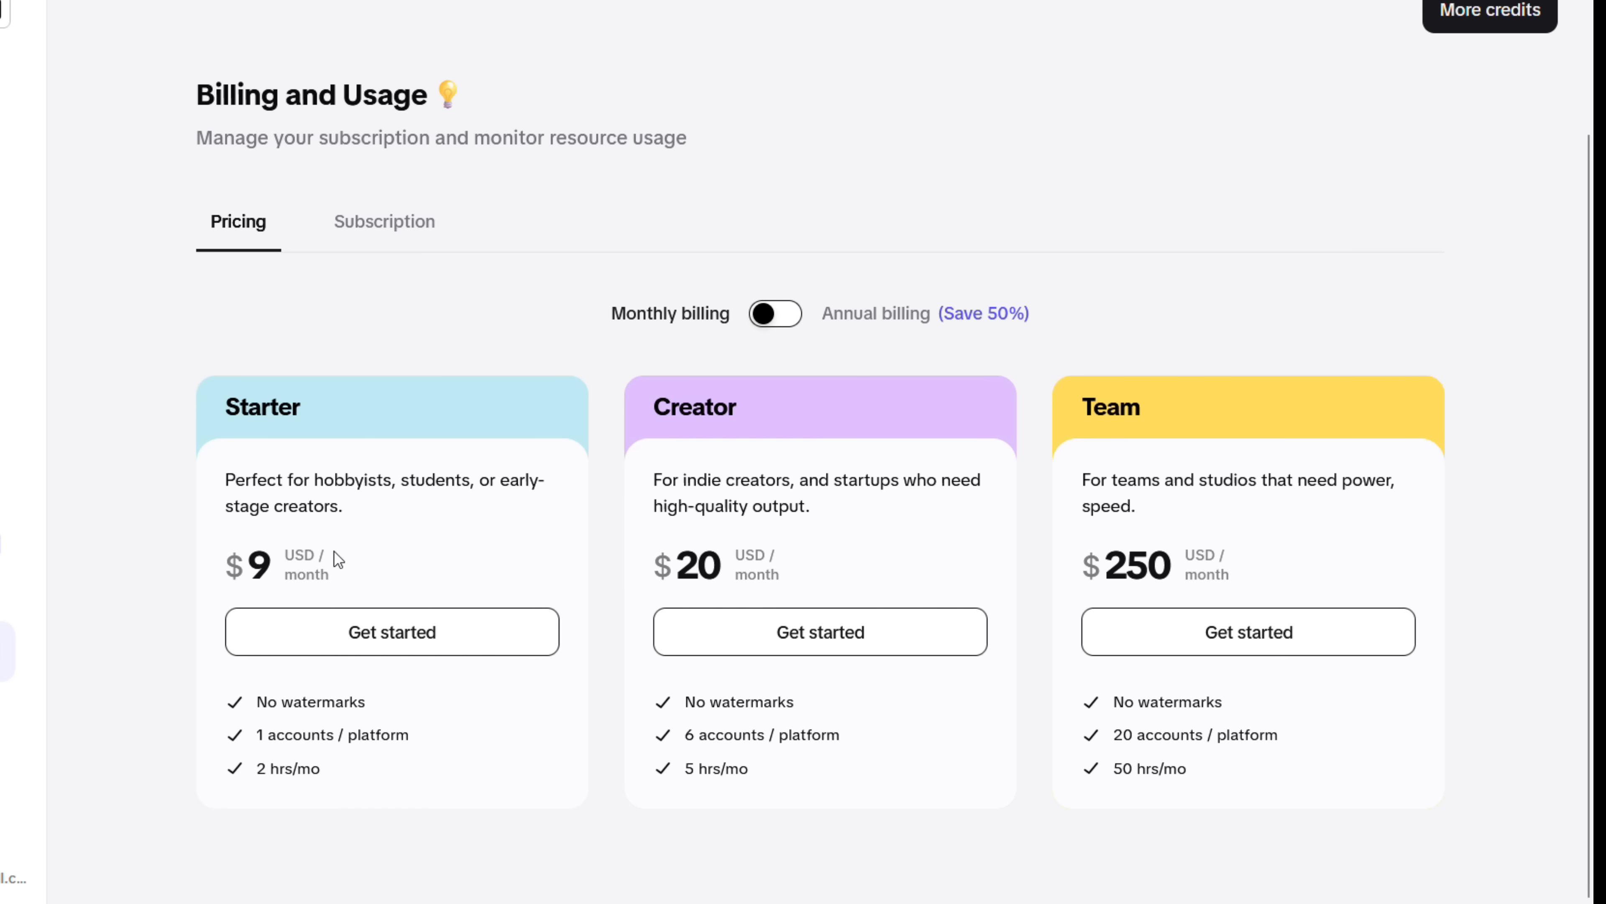
{"action": "mouse_move", "coordinate": [635, 624]}
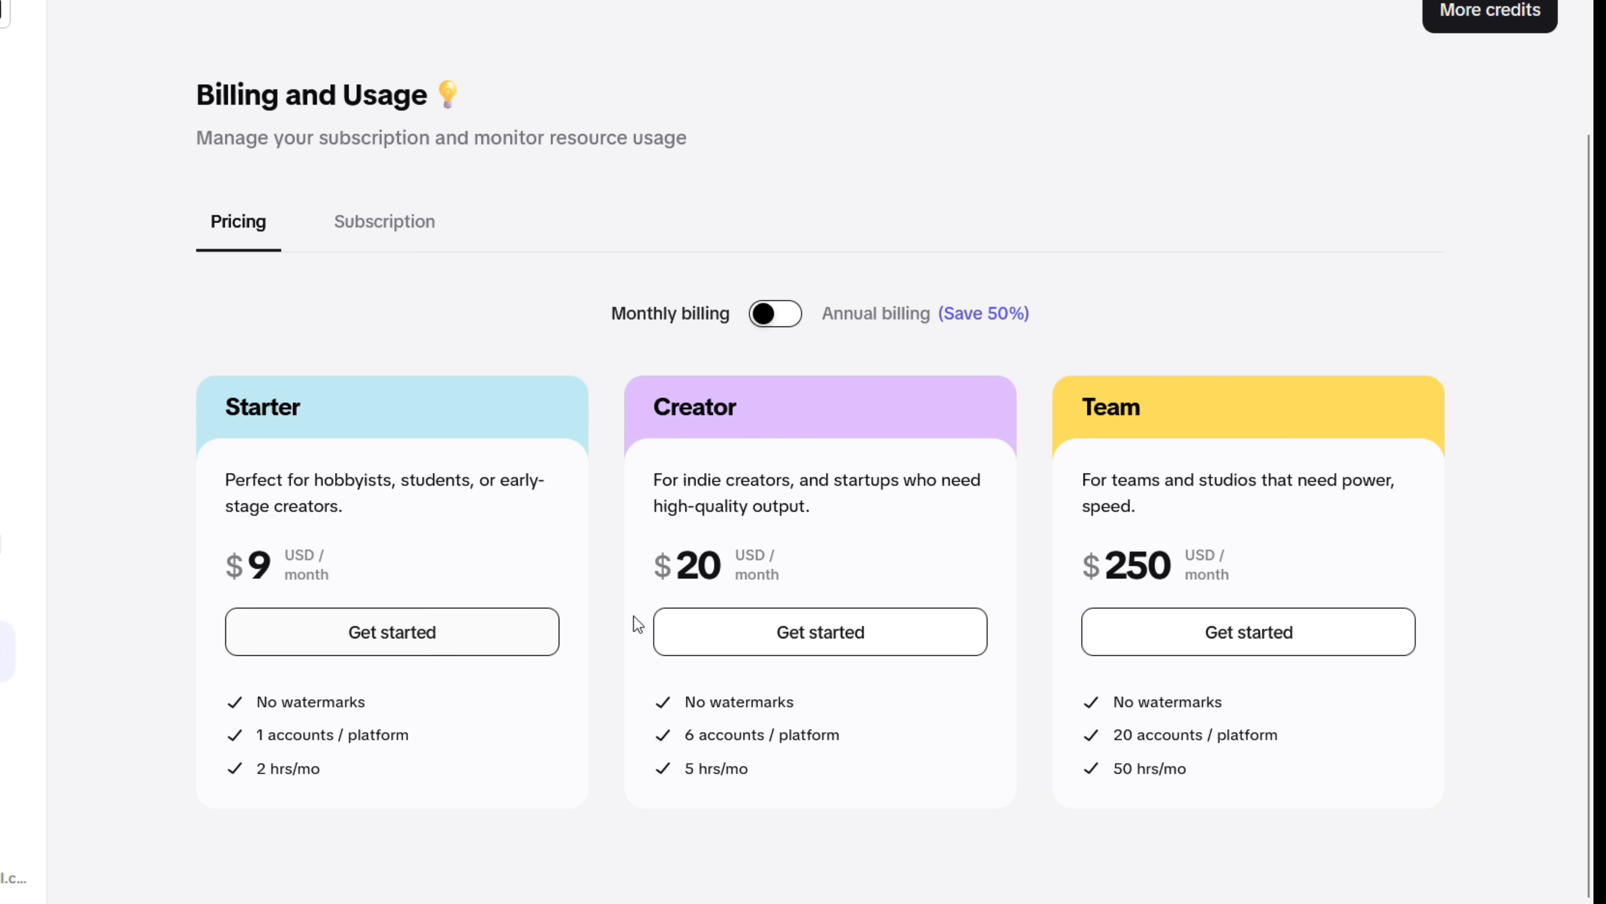
{"action": "mouse_move", "coordinate": [1182, 597]}
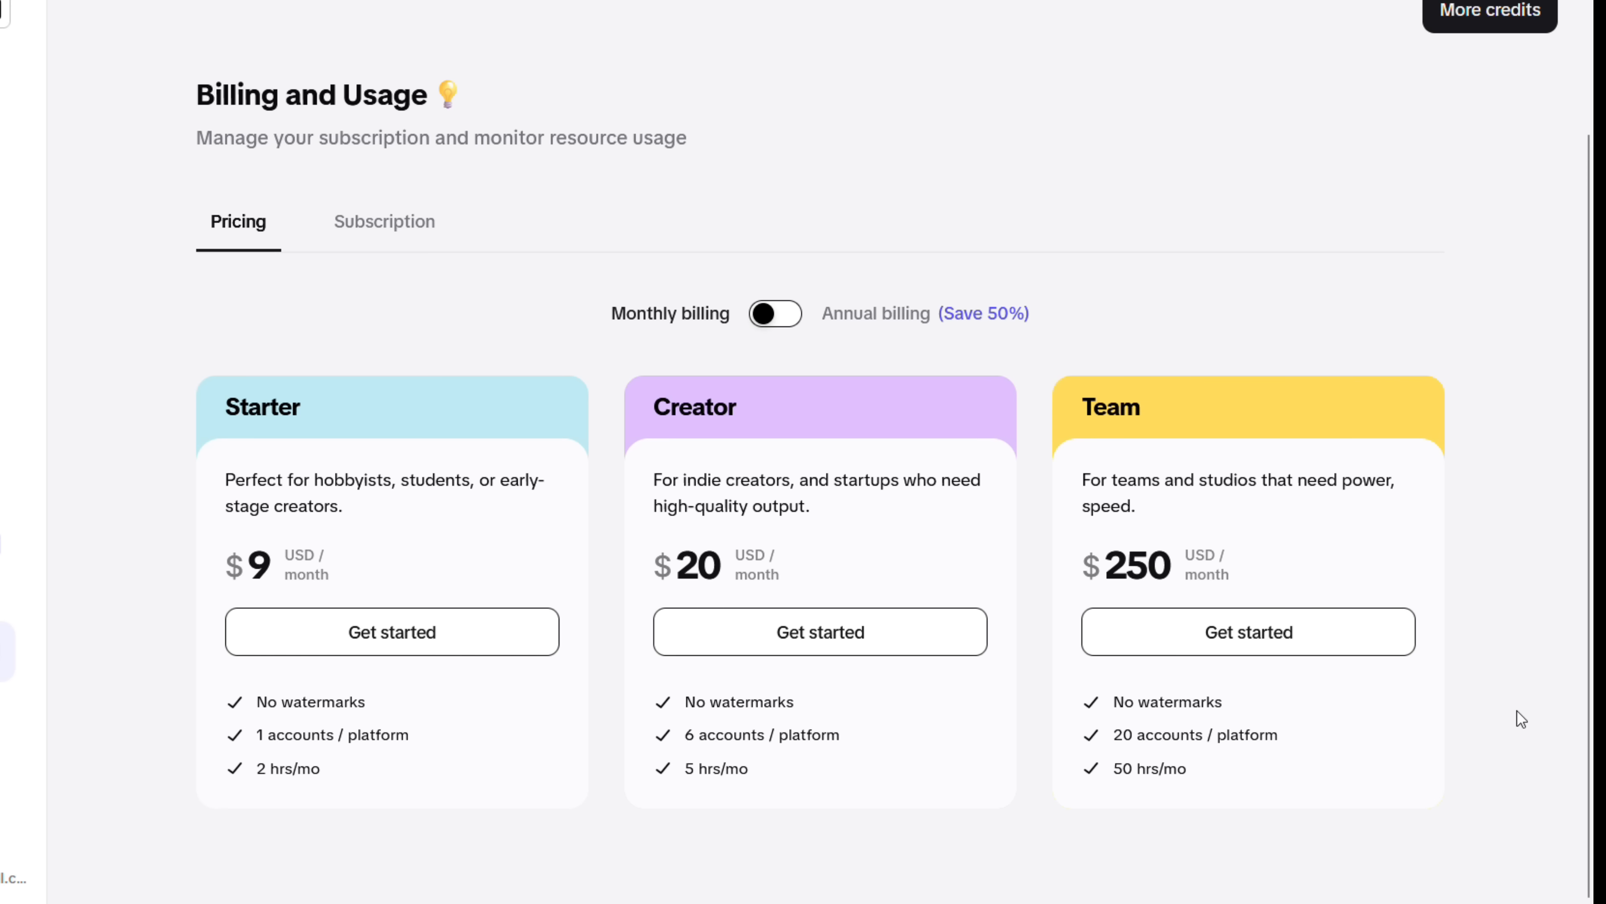
{"action": "mouse_move", "coordinate": [1530, 692]}
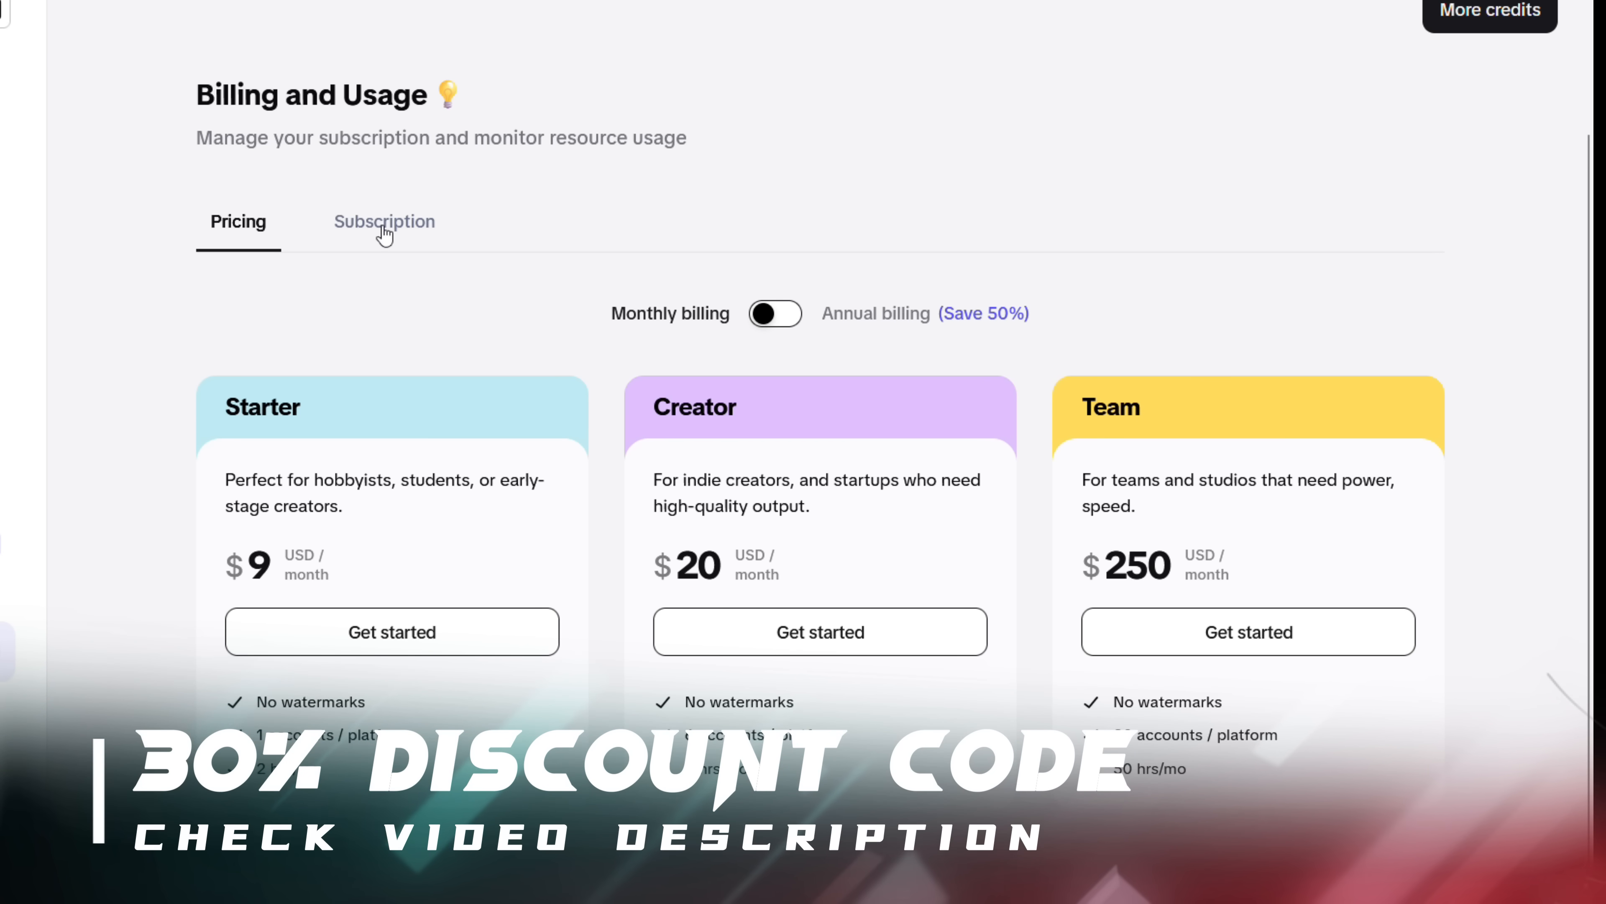
- Return via Subscription to the Rise of the Roman Empire project and scroll its scored clip list
{"action": "left_click", "coordinate": [384, 221]}
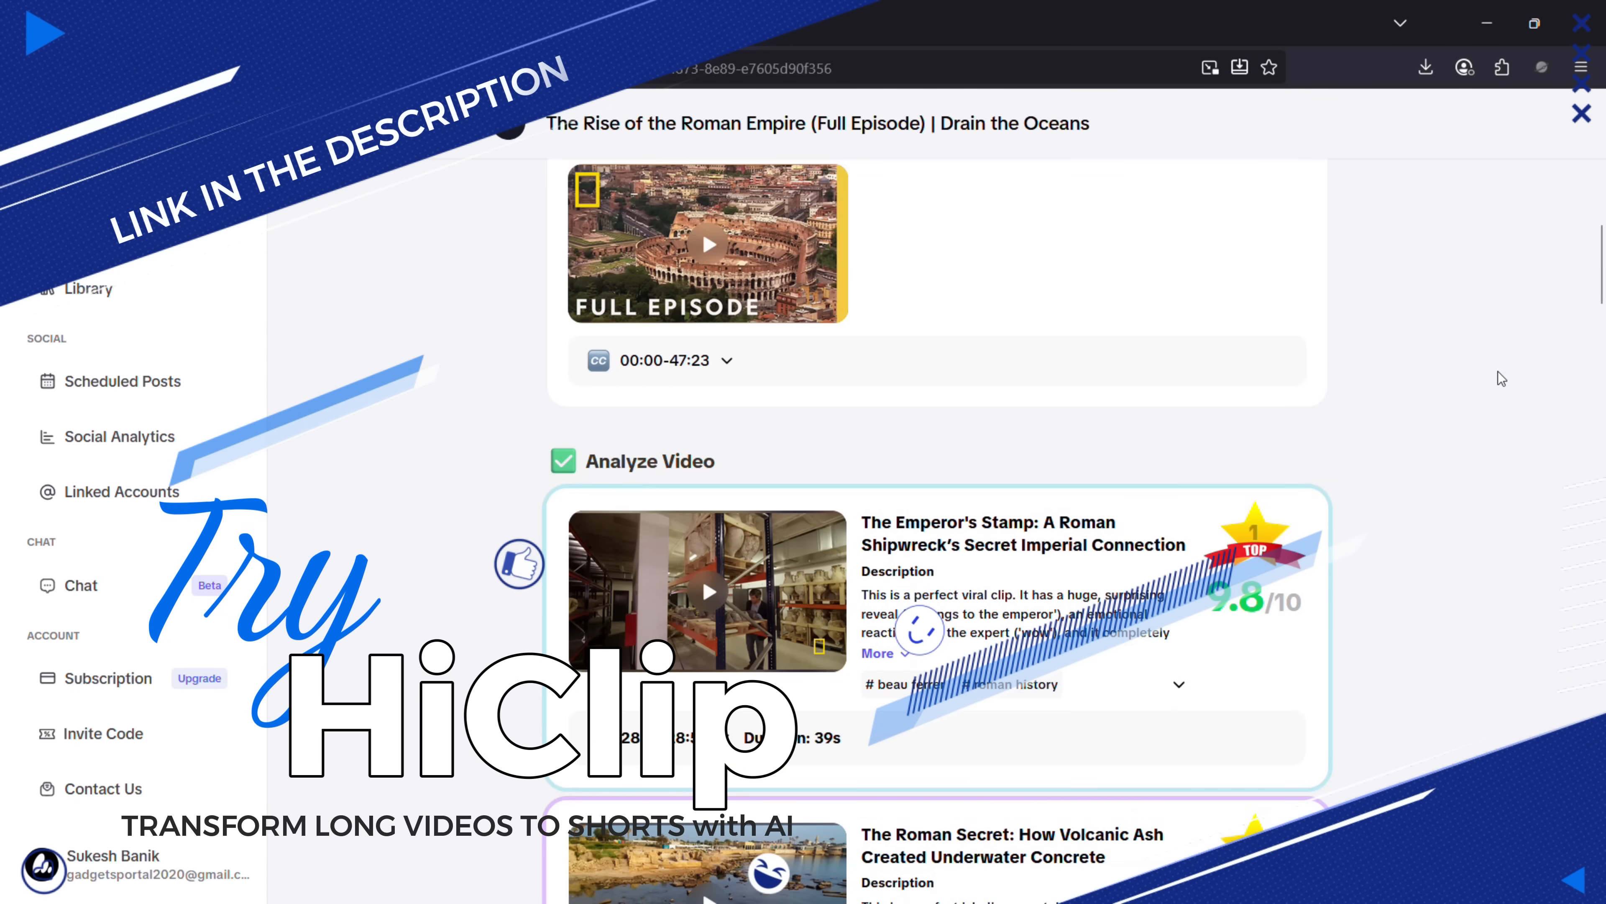
{"action": "scroll", "scroll_direction": "down", "scroll_amount": 3}
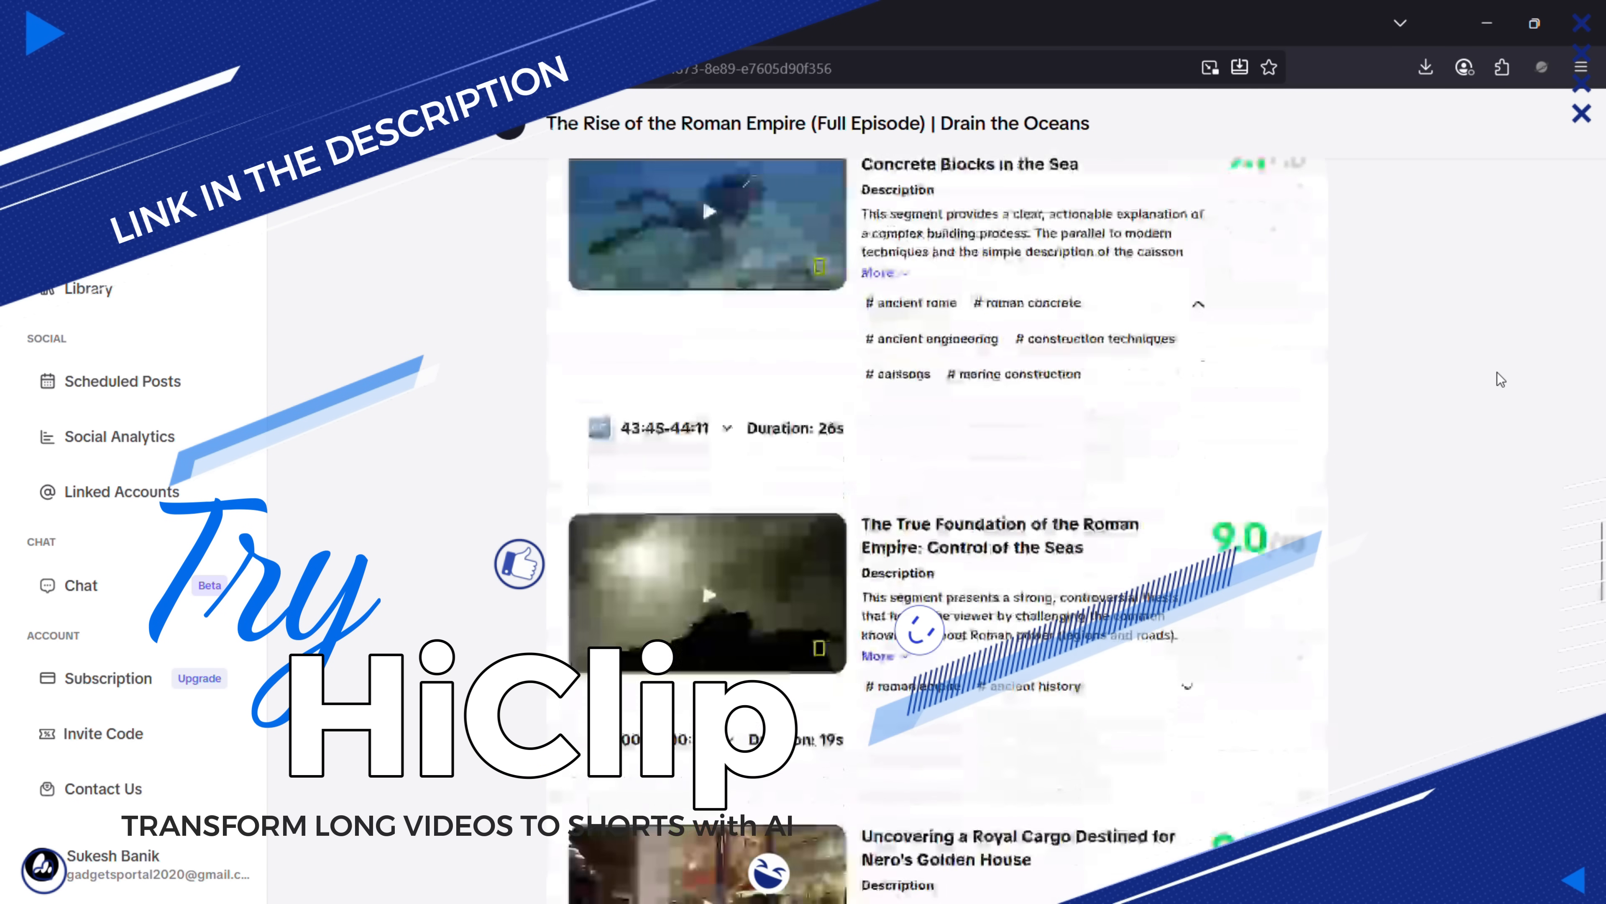